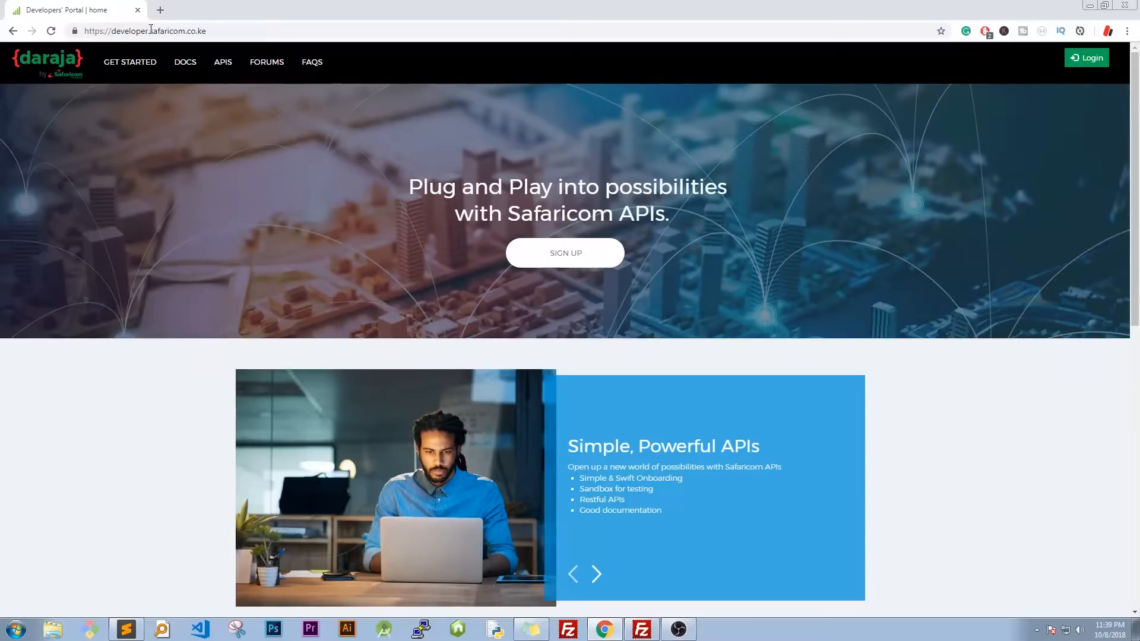
- Open Daraja's Transaction Status documentation and copy its PHP sample code
left_click(596, 574)
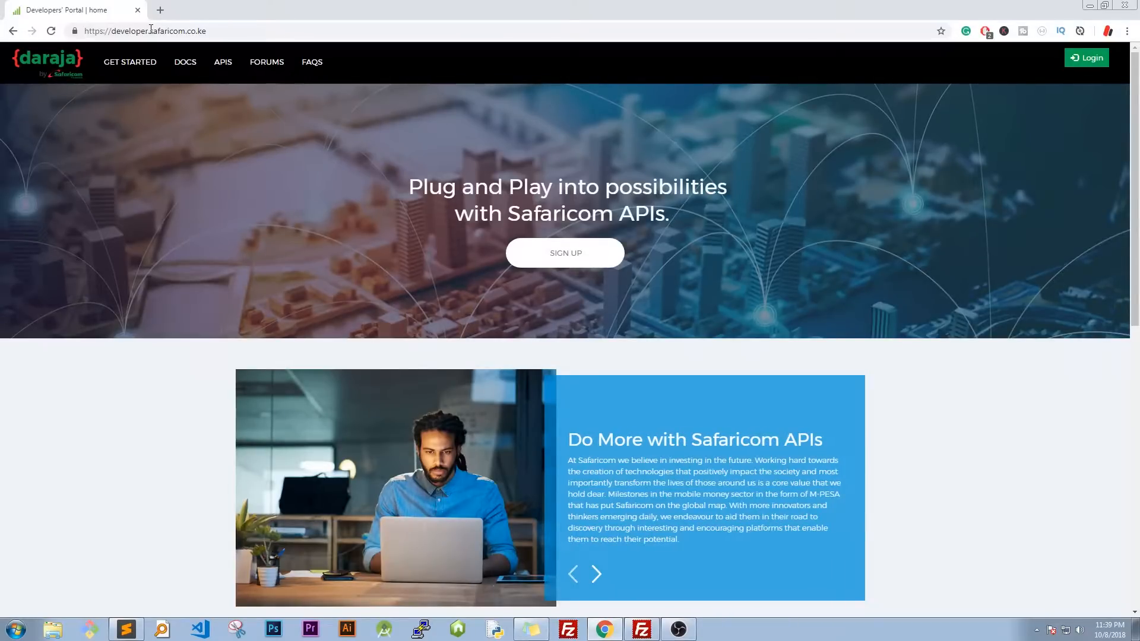
mouse_move(1026, 124)
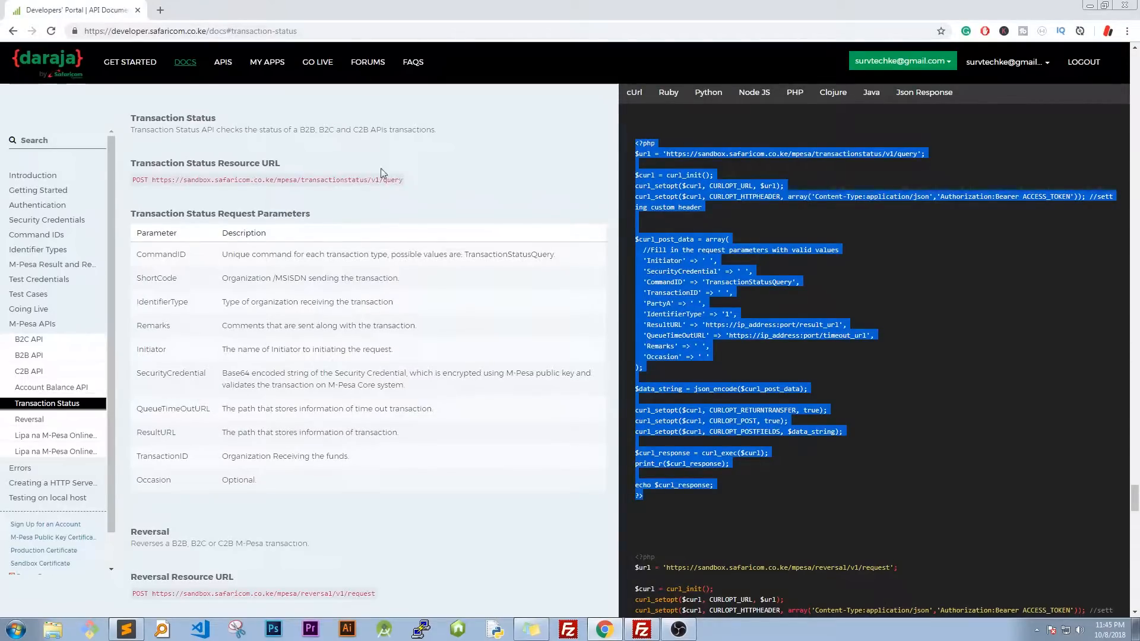
mouse_move(82, 256)
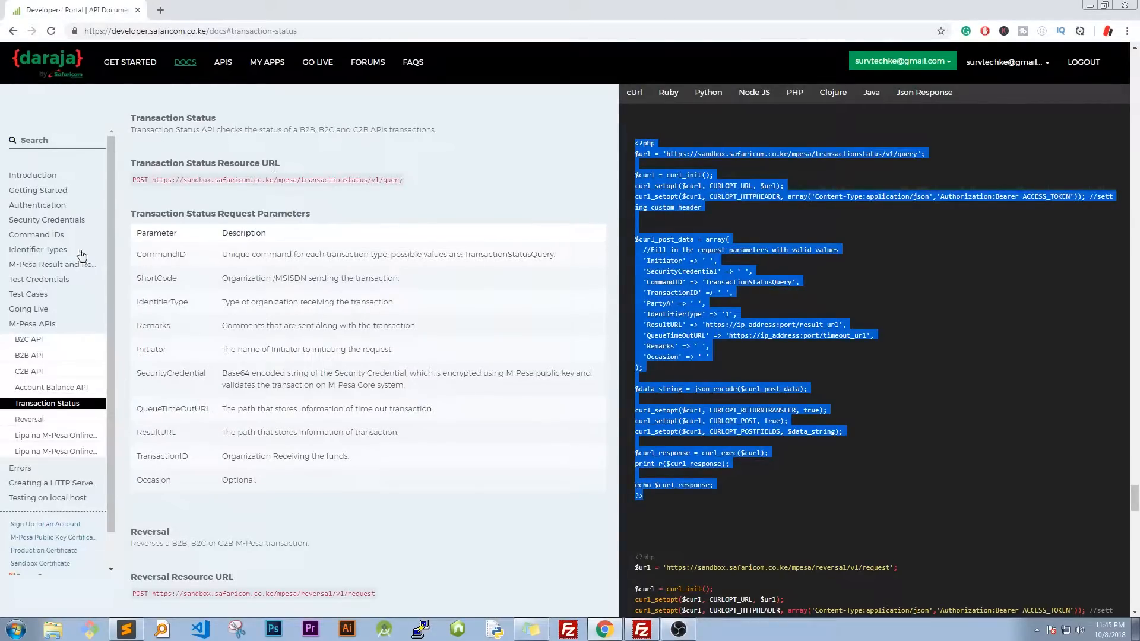
mouse_move(37, 340)
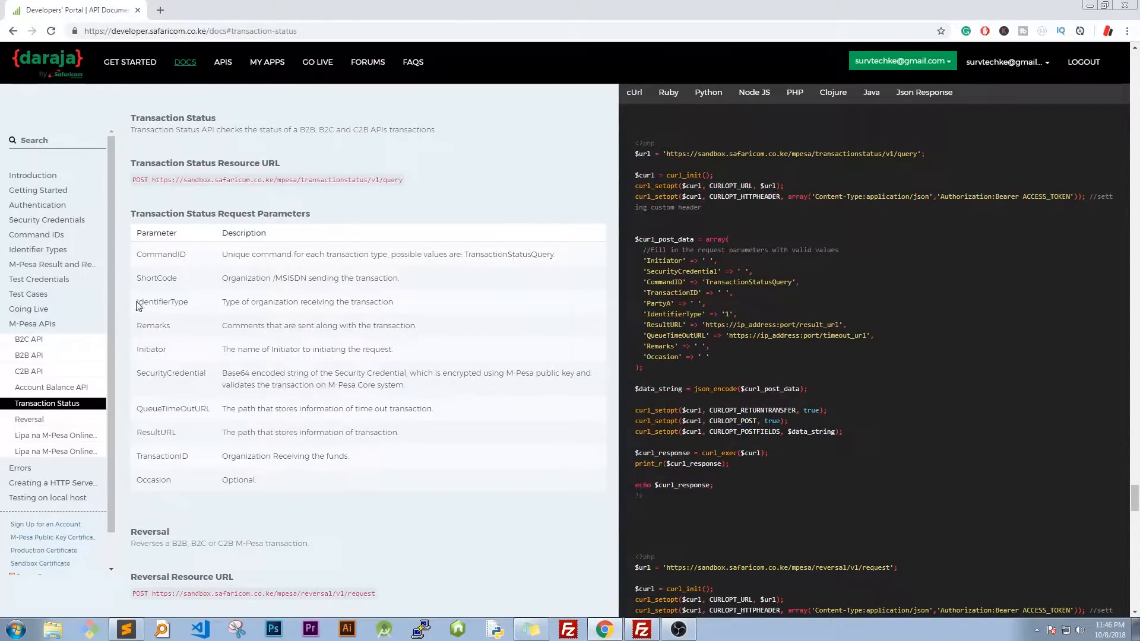
left_click_drag(137, 302, 393, 302)
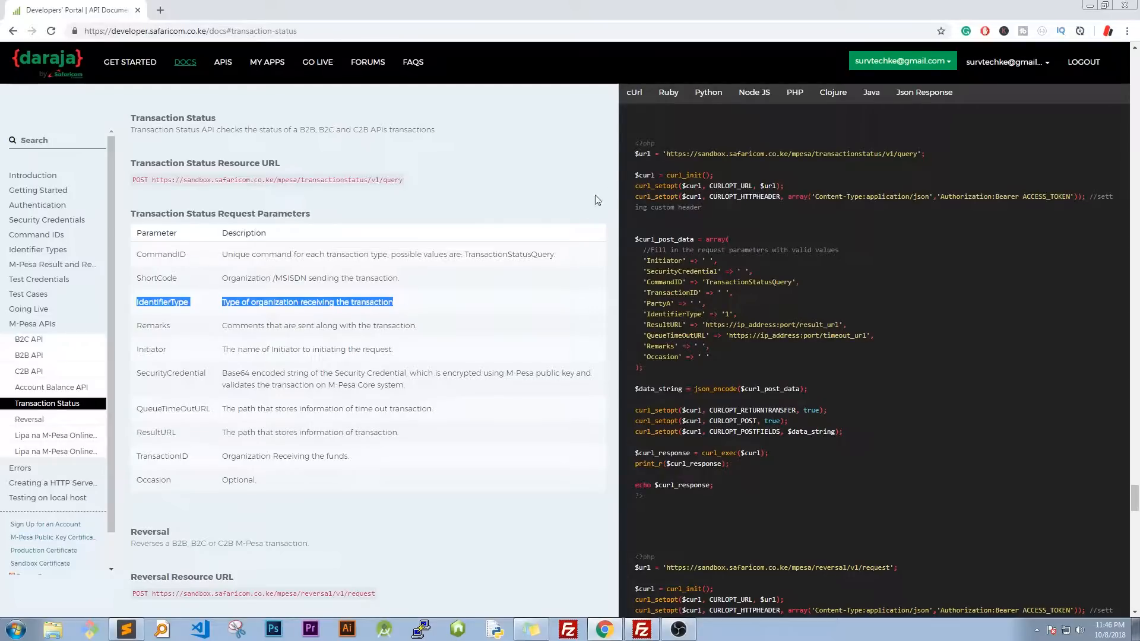
mouse_move(635, 496)
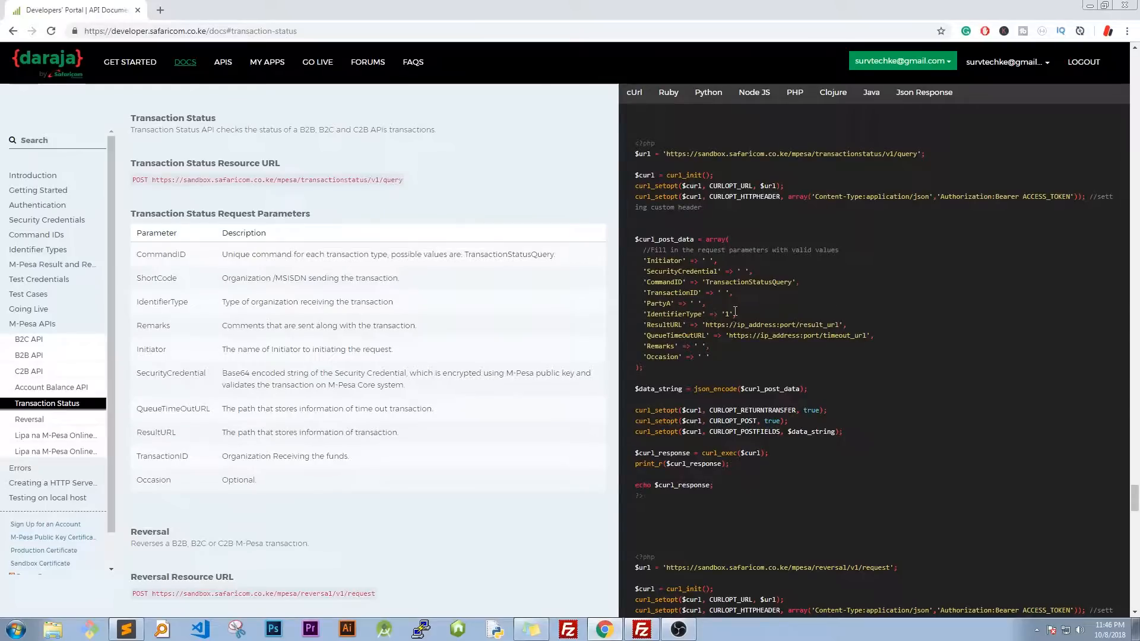
double_click(673, 314)
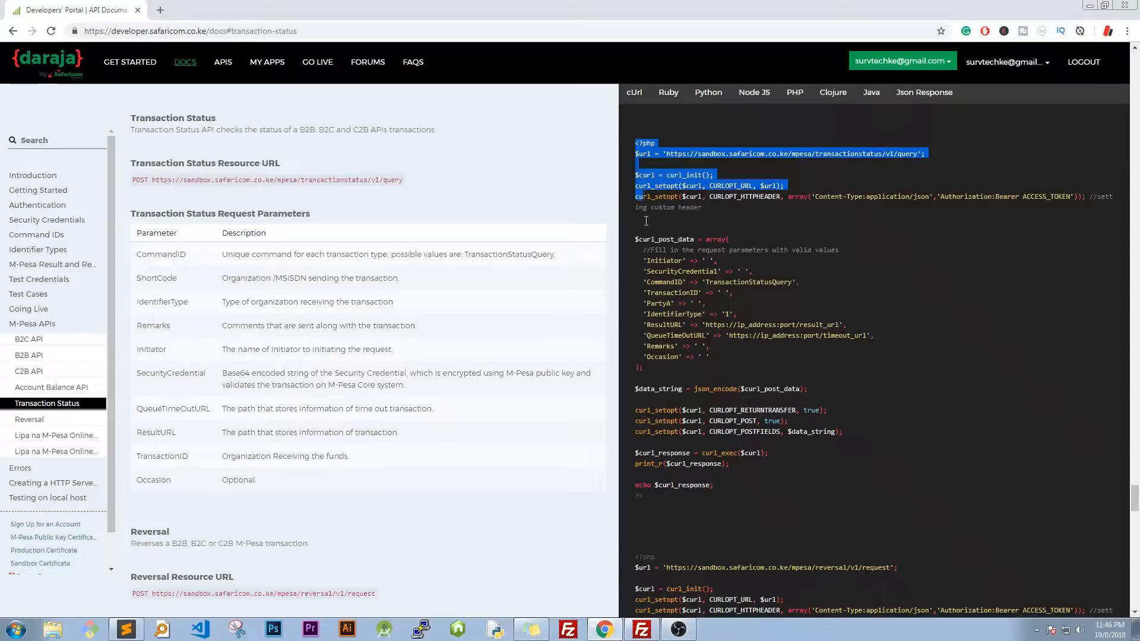
right_click(676, 338)
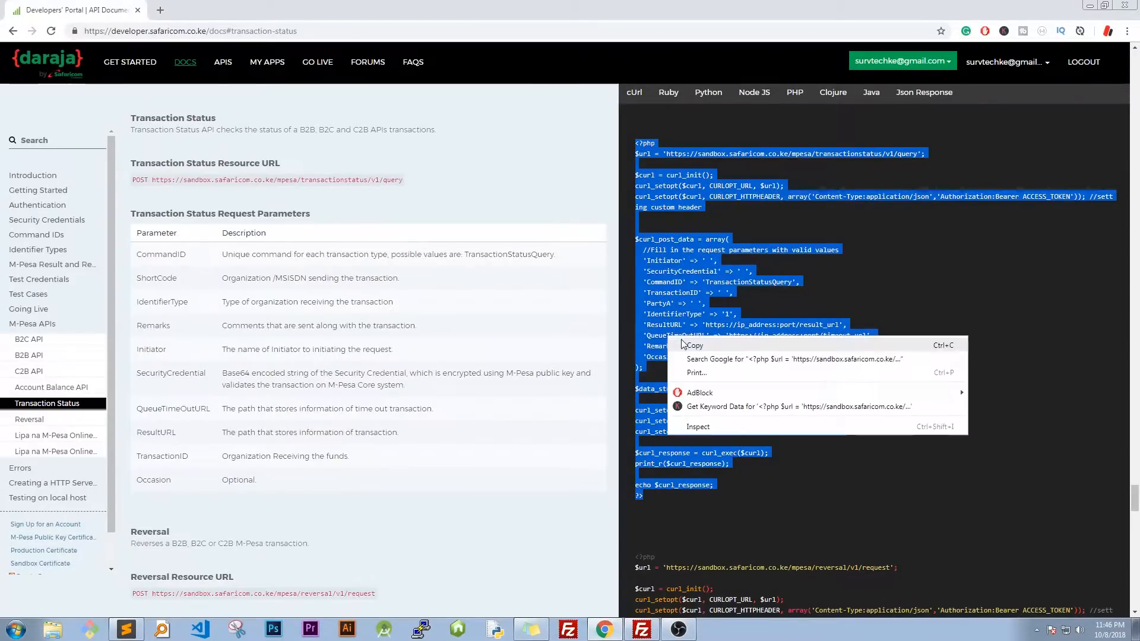
left_click(127, 628)
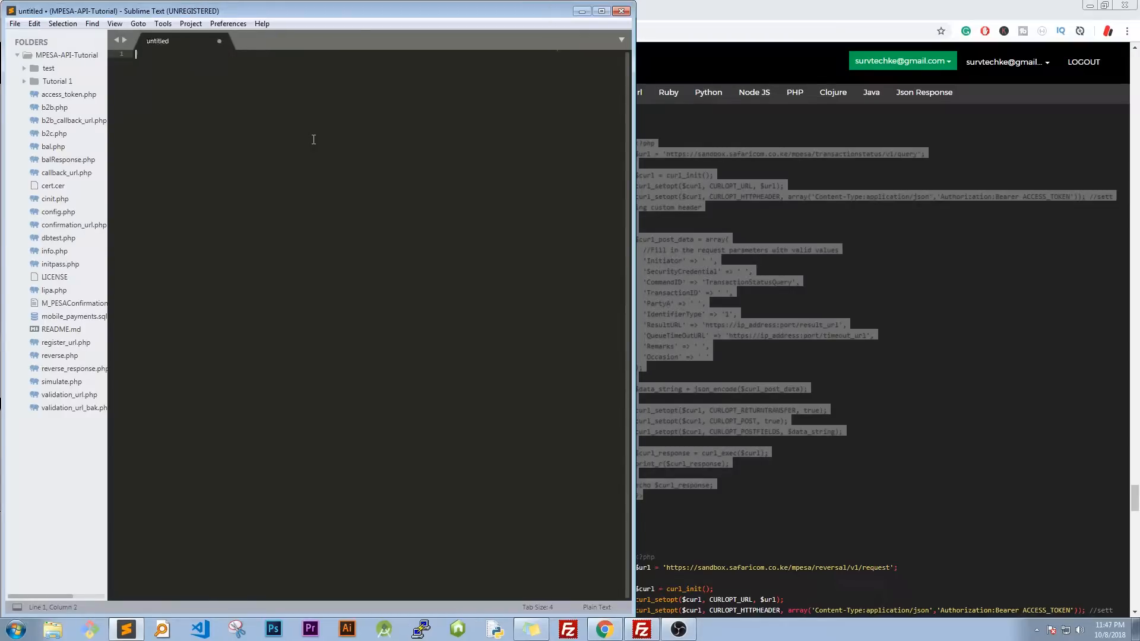
- Paste the sample code into the new file and save it as tstatus.php
key("ctrl+v")
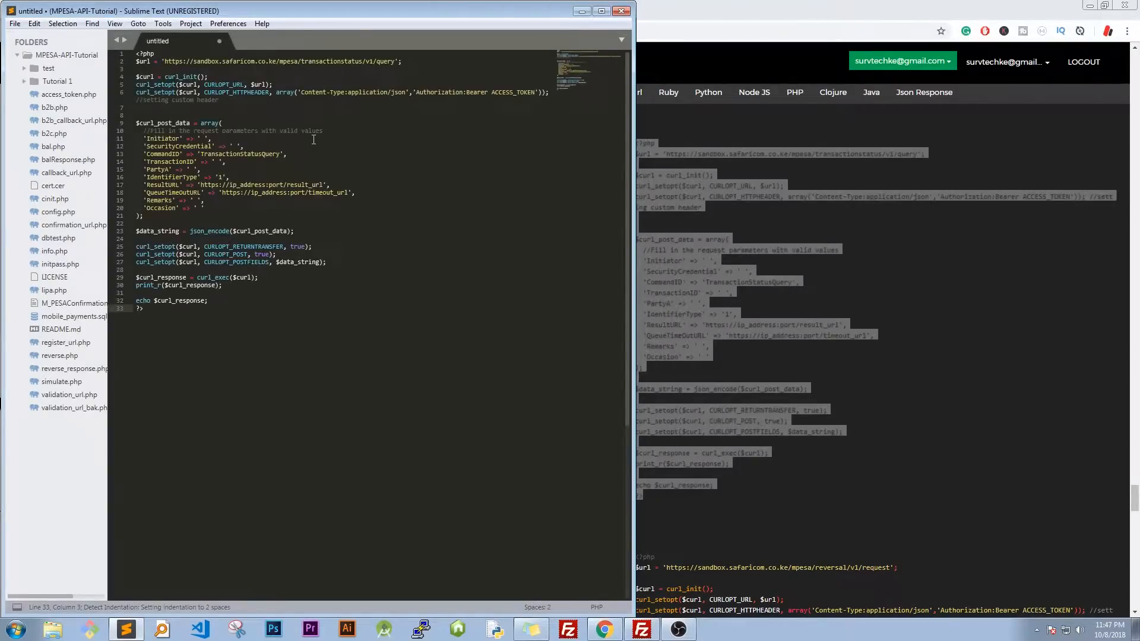
key("ctrl+s")
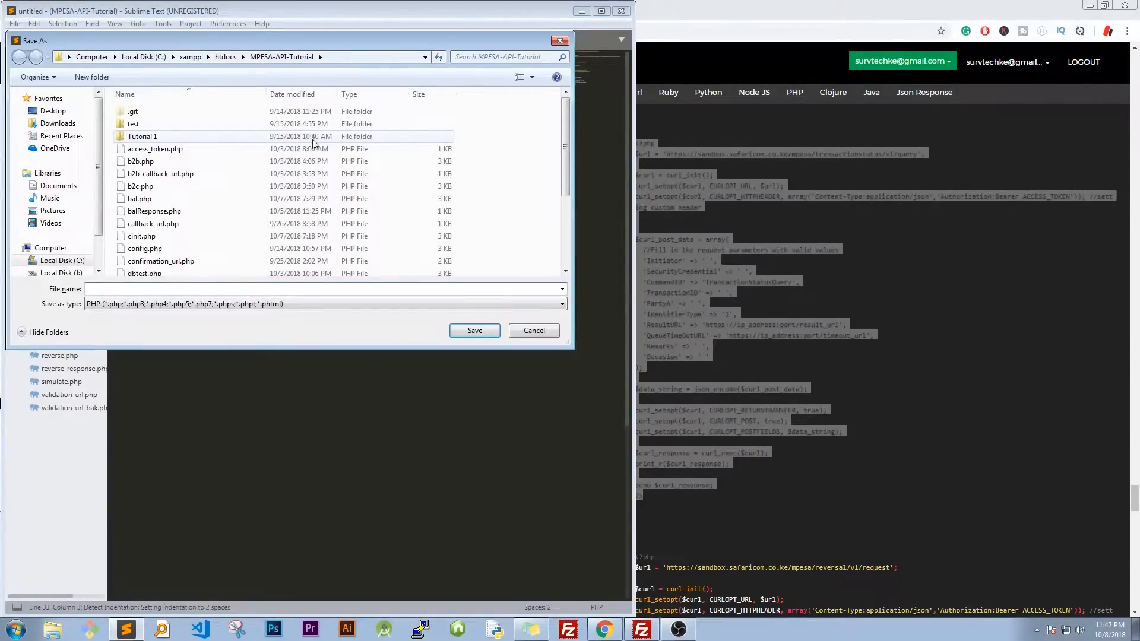
type("tstatus.ph")
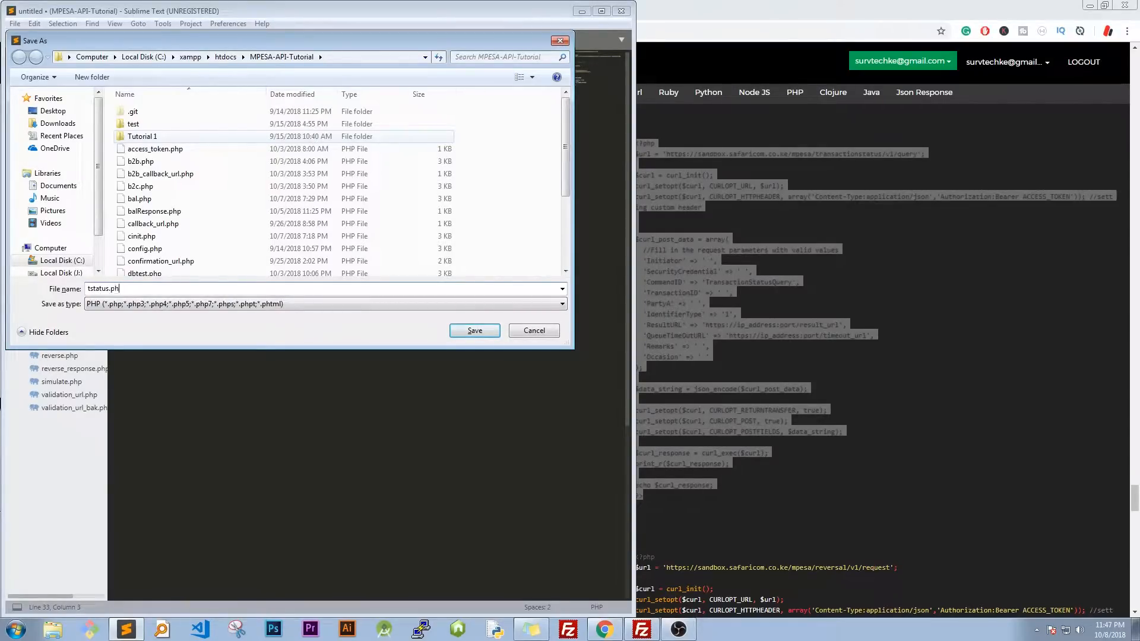
left_click(474, 330)
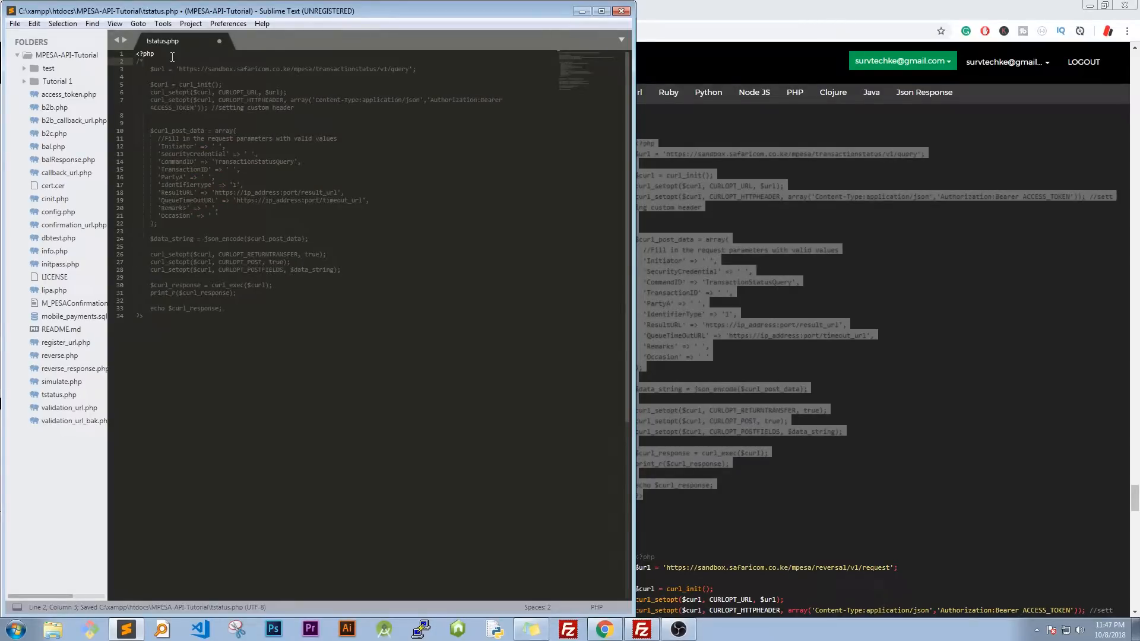
- Add '/* access token */' and '/* making the request */' comment sections
type("/* access")
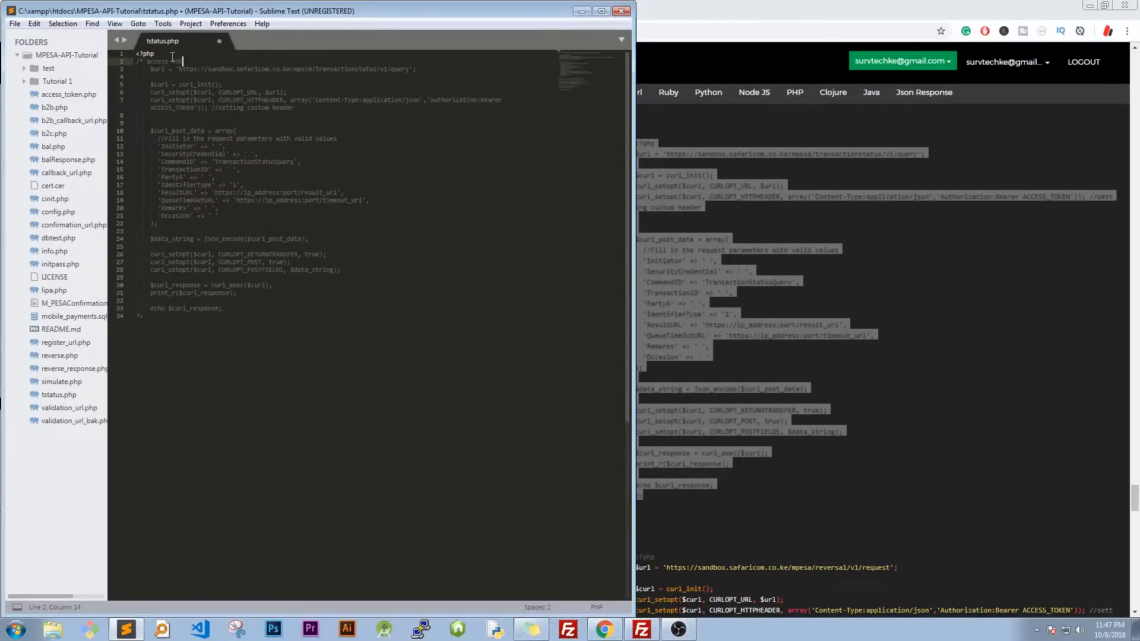
type("token */")
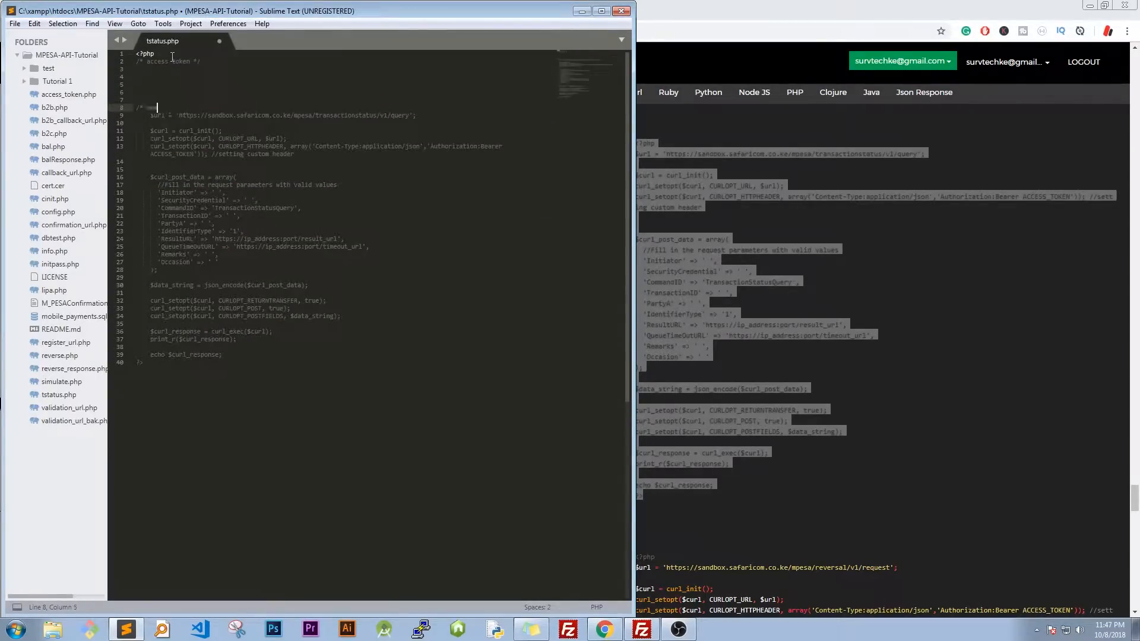
type("makingh")
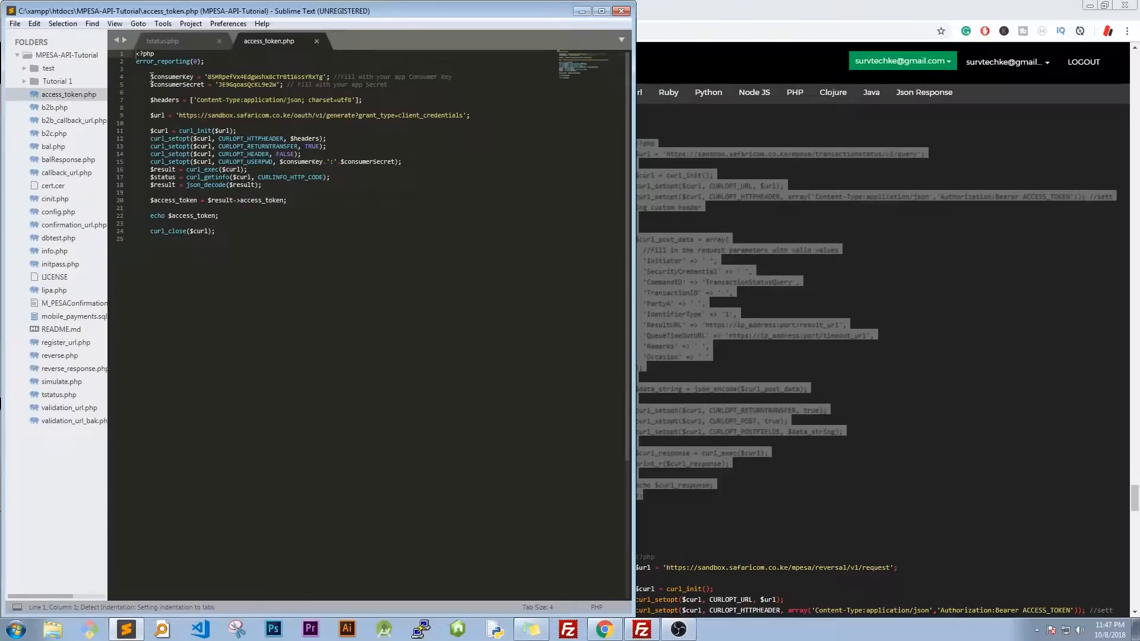
- Paste access_token.php's code under the access-token comment, remove blank lines and echo, and save
right_click(191, 155)
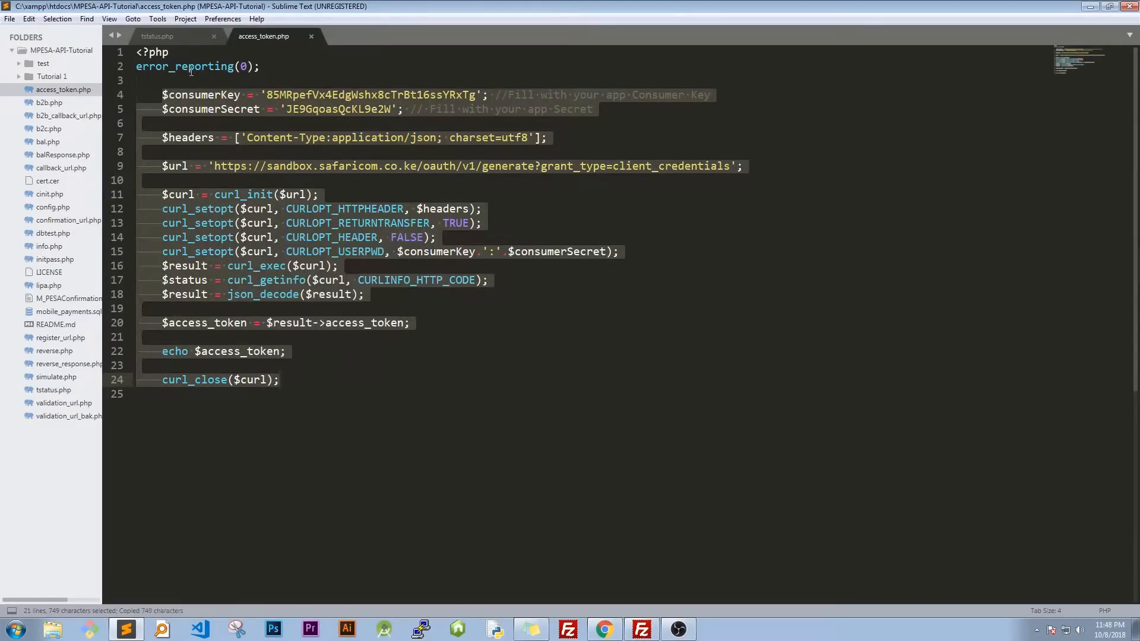
left_click(166, 36)
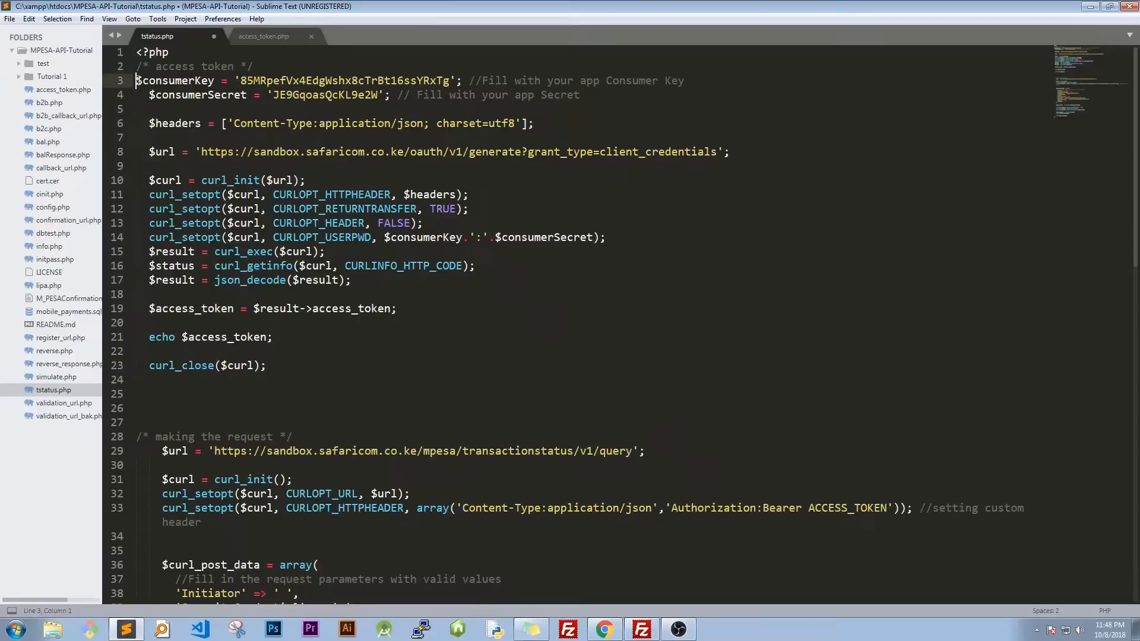
left_click(579, 94)
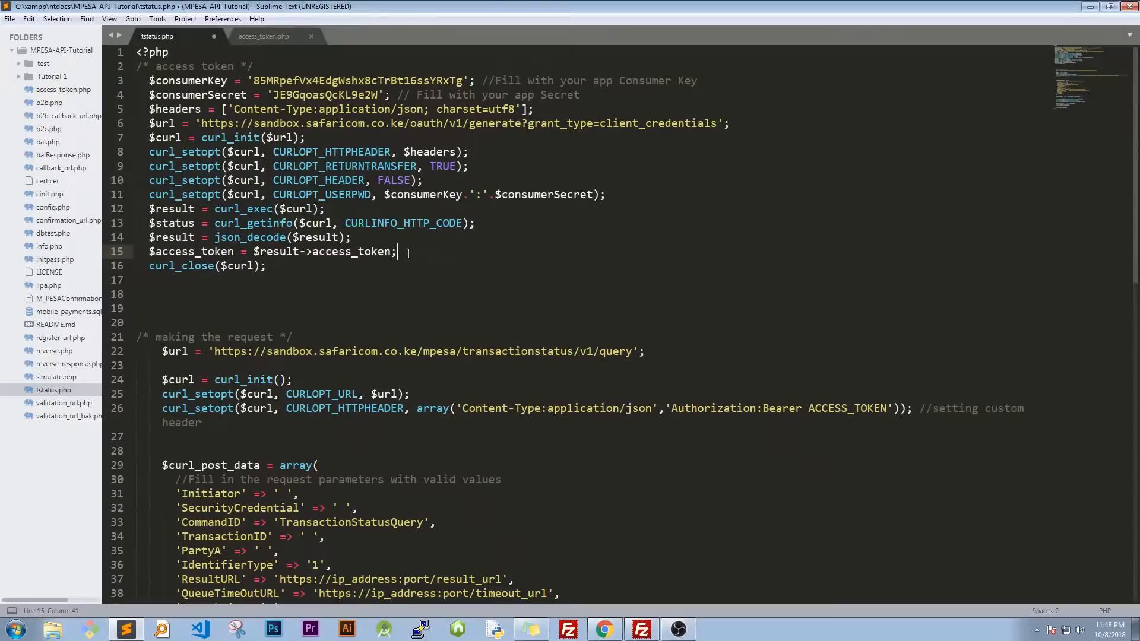
key("ctrl+s")
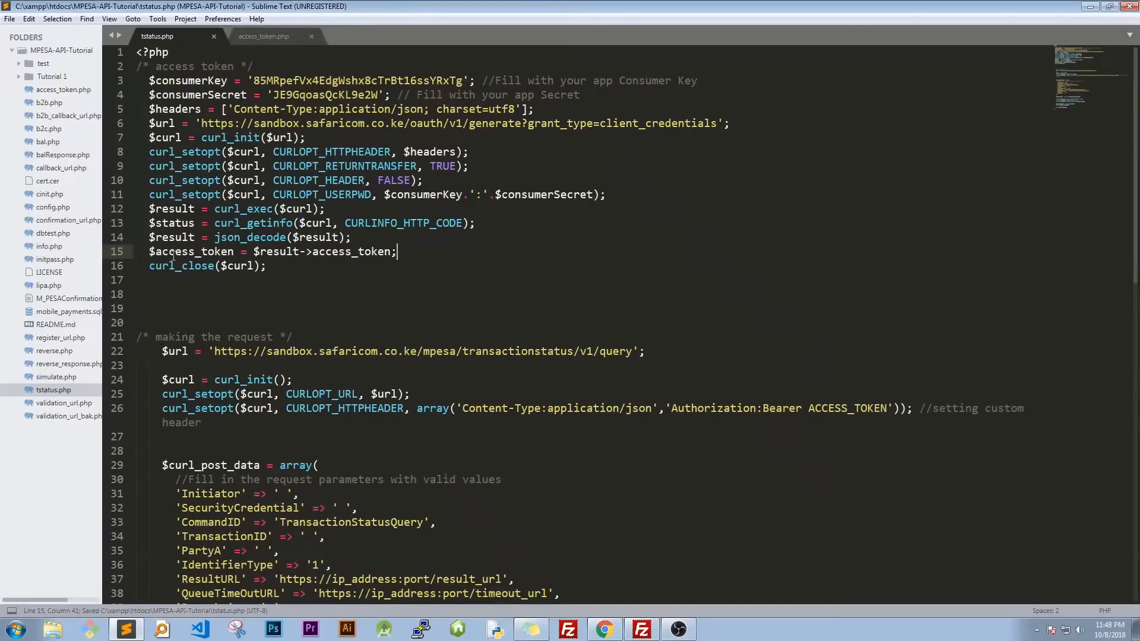
double_click(190, 251)
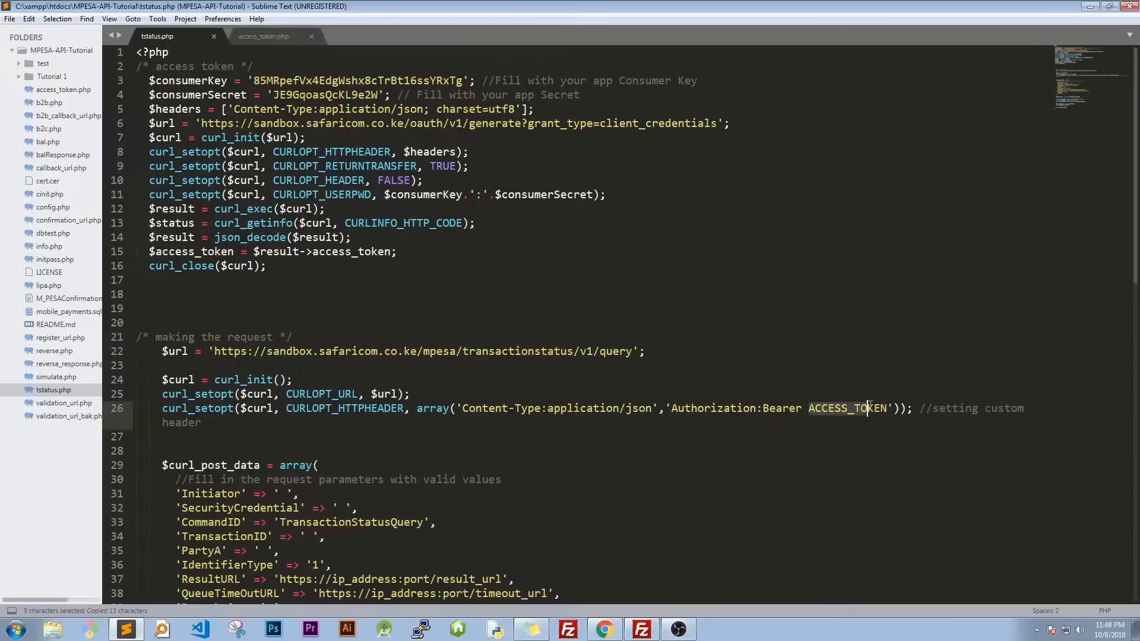
- Replace the ACCESS_TOKEN placeholder in the Bearer header with $access_token and save
key("Delete")
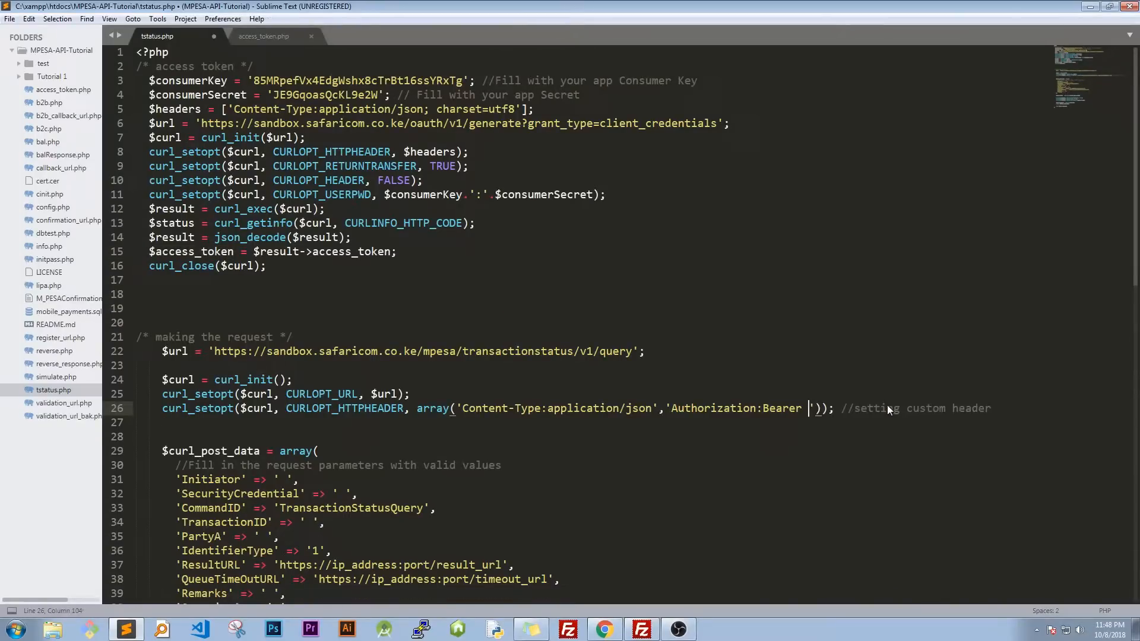
type("$access_token")
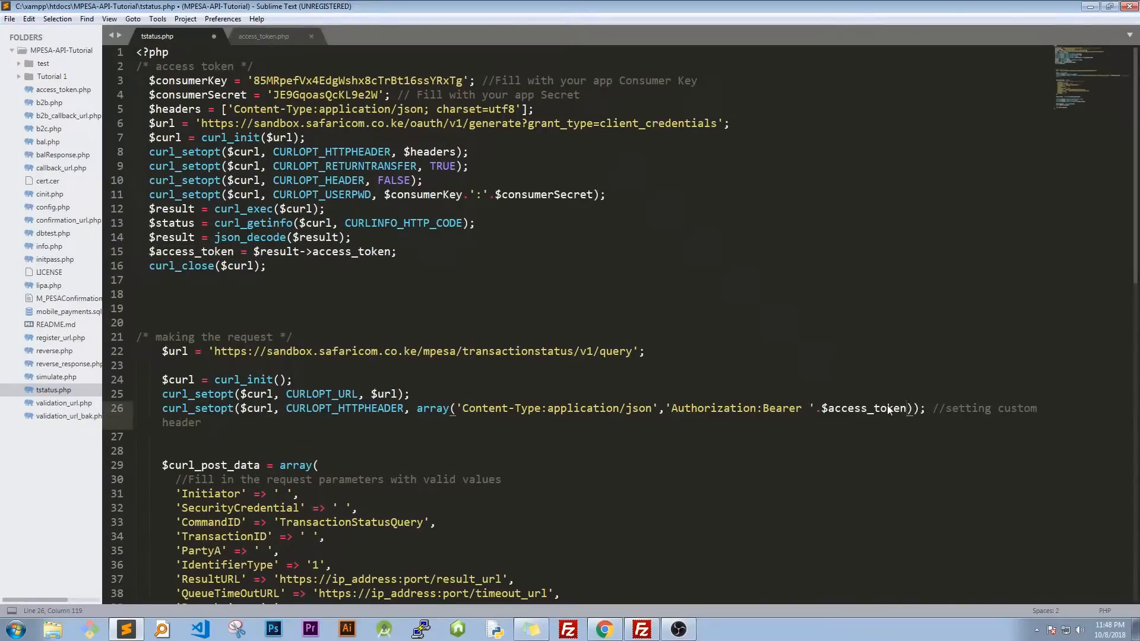
key("ctrl+s")
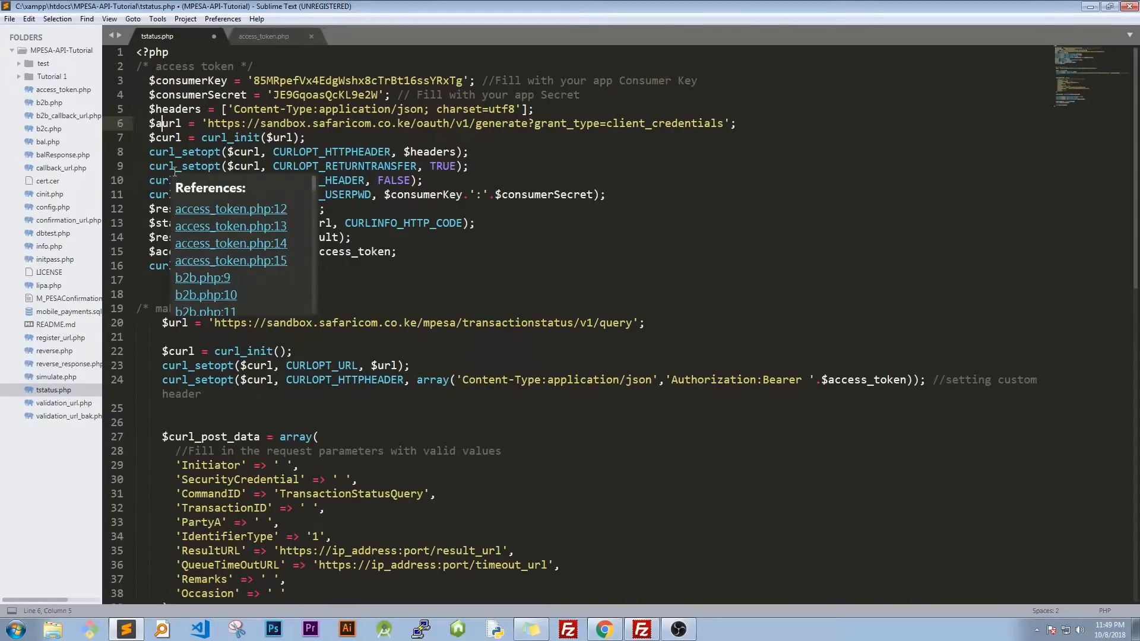
- Rename the URL variables to $access_token_url and $tstatus_url
type("ccess_token_")
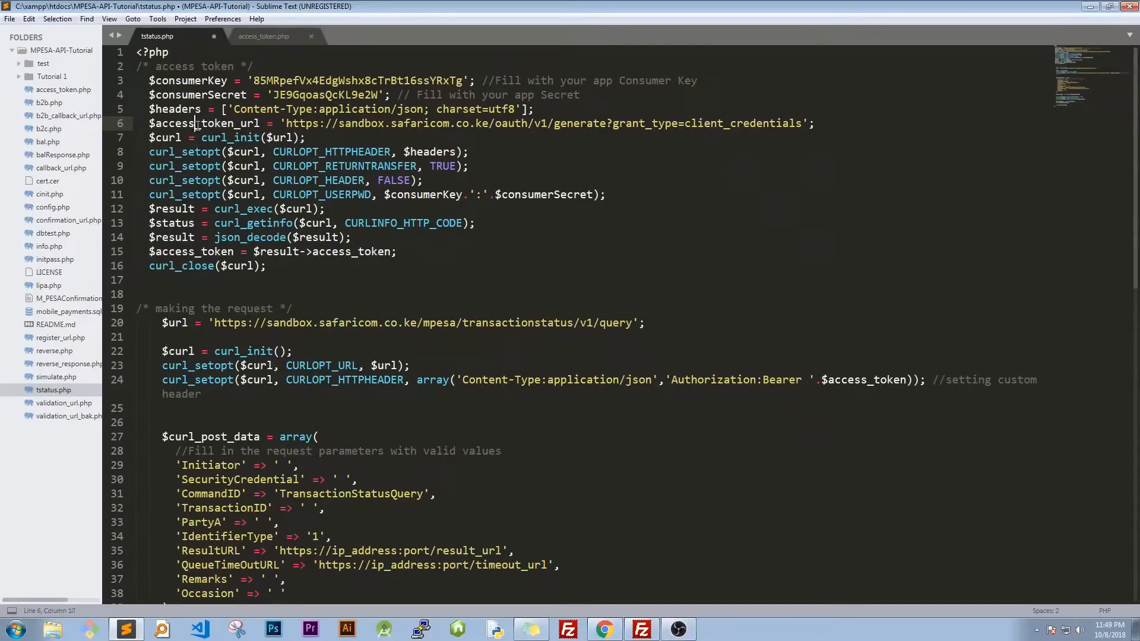
double_click(196, 123)
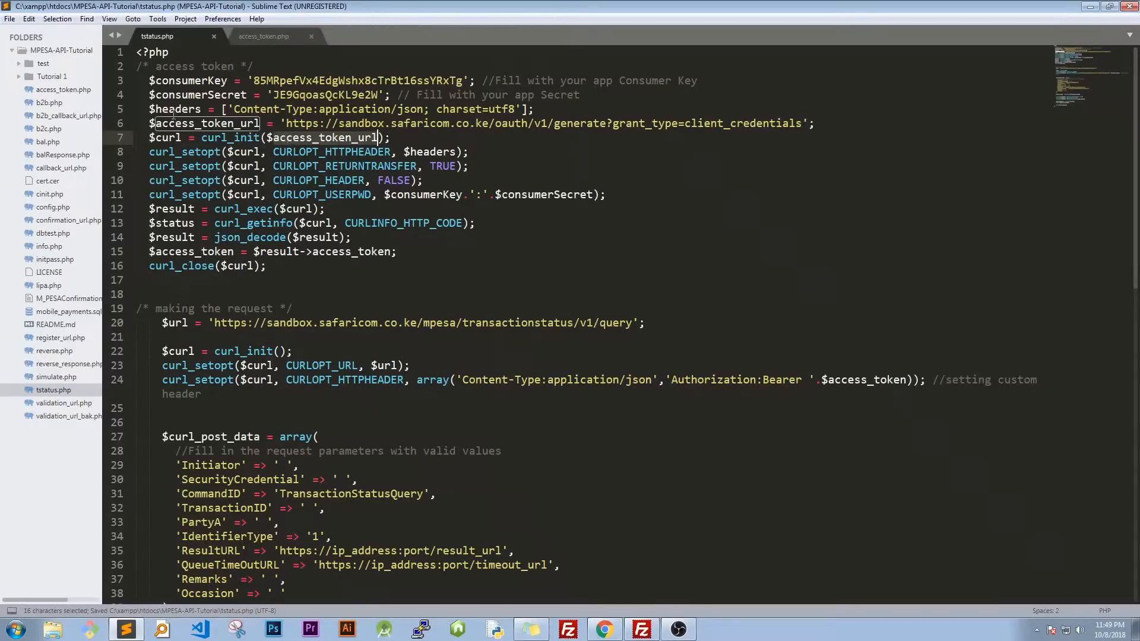
left_click(169, 322)
type("tstatus_")
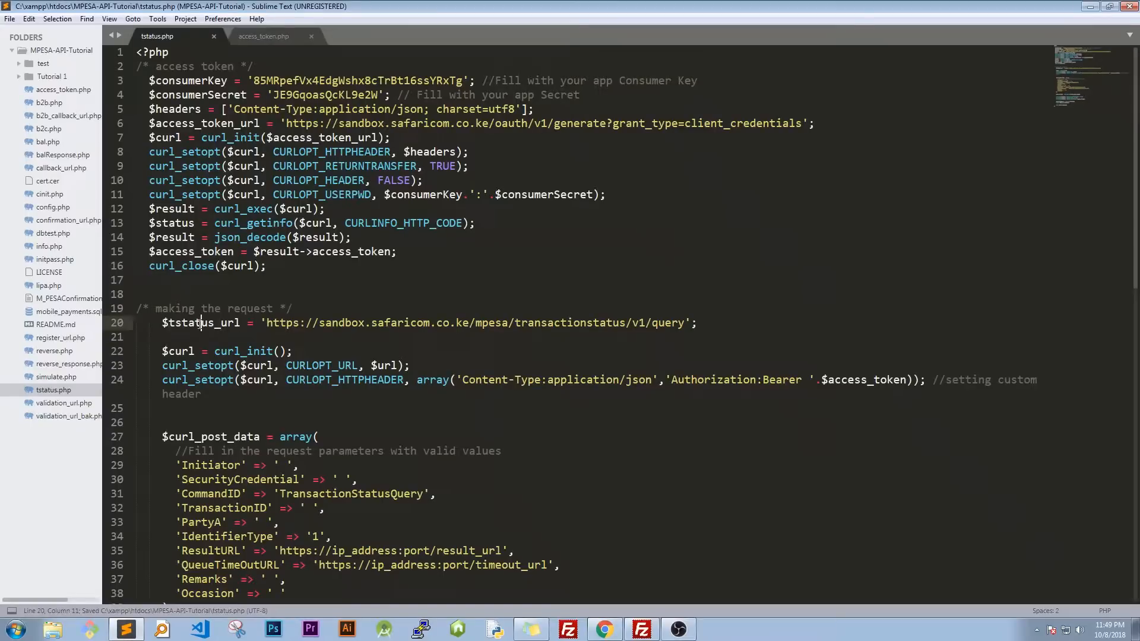
double_click(193, 323)
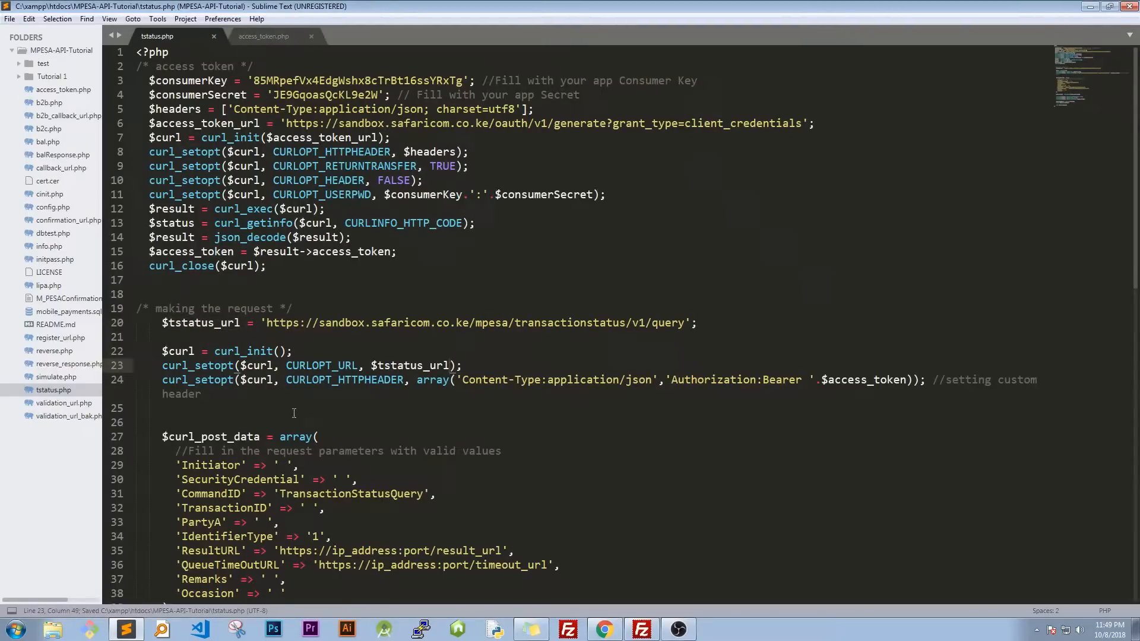
left_click(201, 394)
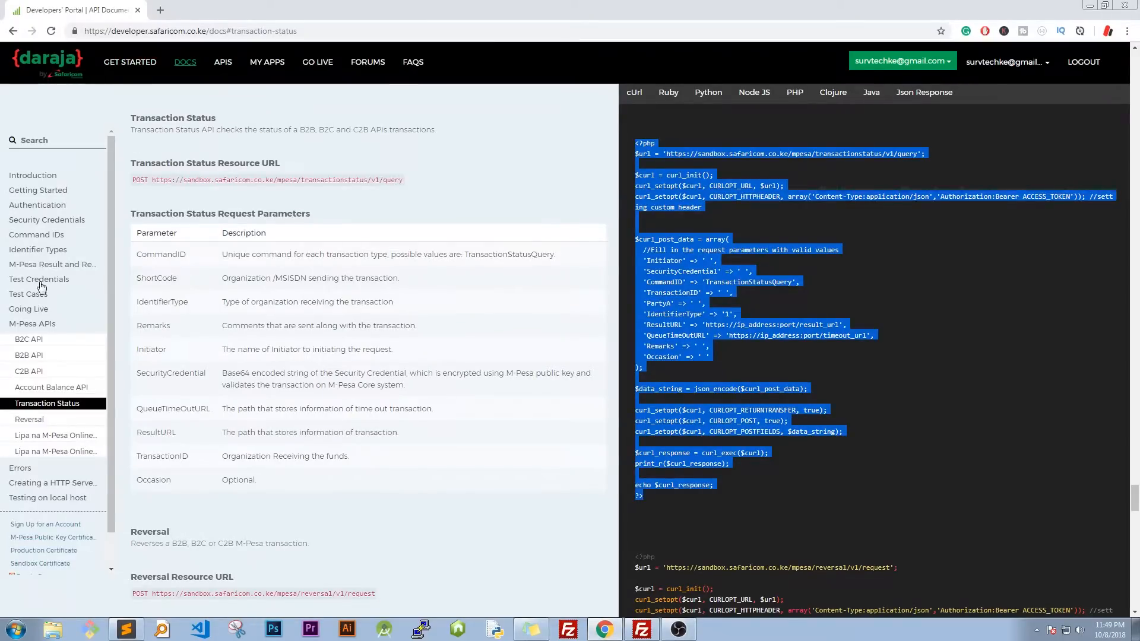
- Set tstatus.php's Initiator value to 'testapi' from Daraja's Test Credentials page
left_click(31, 279)
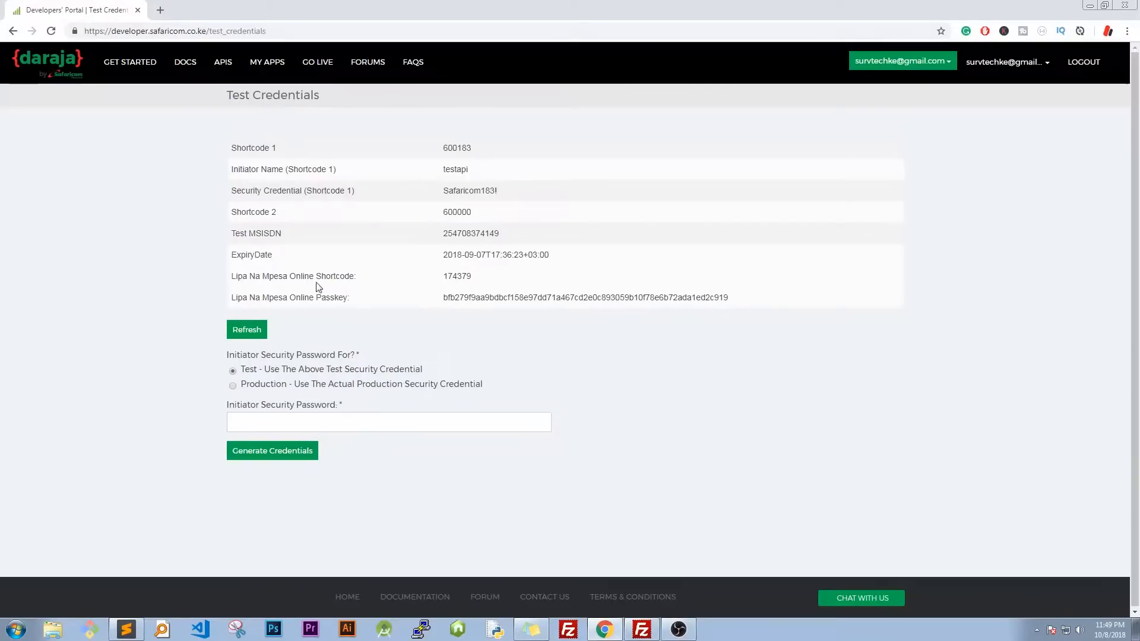
right_click(455, 169)
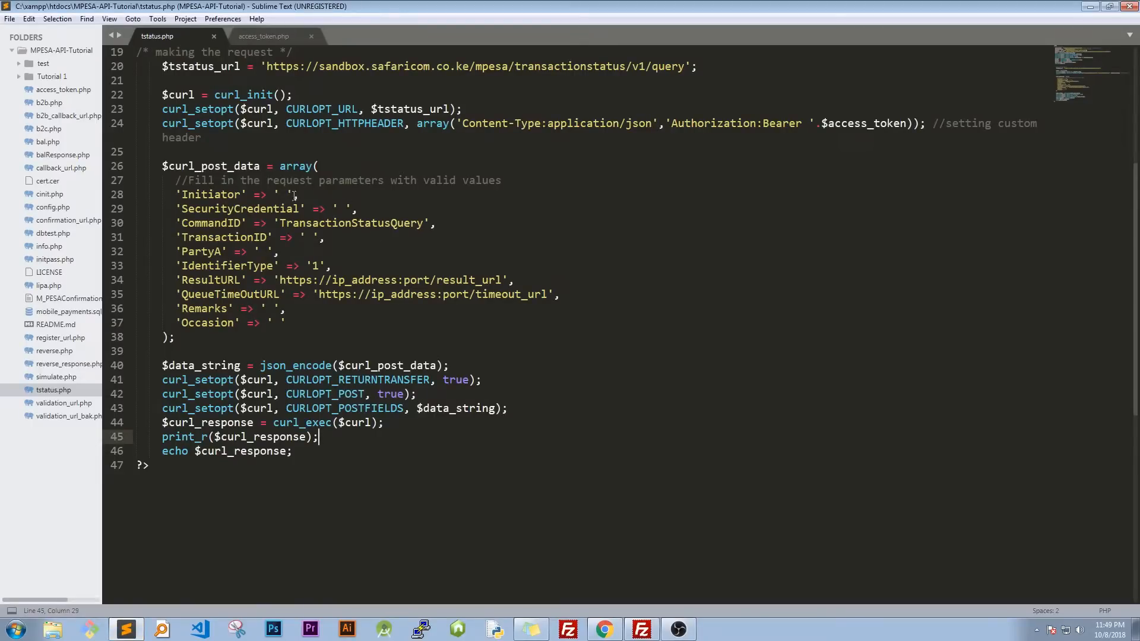
left_click(284, 194)
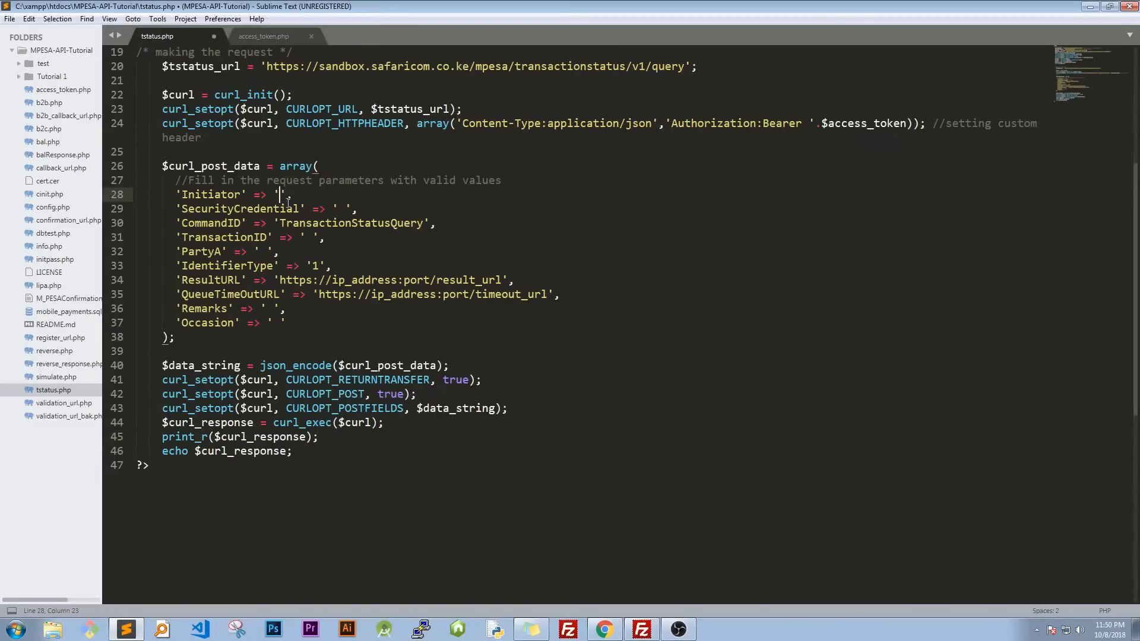
type("testapi")
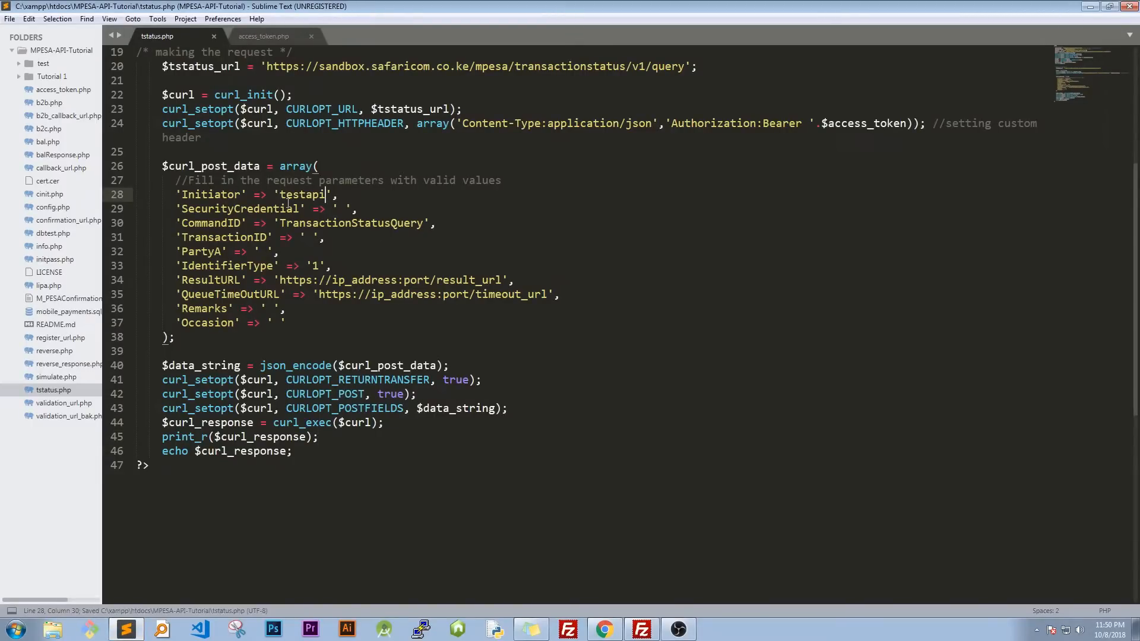
left_click(342, 208)
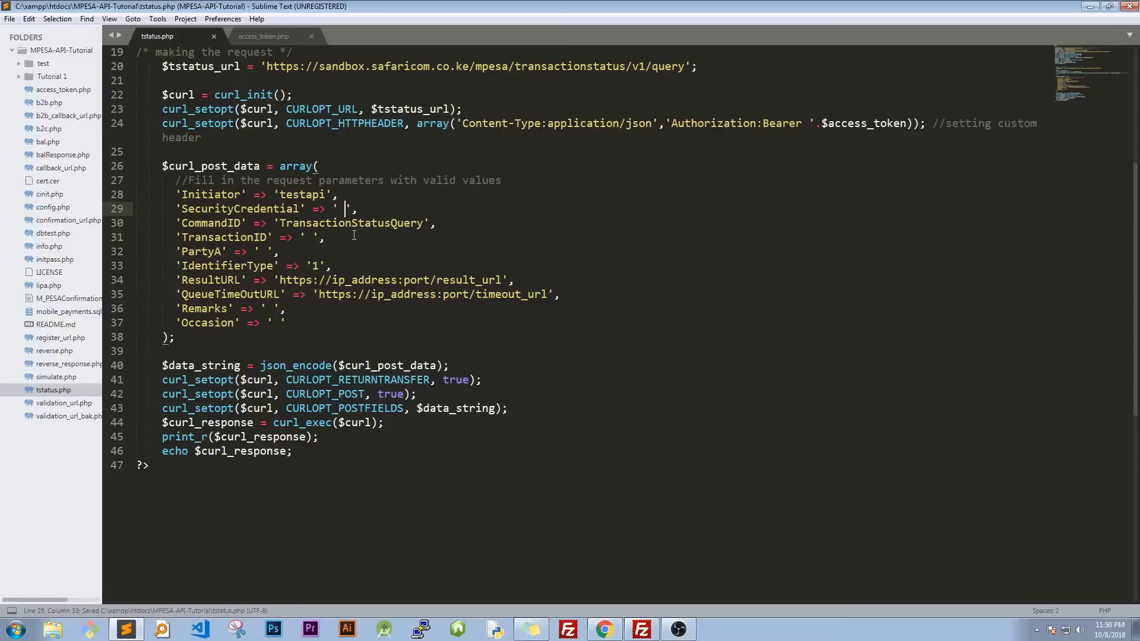
key("Backspace")
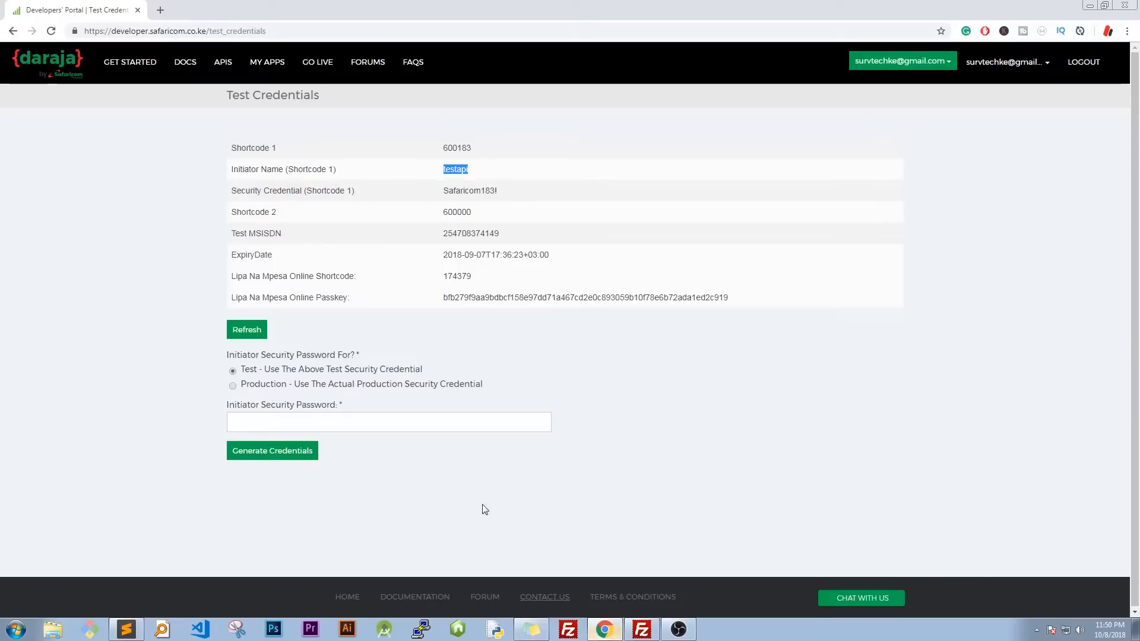
right_click(470, 191)
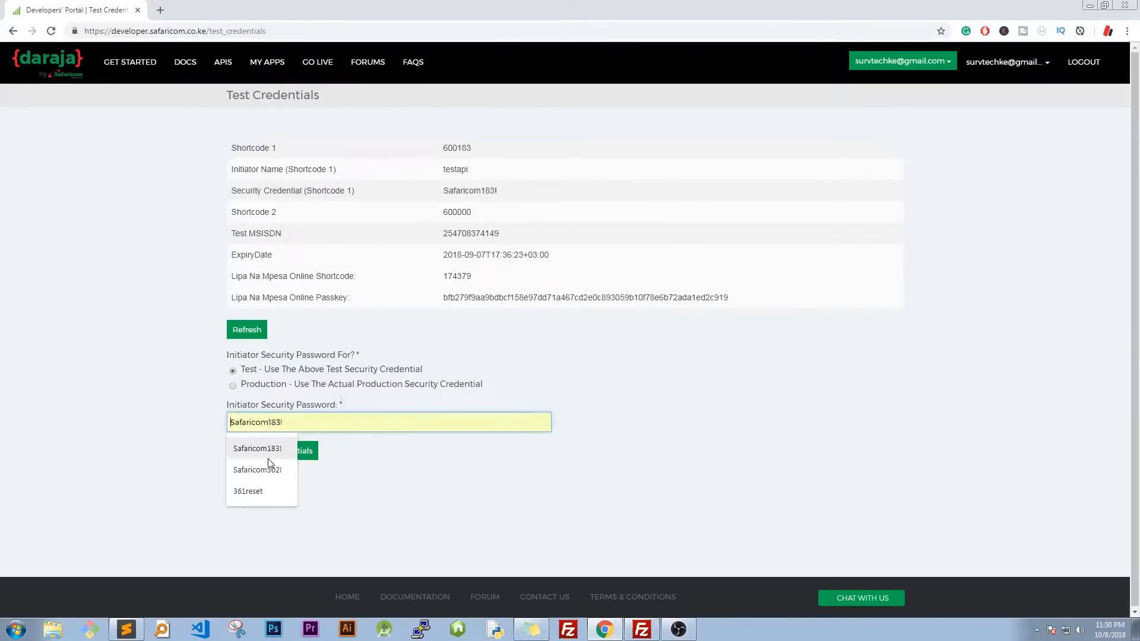
left_click(257, 449)
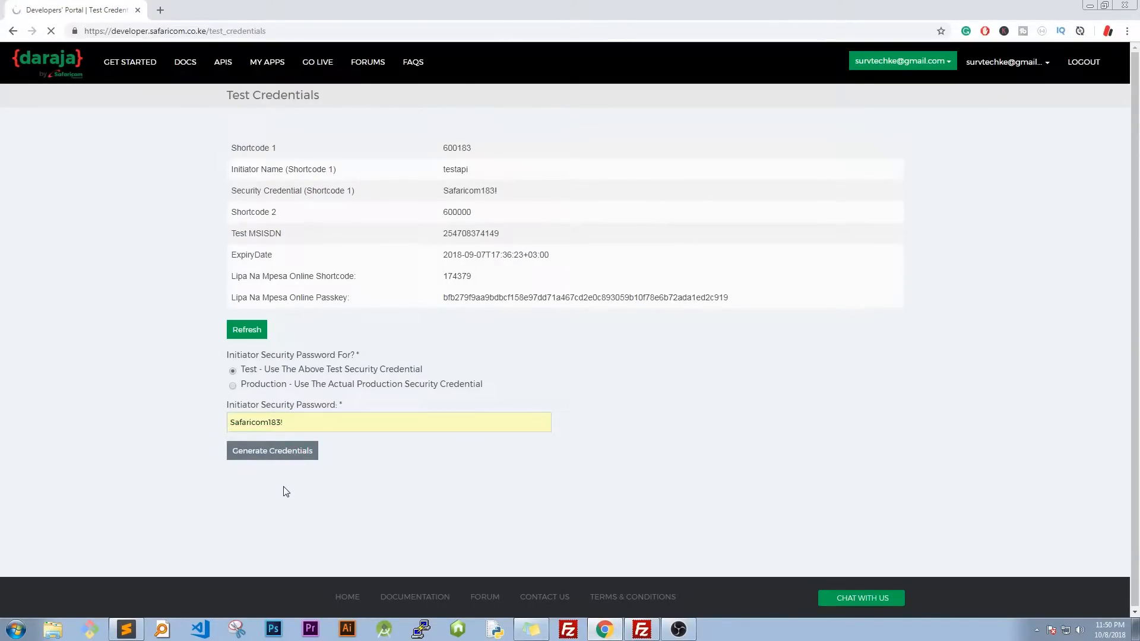
left_click(271, 451)
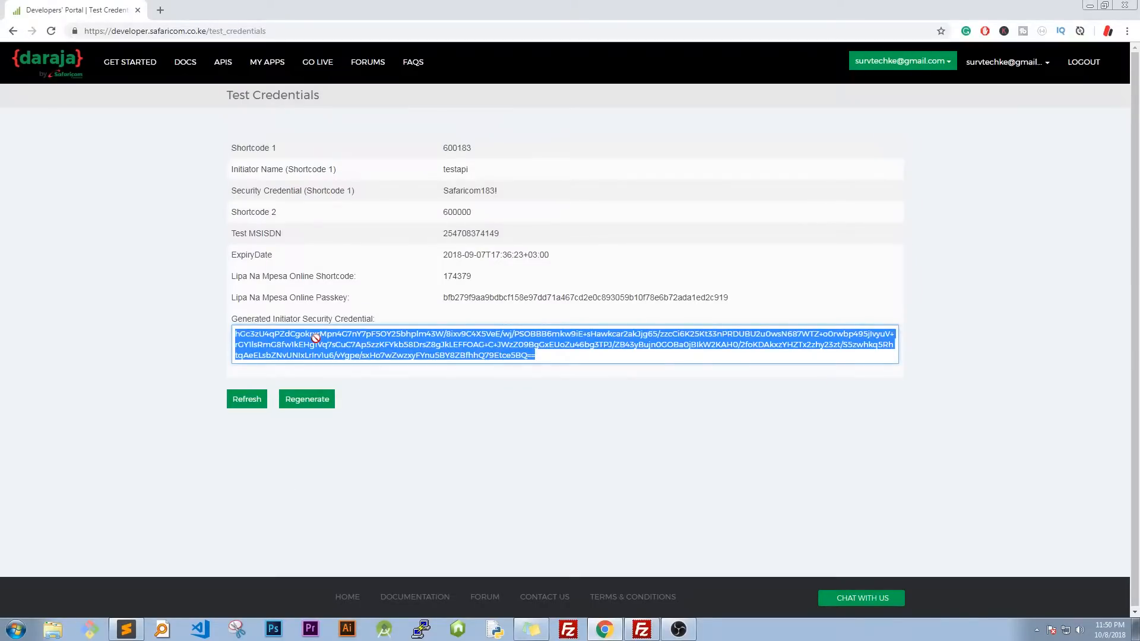
left_click(125, 629)
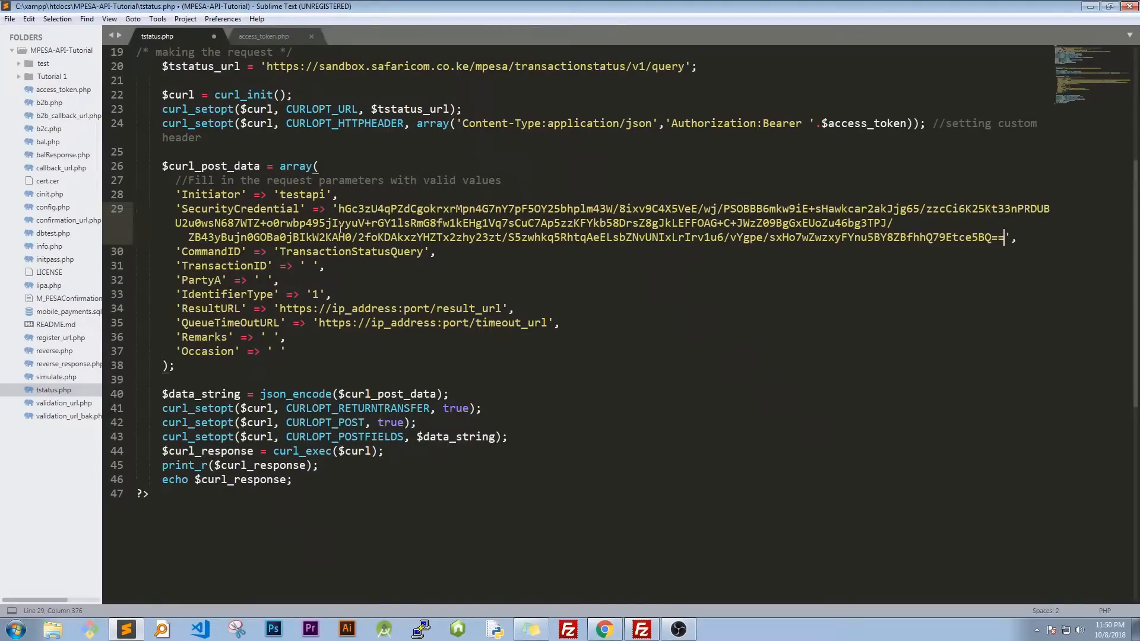
key("ctrl+s")
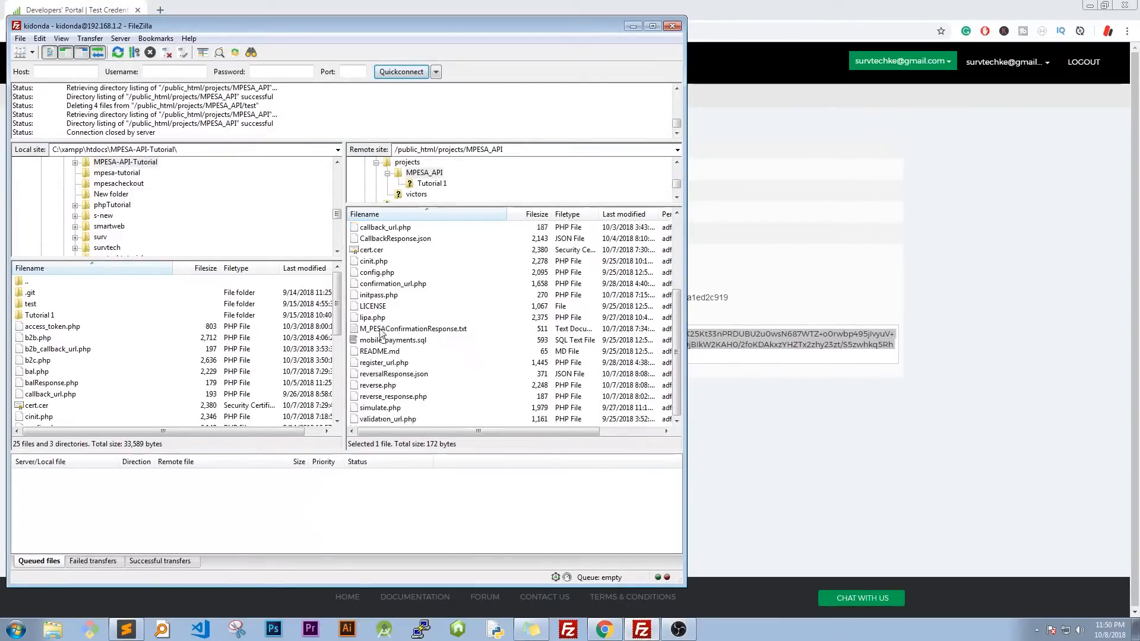
- Change simulate.php's amount from 300 to 500, re-upload it, and delete M_PESAConfirmationResponse.txt
right_click(379, 408)
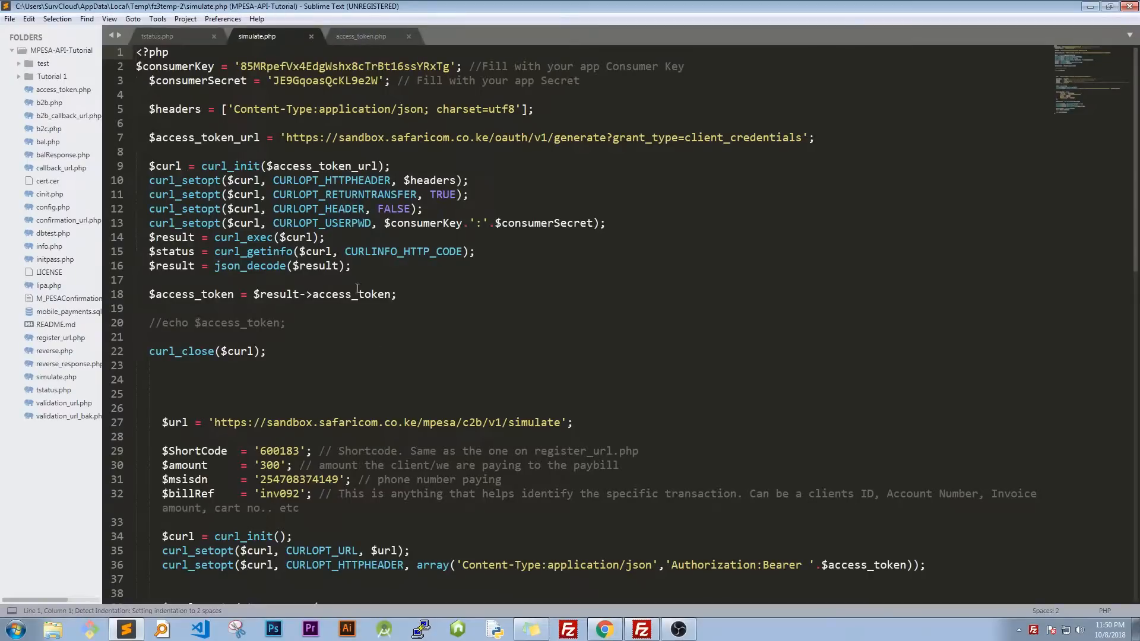
double_click(278, 451)
type("5")
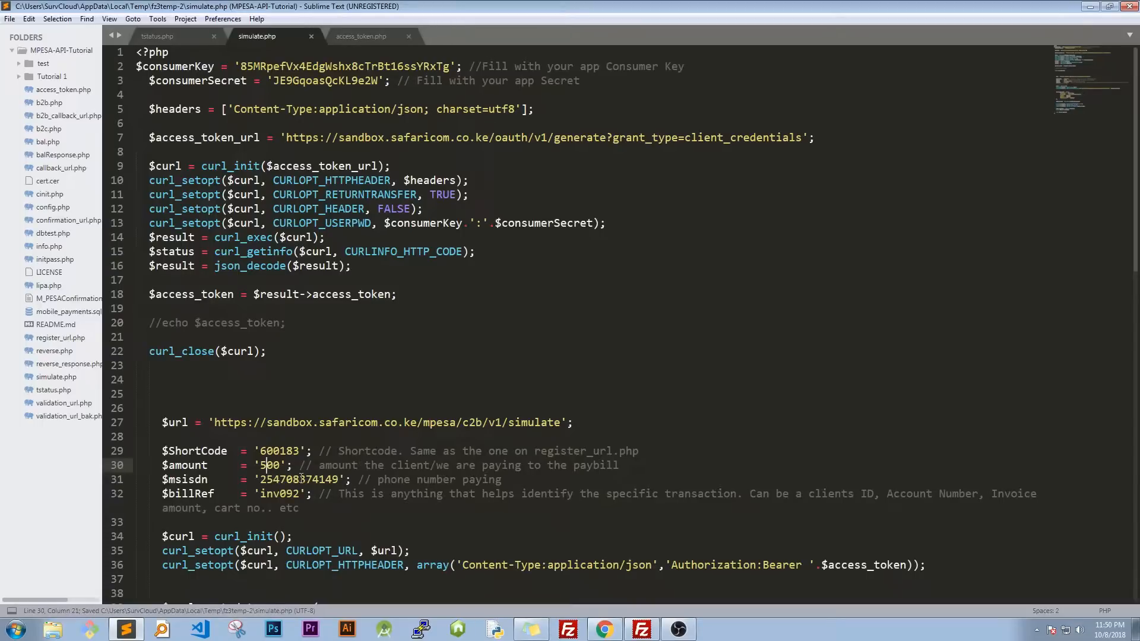
left_click(640, 628)
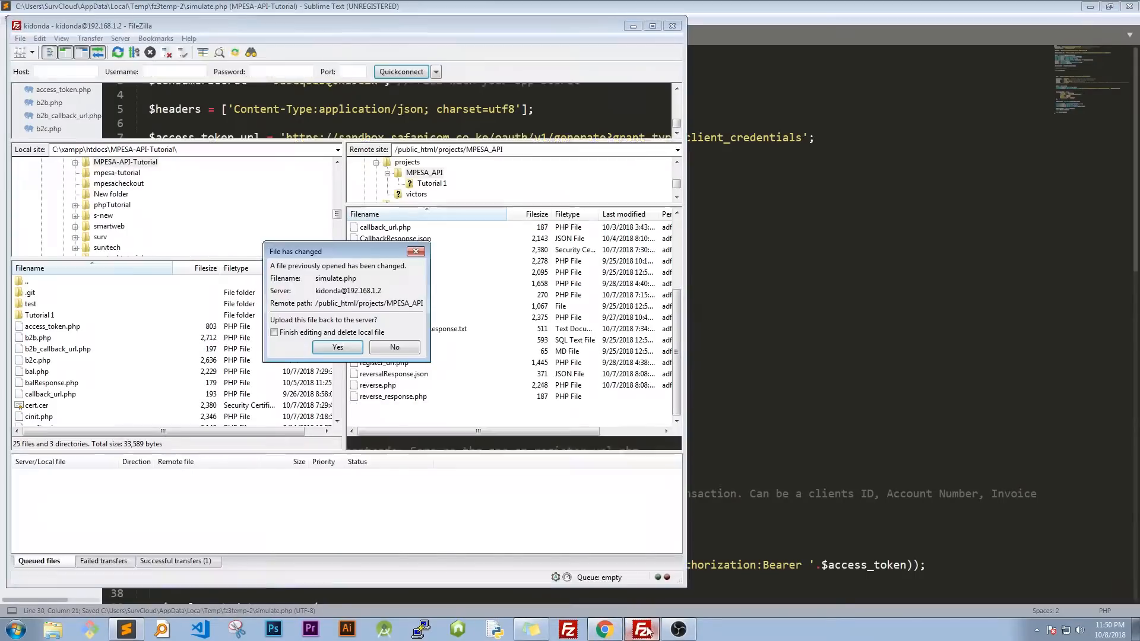
left_click(337, 348)
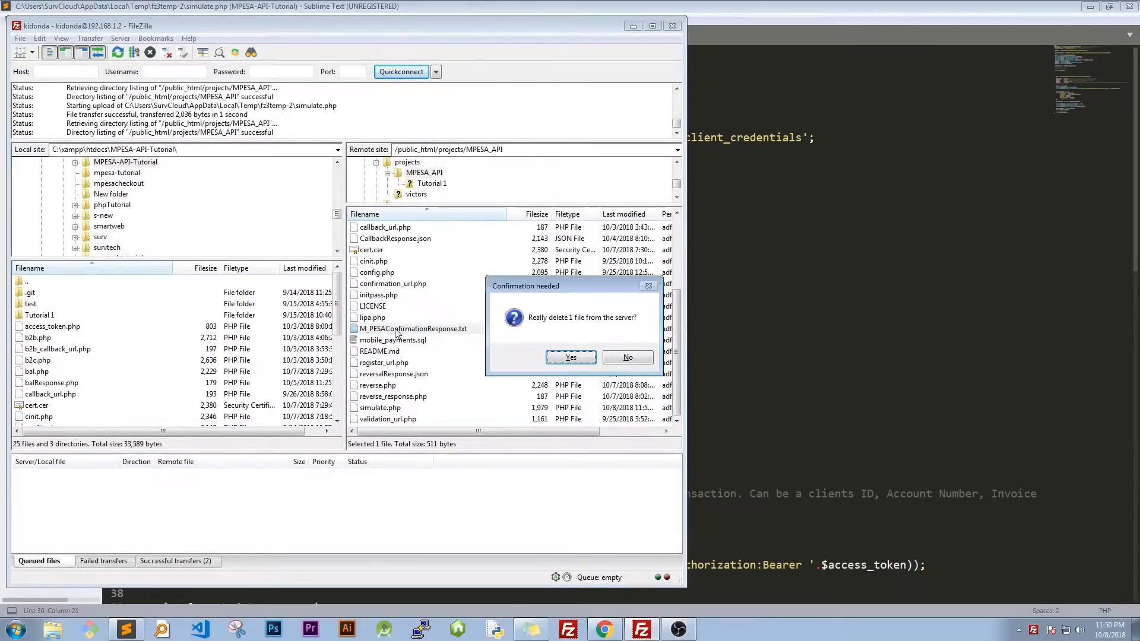
left_click(571, 358)
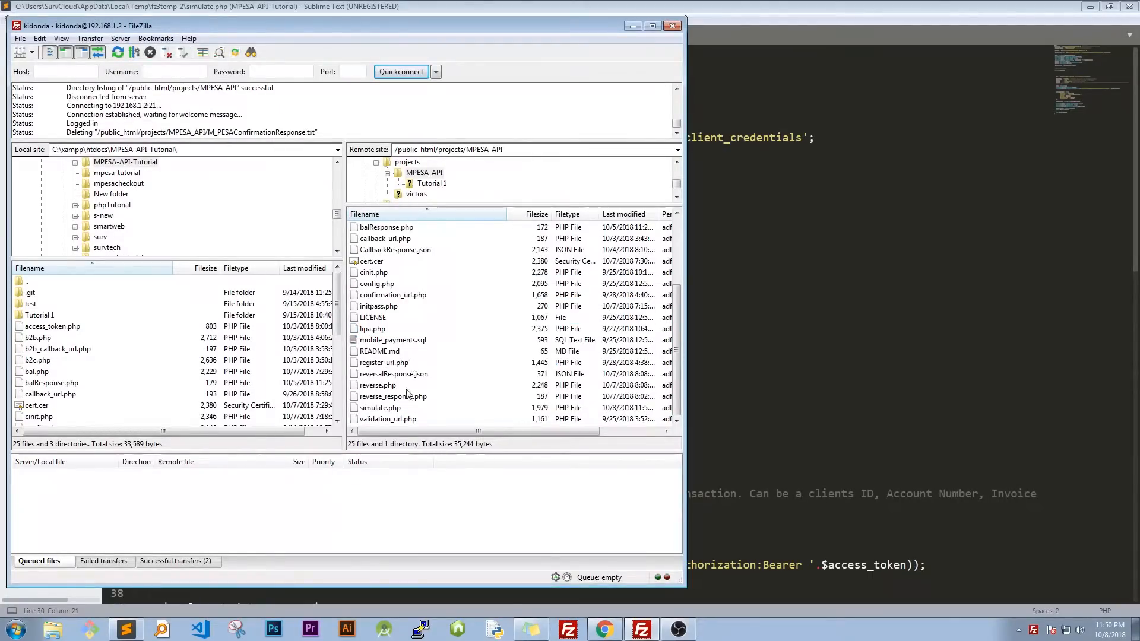
left_click(605, 628)
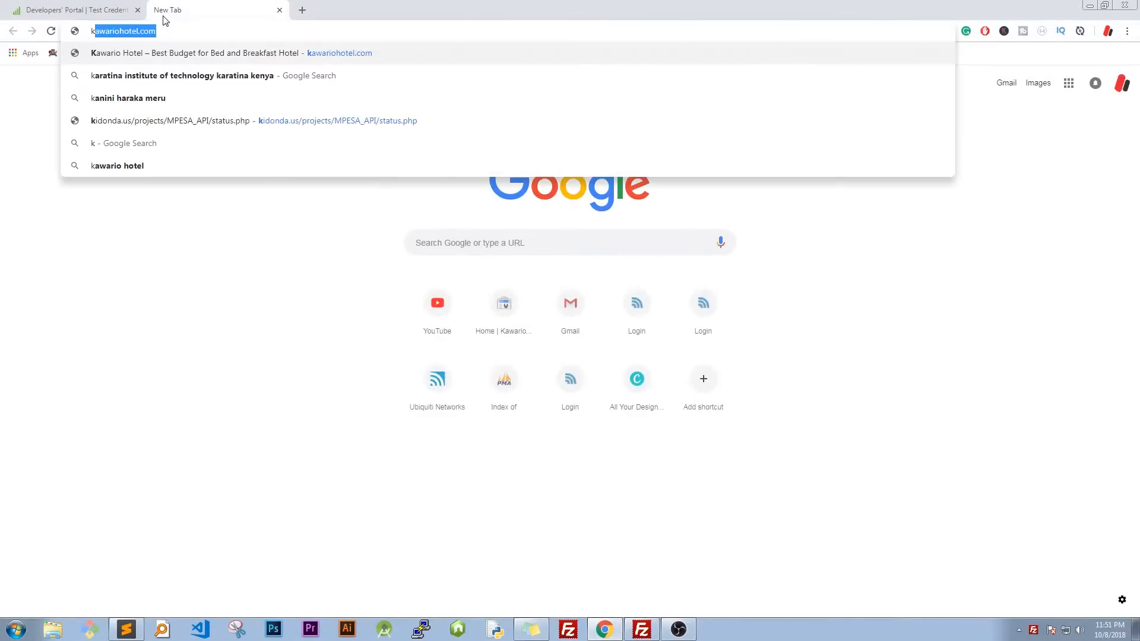
- Load kidonda.us/projects/MPESA_API/simulate.php in Chrome to run the simulation
type("kidonda.us/projects/MPESA_API/simulate.php")
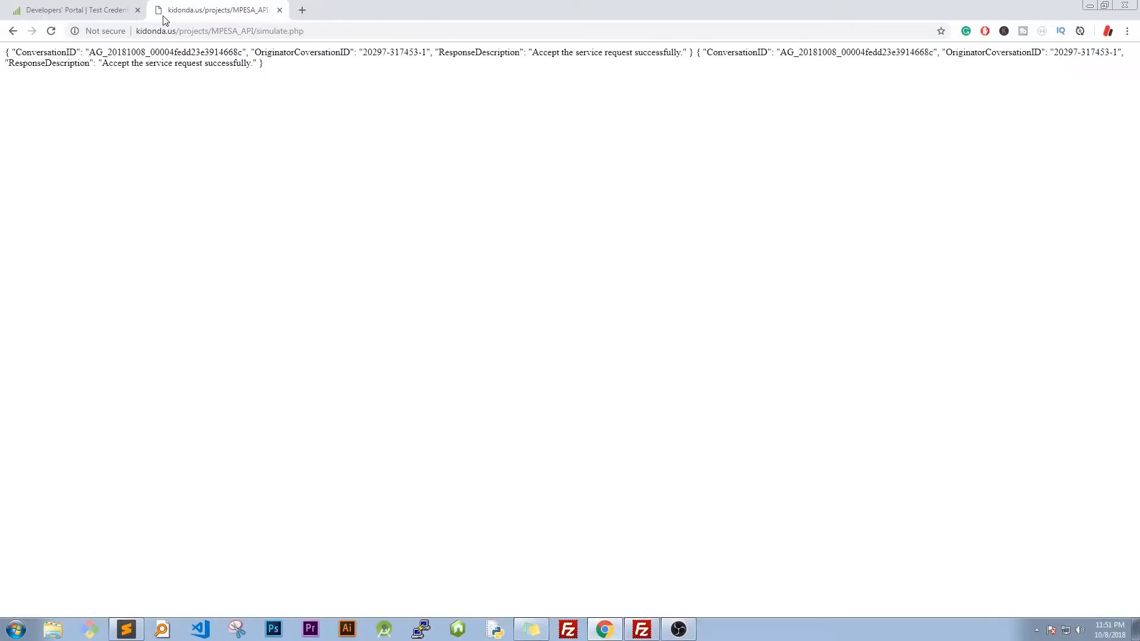
- Refresh the server listing and open the new M_PESAConfirmationResponse.txt showing TransID MJ881H6YCS
left_click(642, 629)
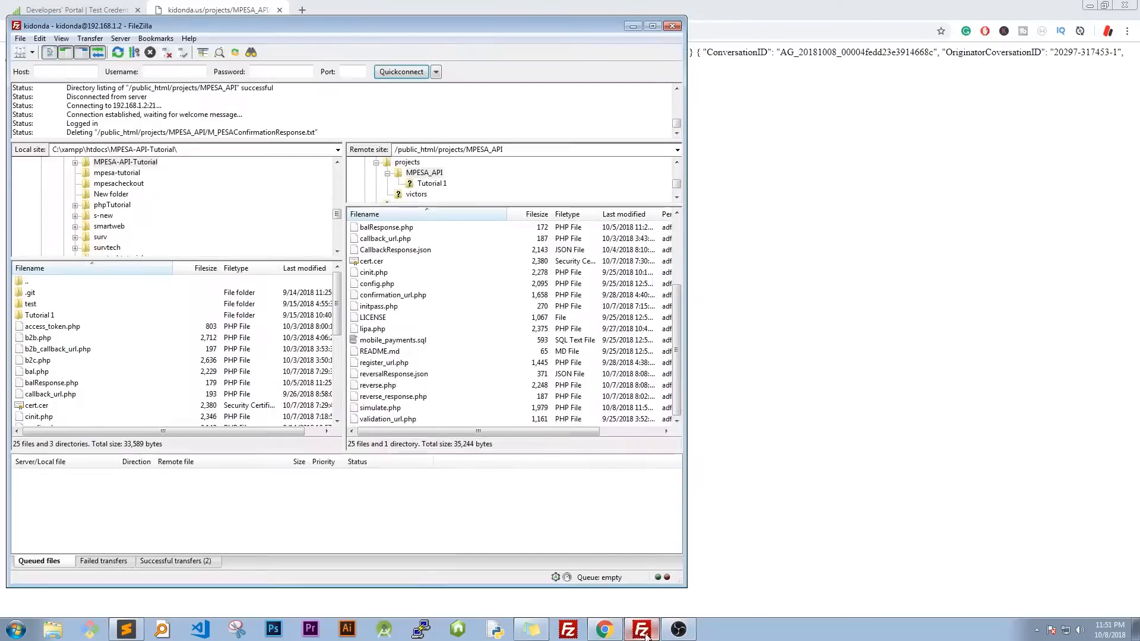
right_click(393, 340)
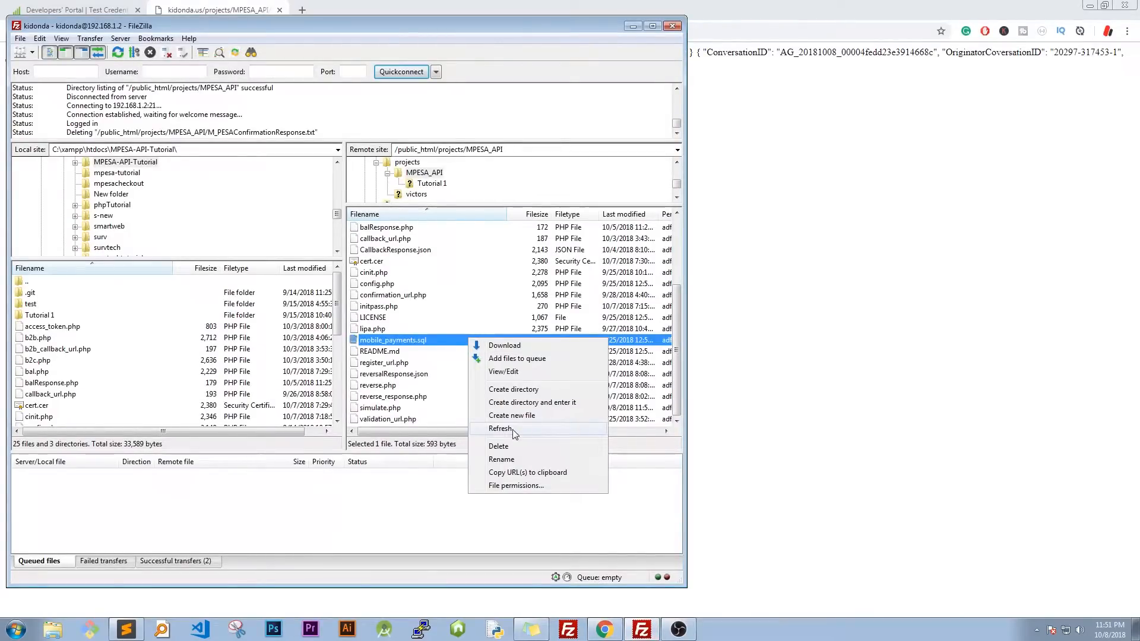
left_click(501, 428)
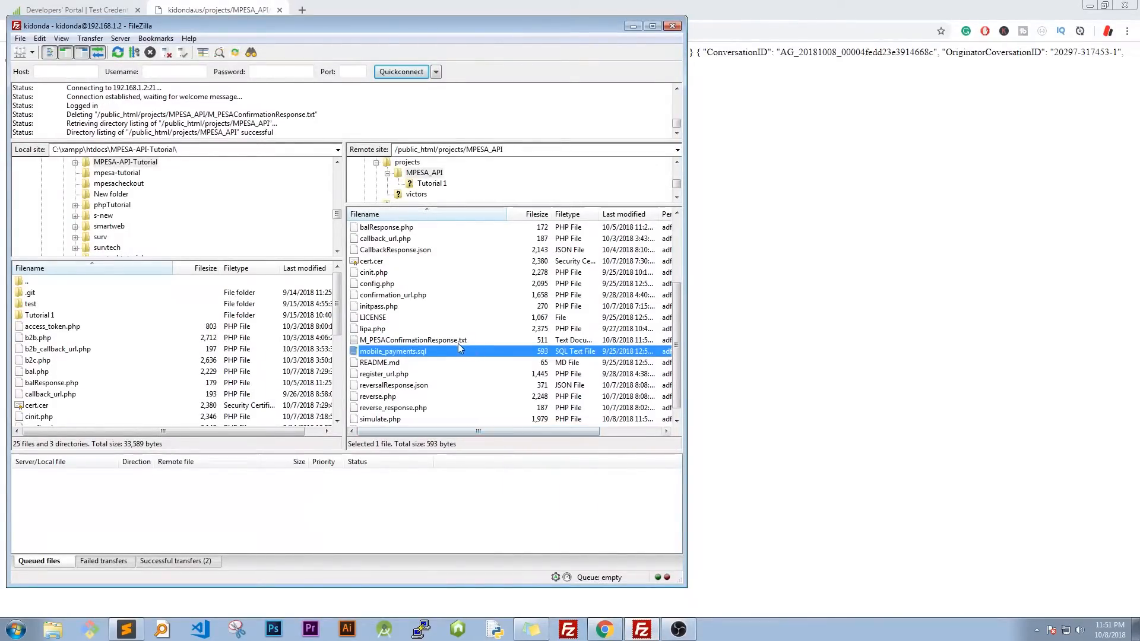
left_click(413, 340)
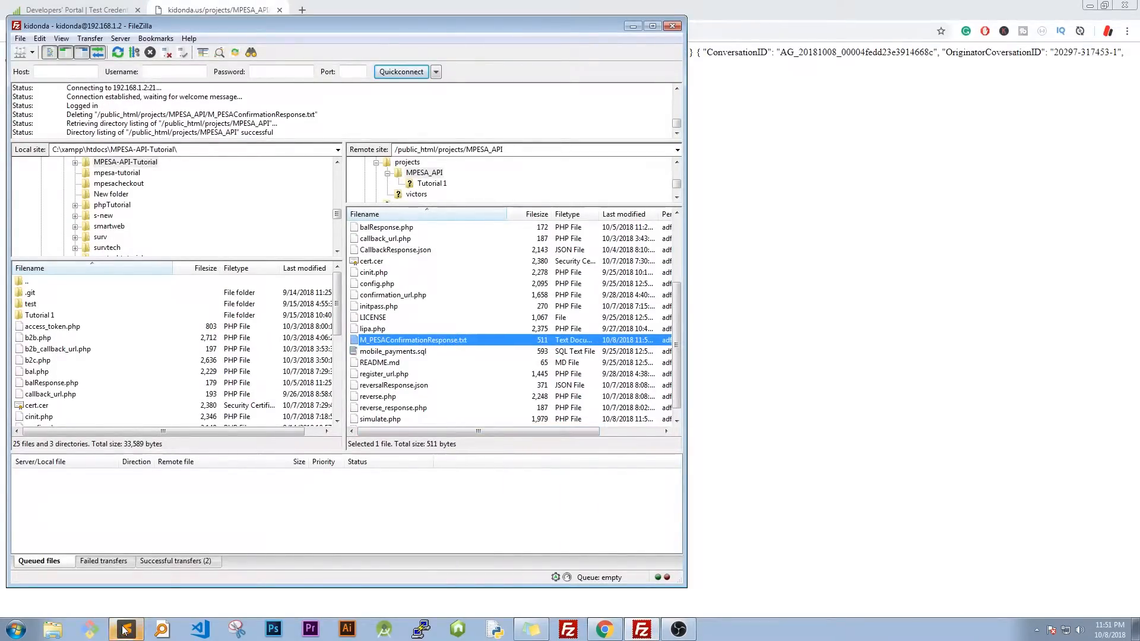
left_click(122, 628)
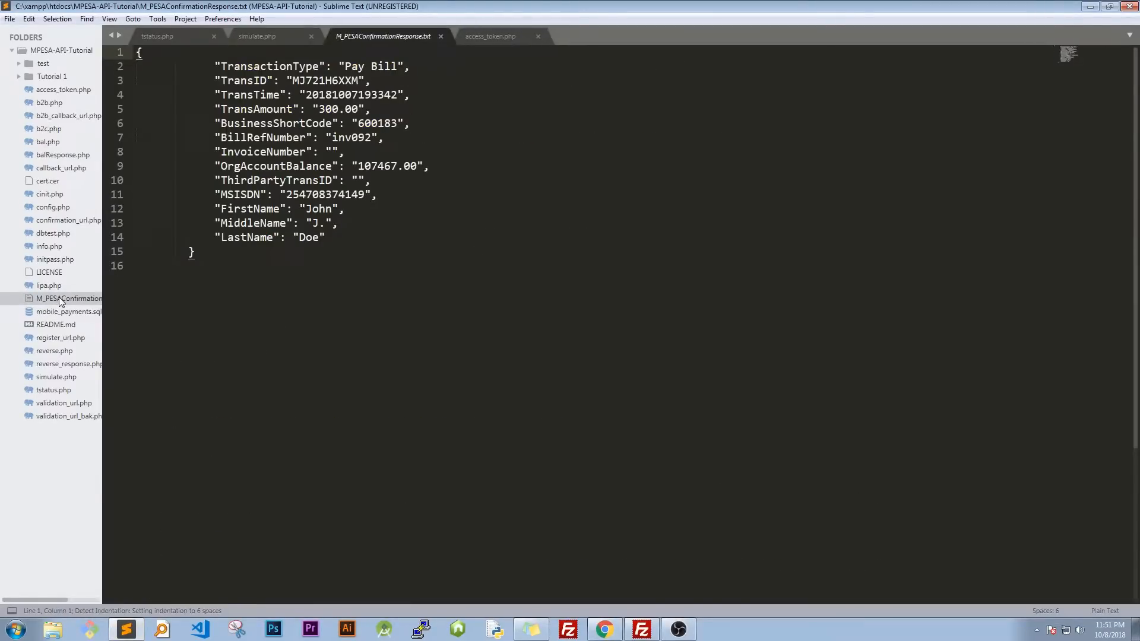
left_click(254, 35)
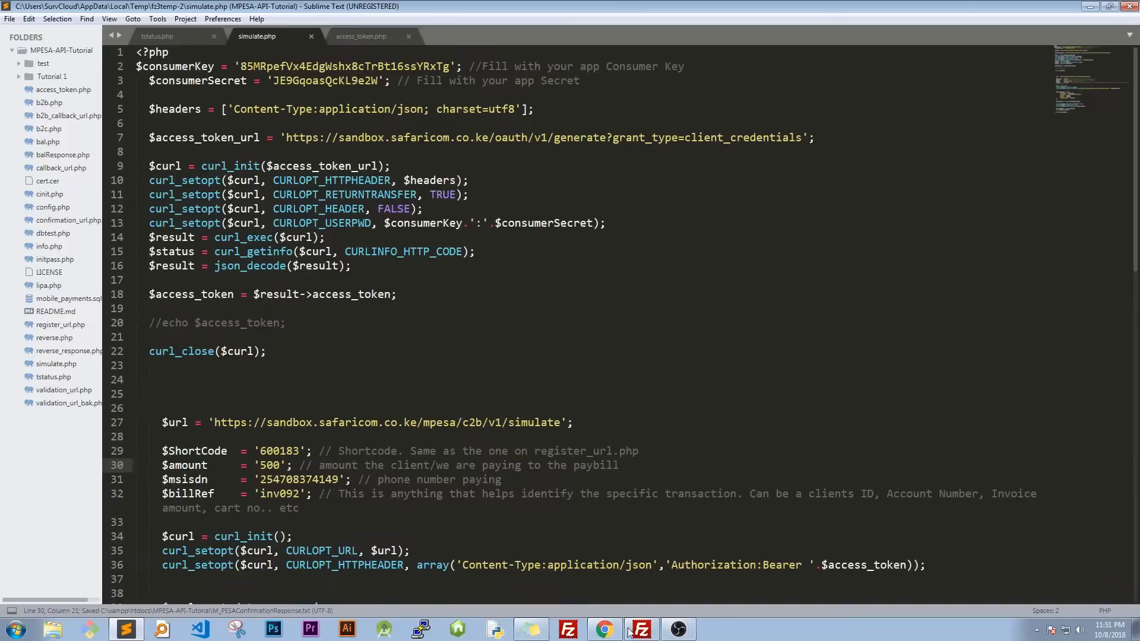
right_click(413, 340)
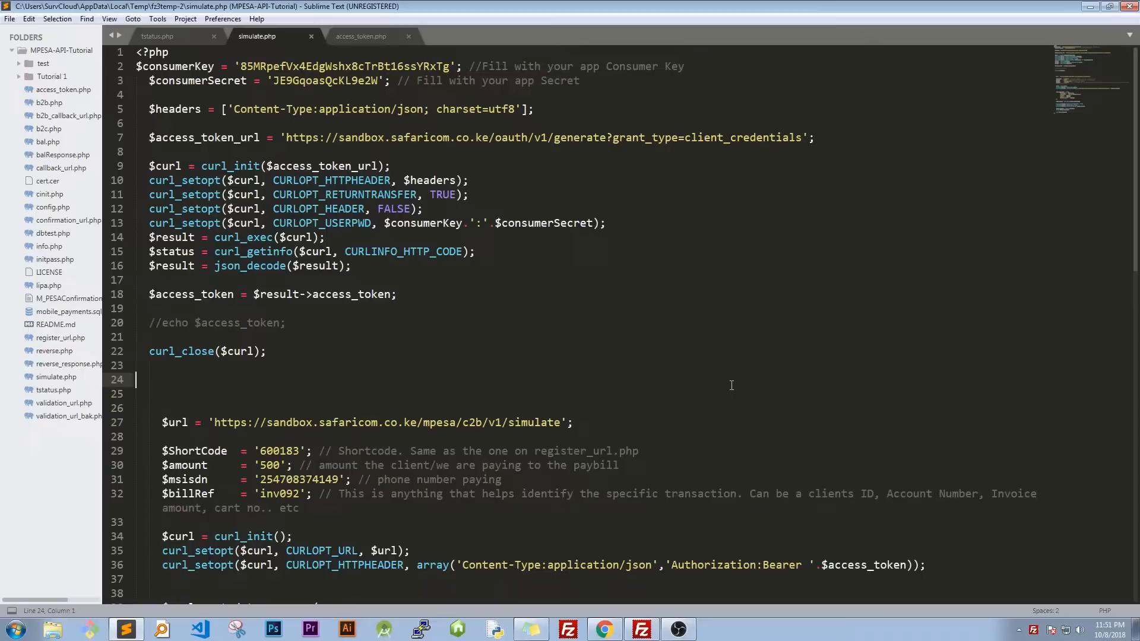
left_click(59, 298)
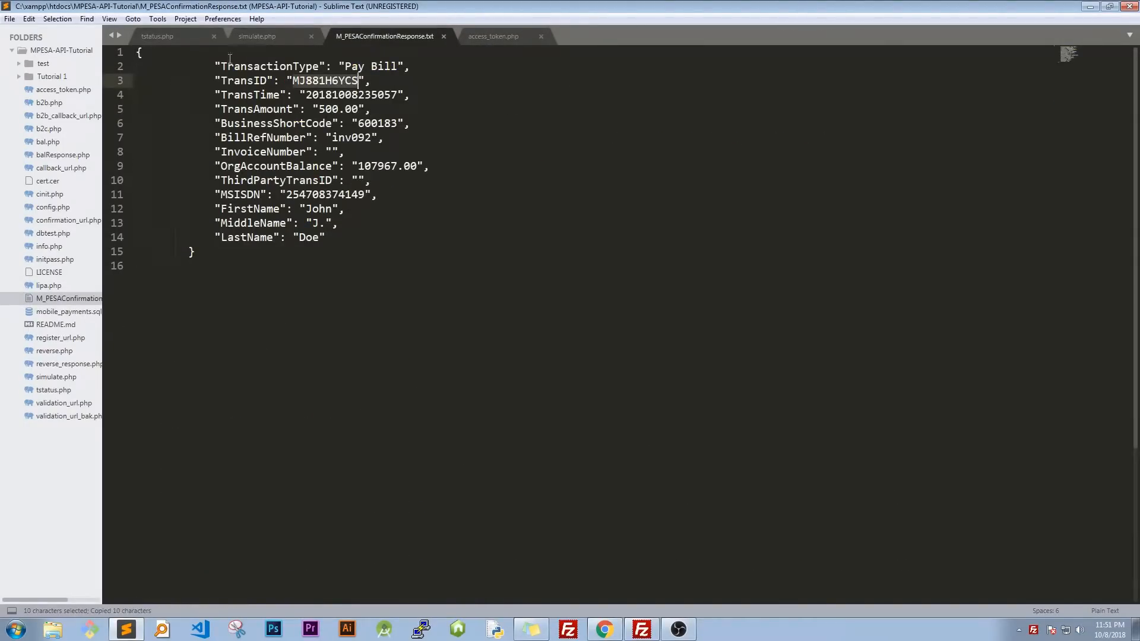
- Enter TransactionID MJ881H6YCS, PartyA 600183 from Shortcode 1, and IdentifierType 4
left_click(172, 37)
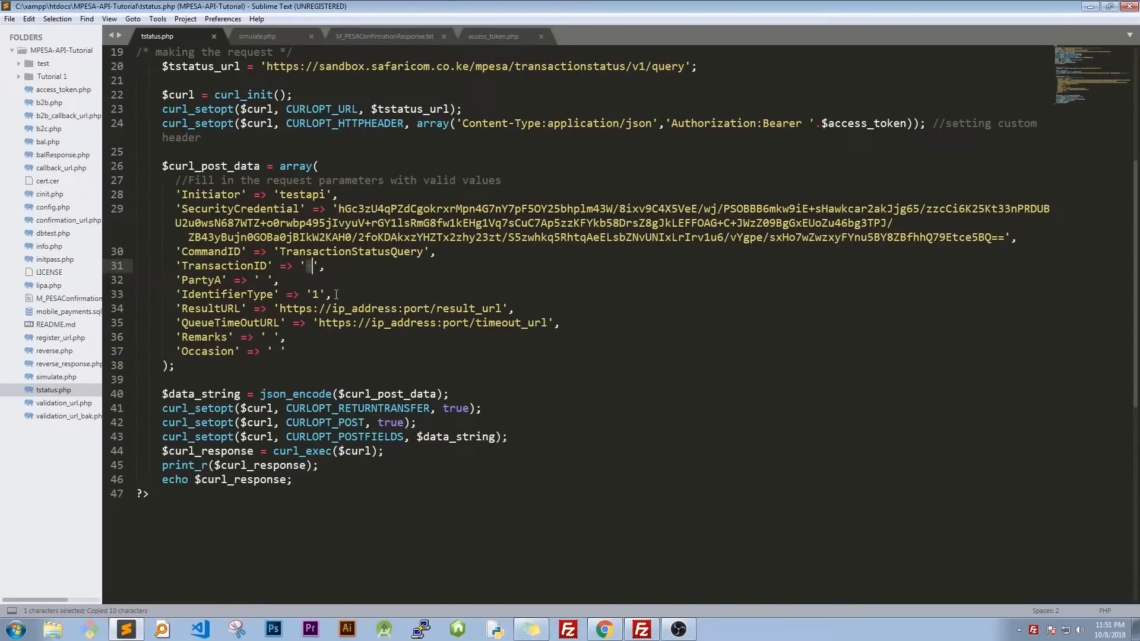
type("MJ881H6YCS")
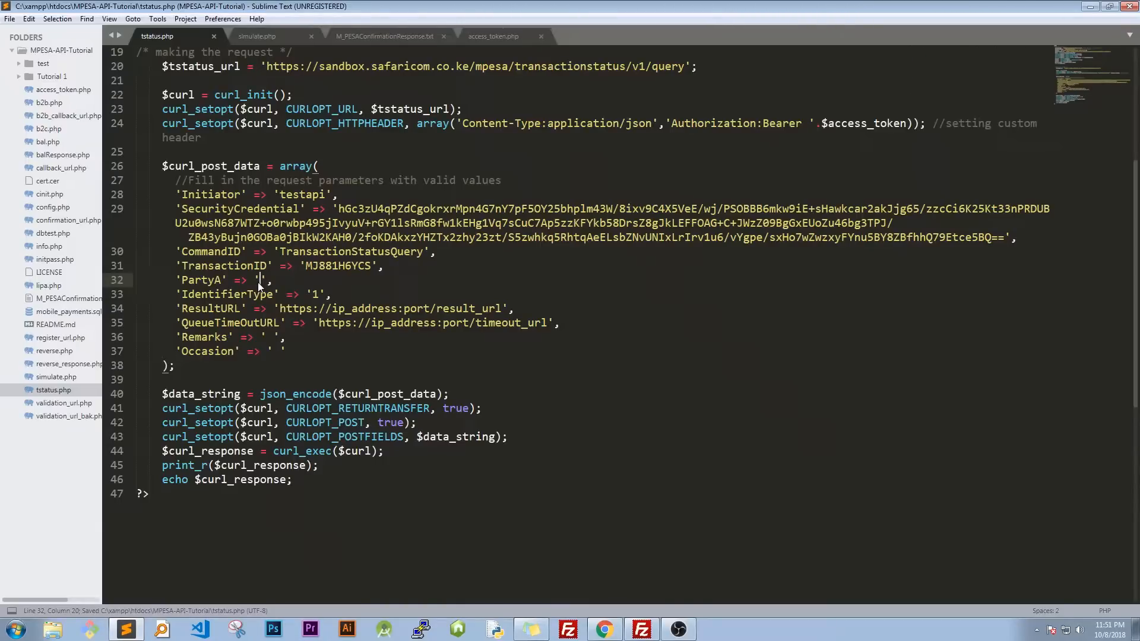
type("60018")
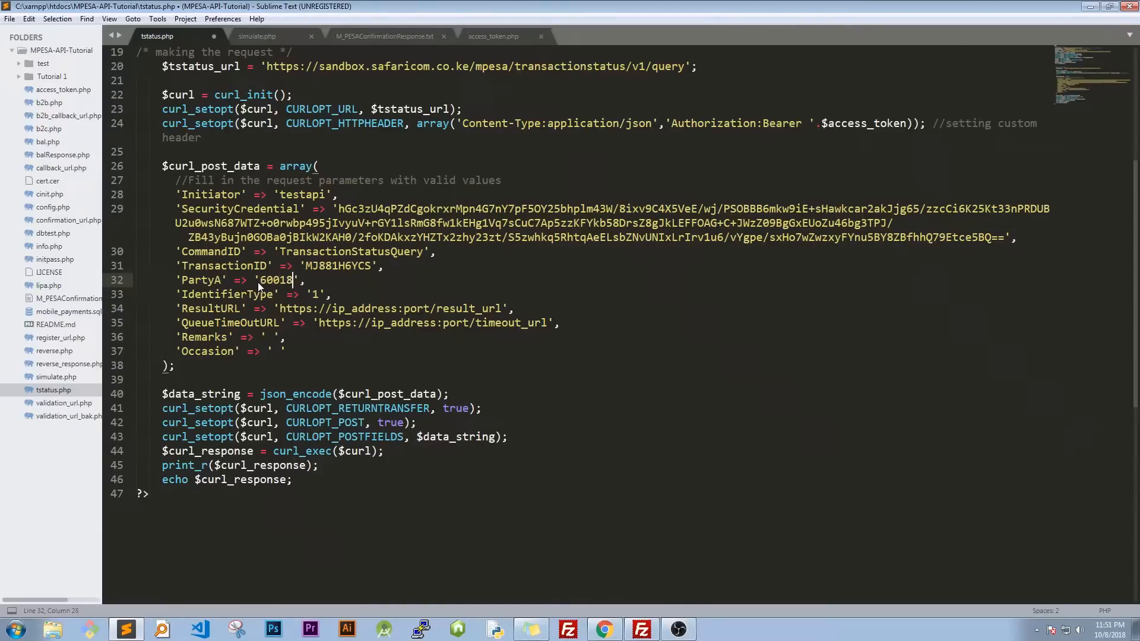
left_click(603, 629)
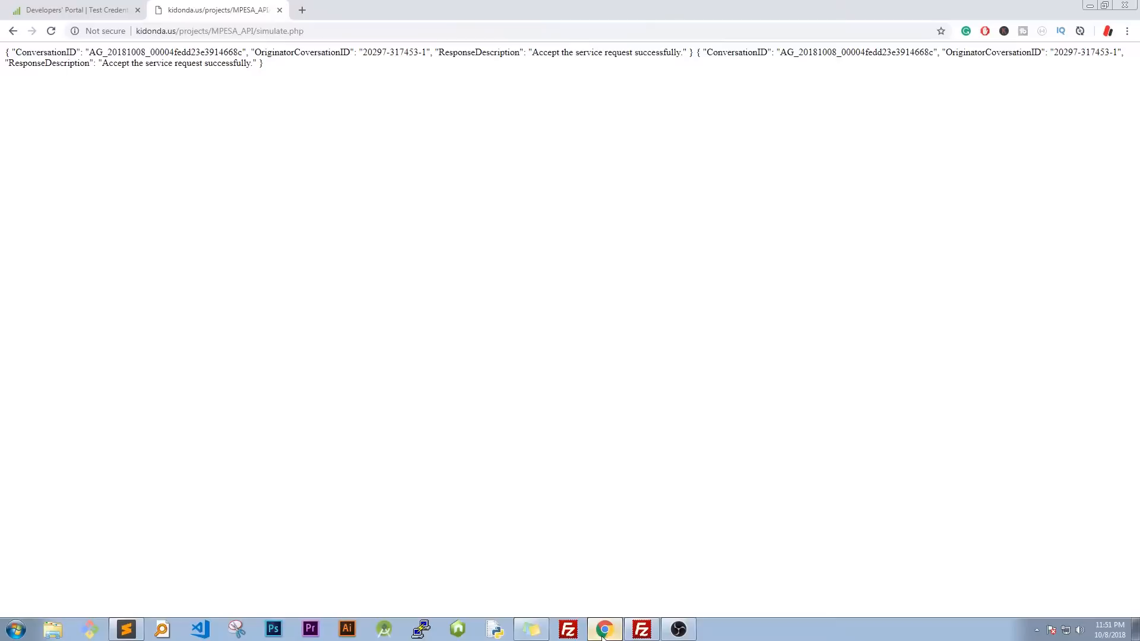
left_click(77, 11)
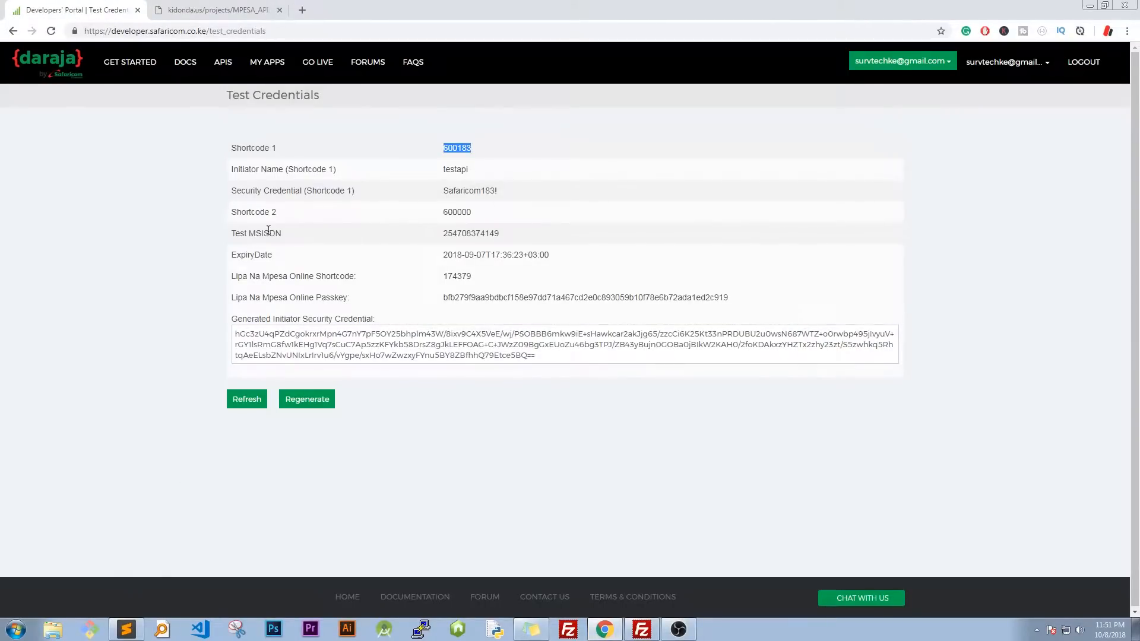
left_click(125, 629)
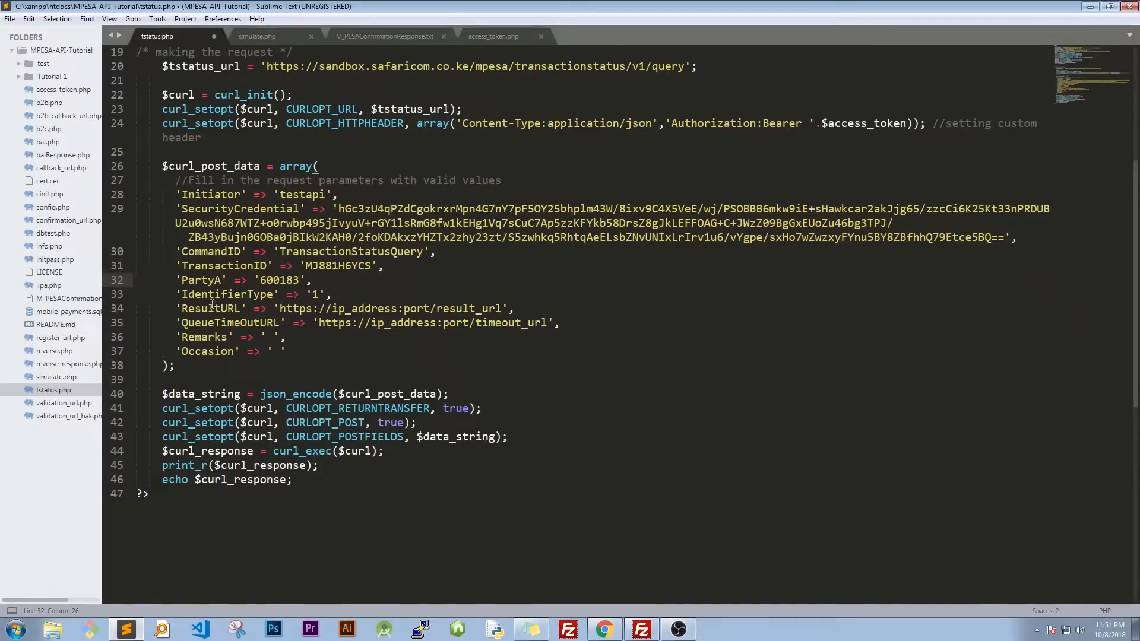
left_click(317, 294)
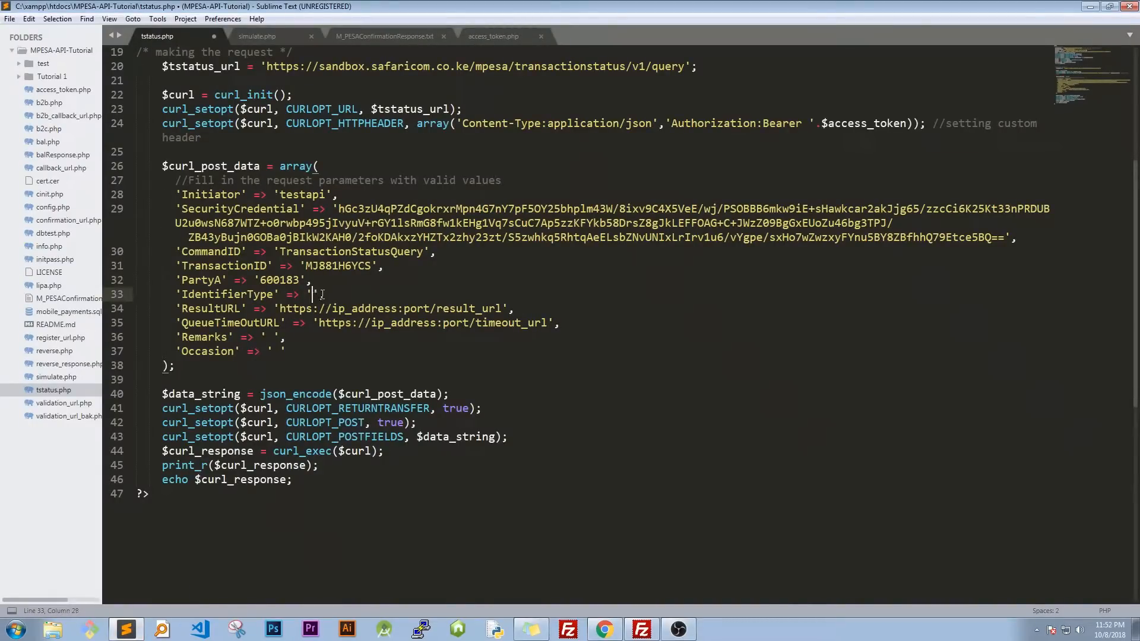
type("4")
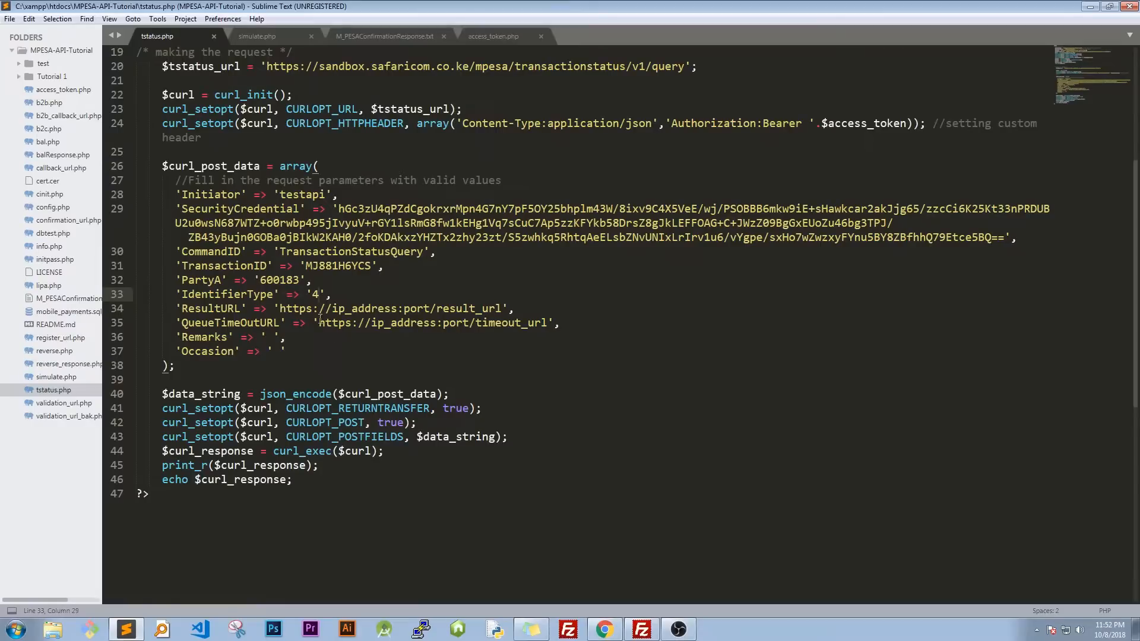
mouse_move(267, 40)
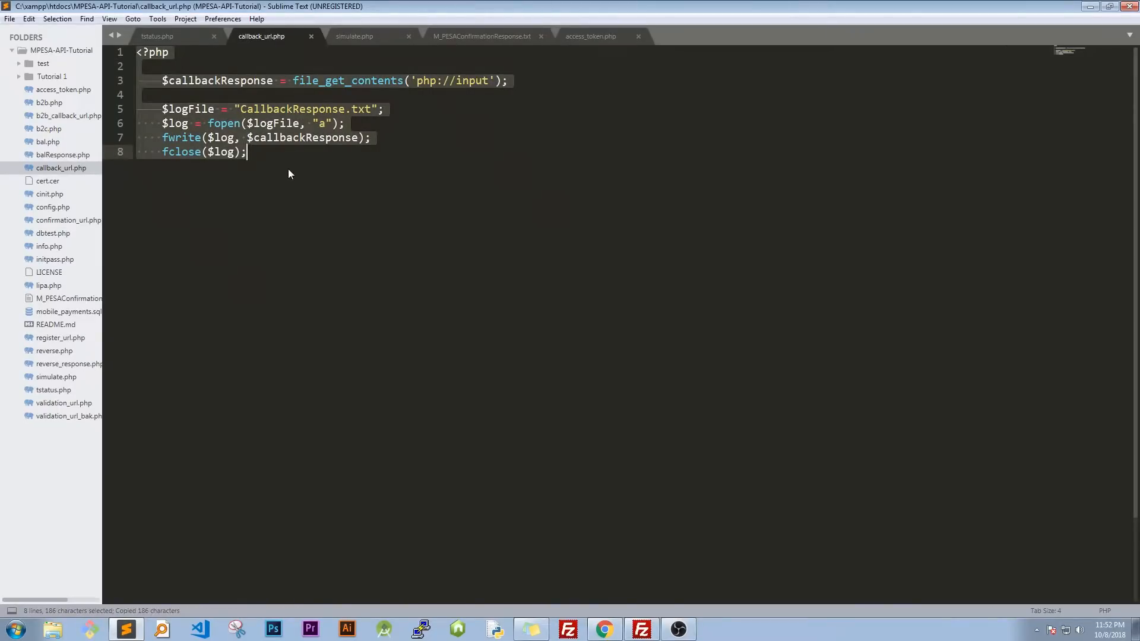
- Create a new file and save it as transactionCallback_url.php
left_click(166, 37)
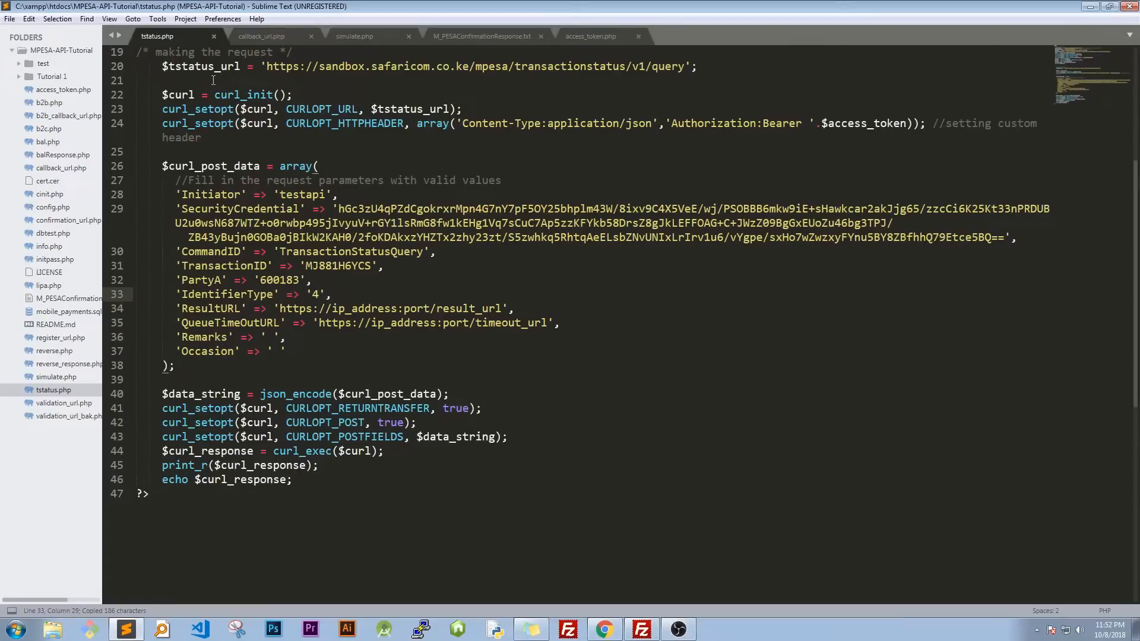
key("ctrl+n")
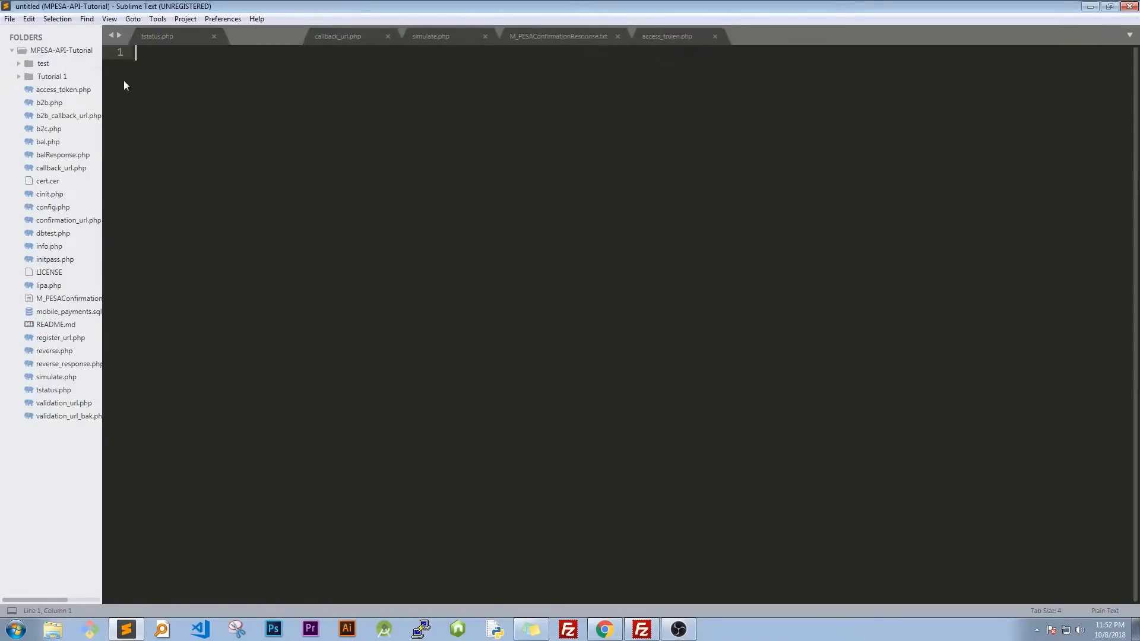
key("ctrl+s")
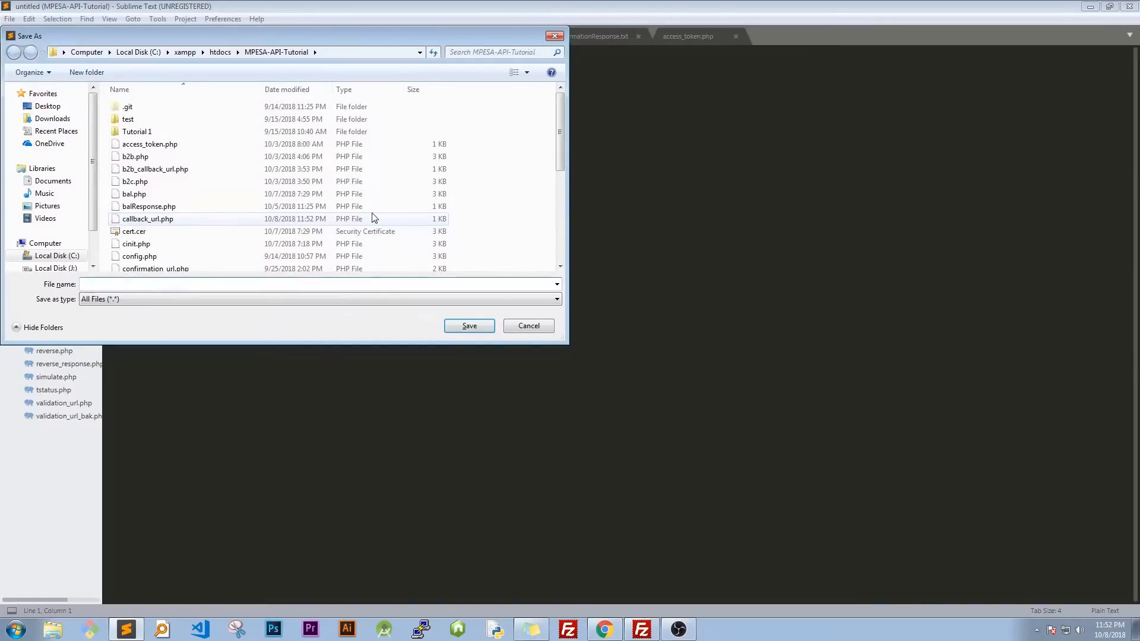
type("trans")
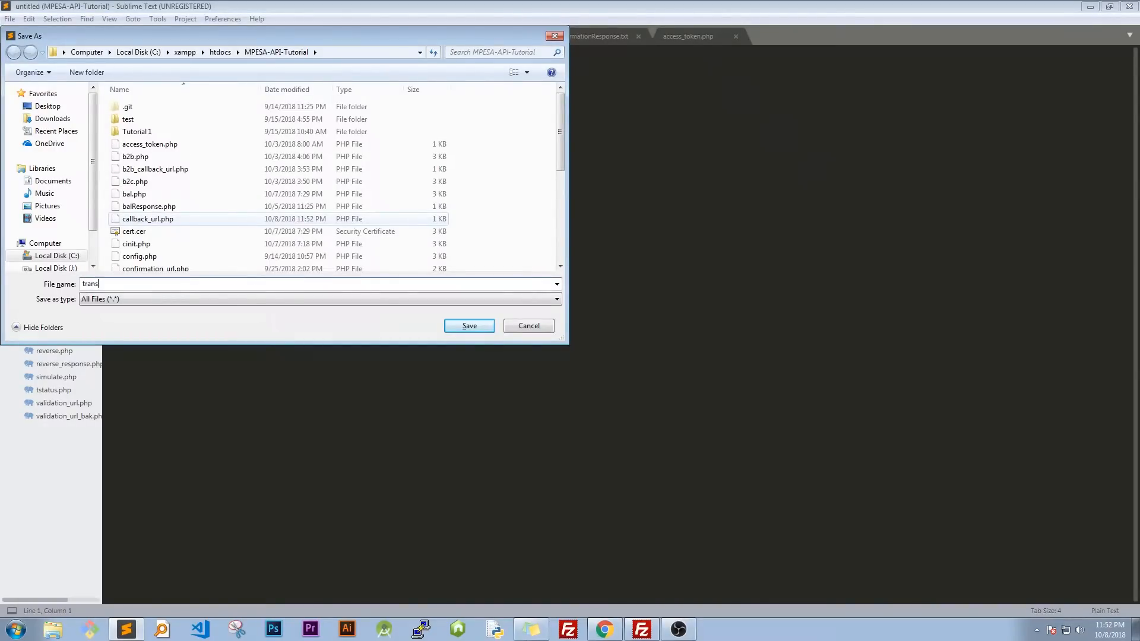
type("acto")
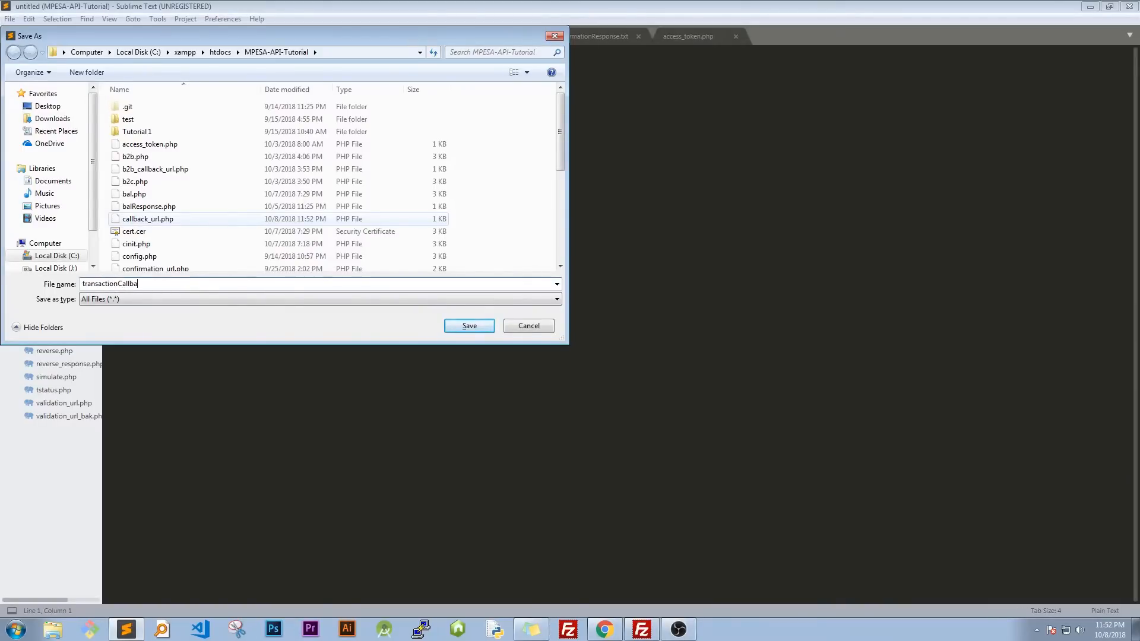
type("ck_")
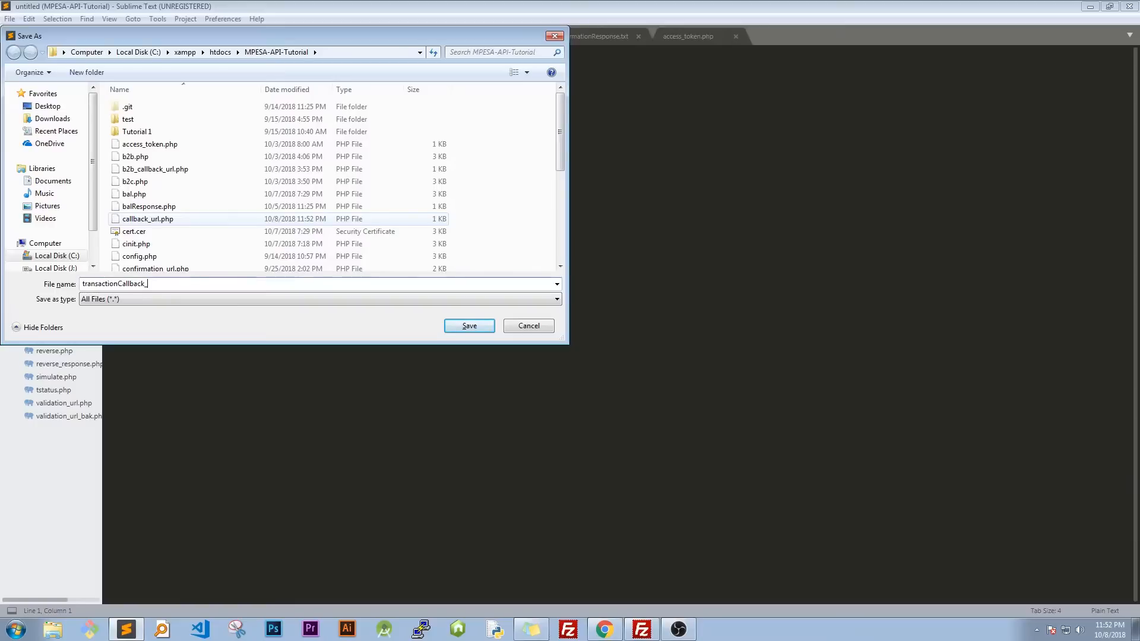
type("url.p")
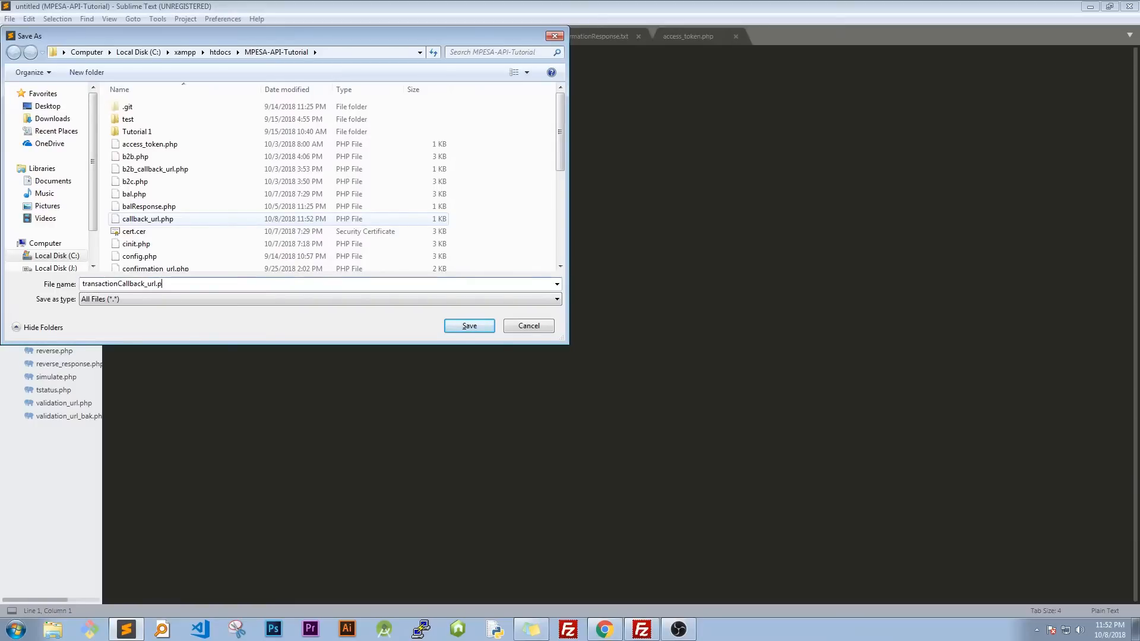
type("hp")
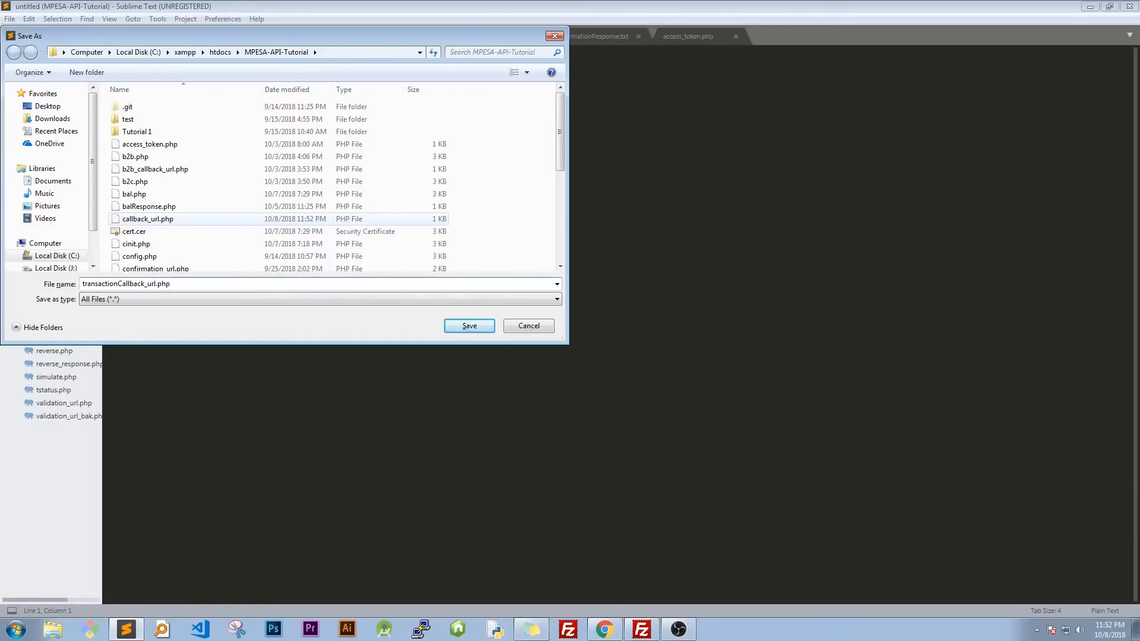
left_click(469, 326)
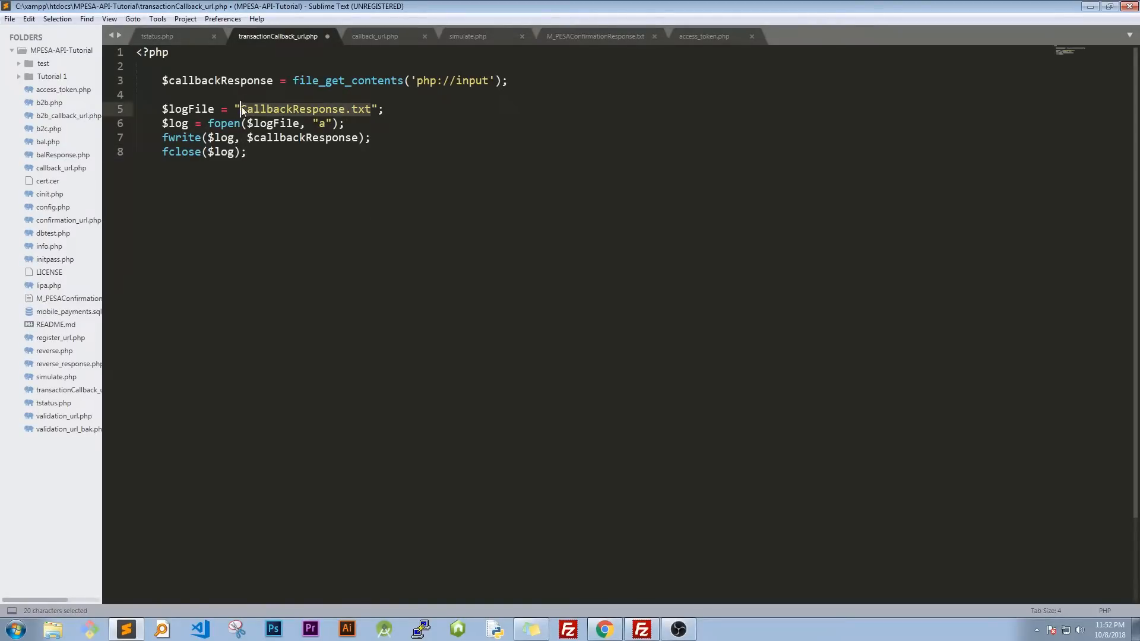
- Rename the log file to transaction_status.json, then open register_url.php
type("tra\";")
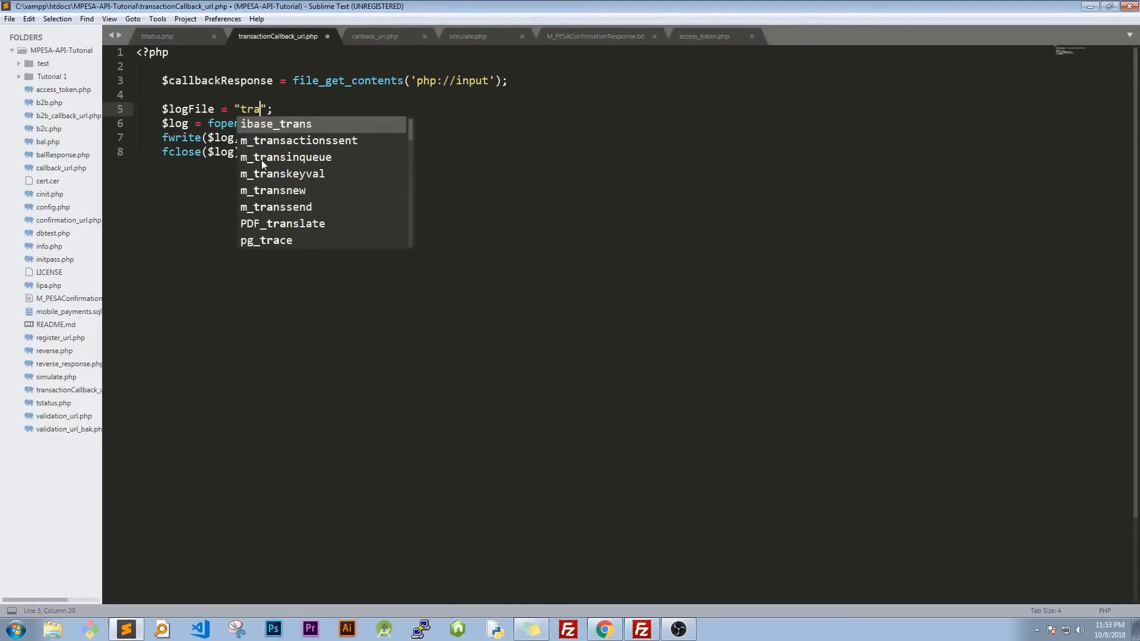
type("ns")
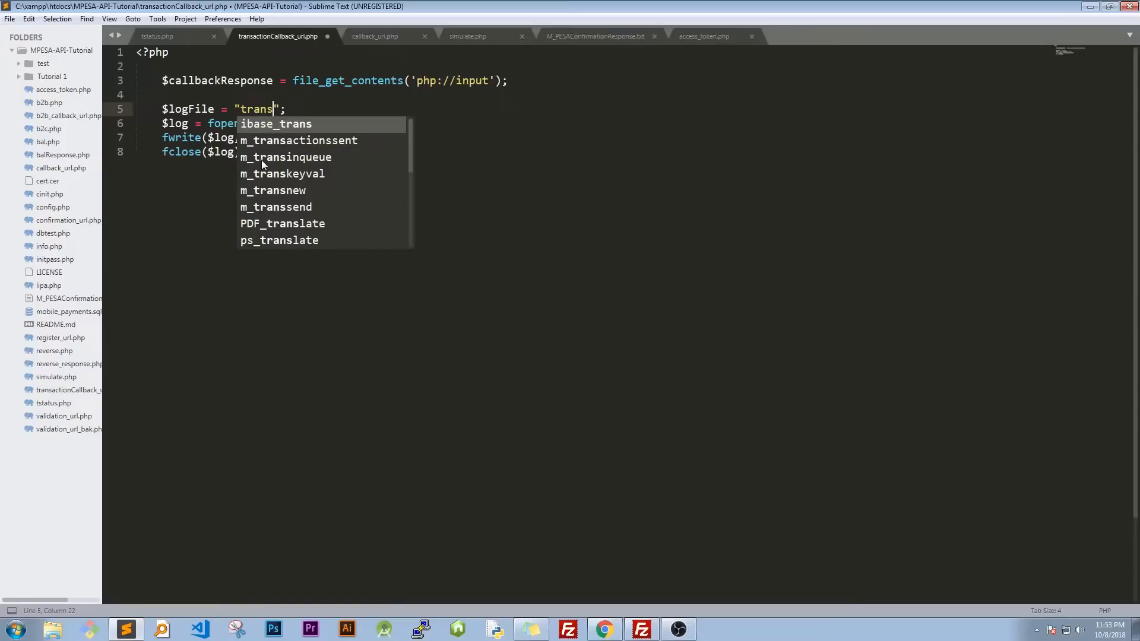
type("action")
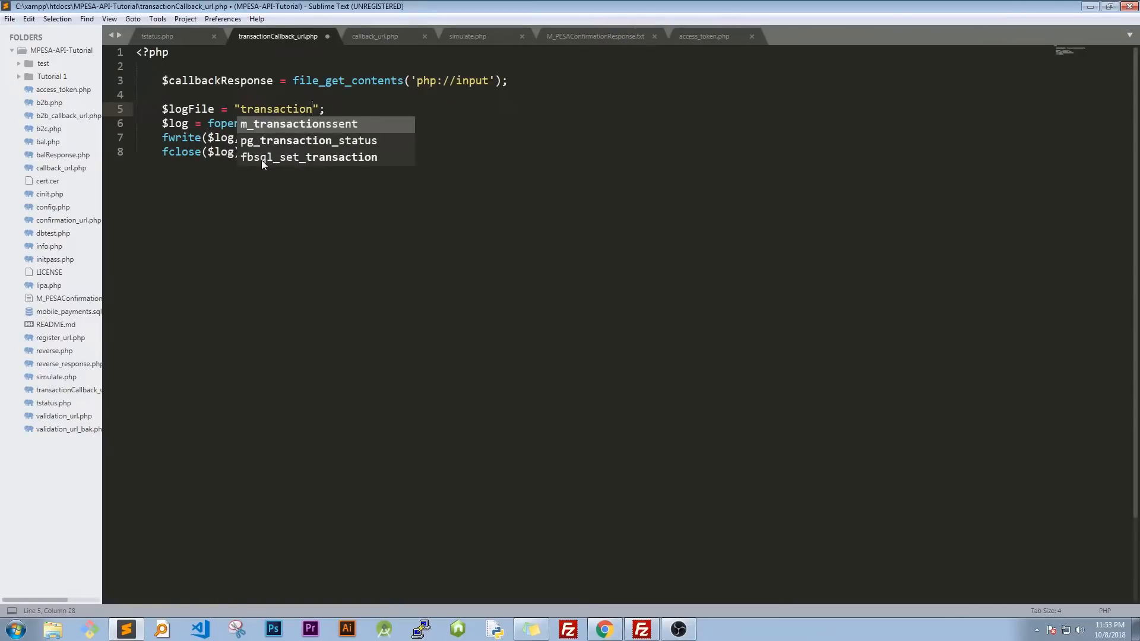
type("_status.")
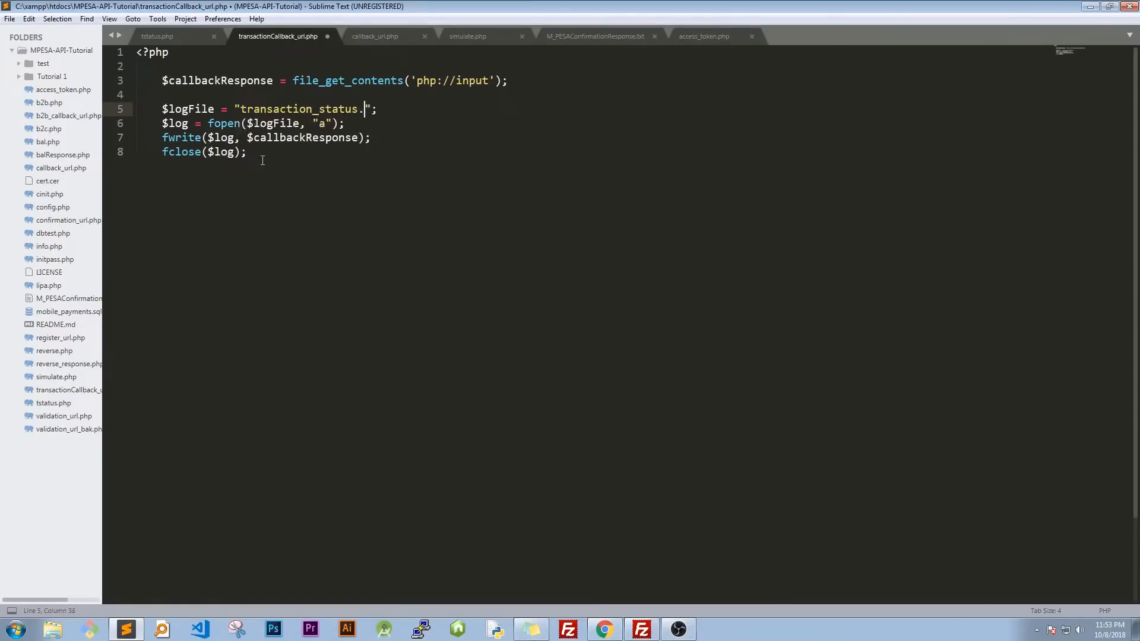
type("json")
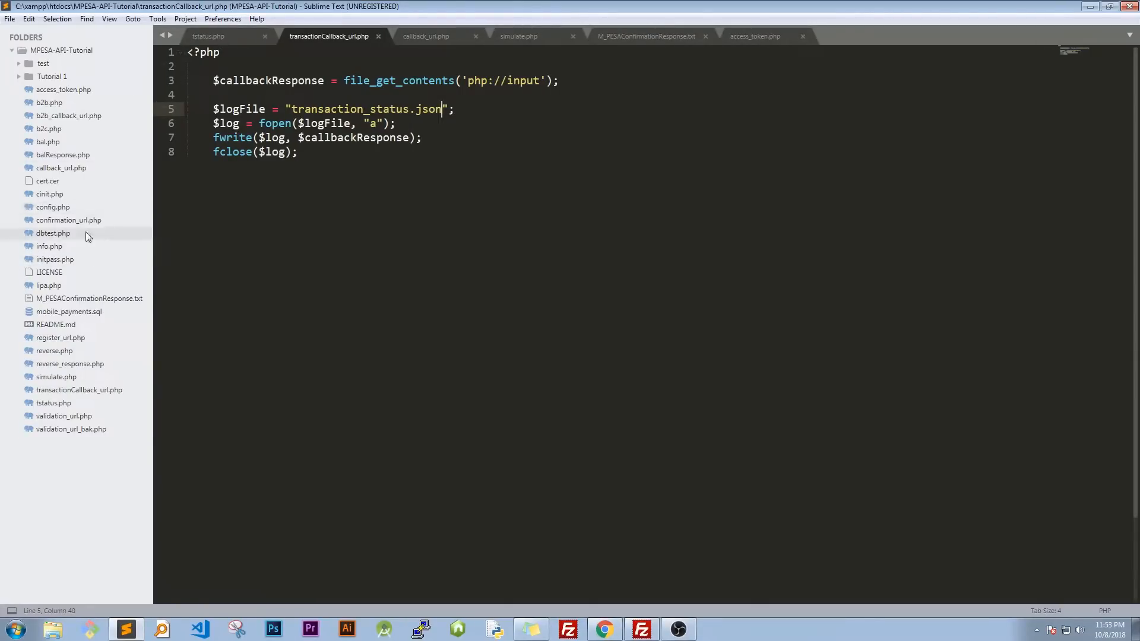
left_click(60, 337)
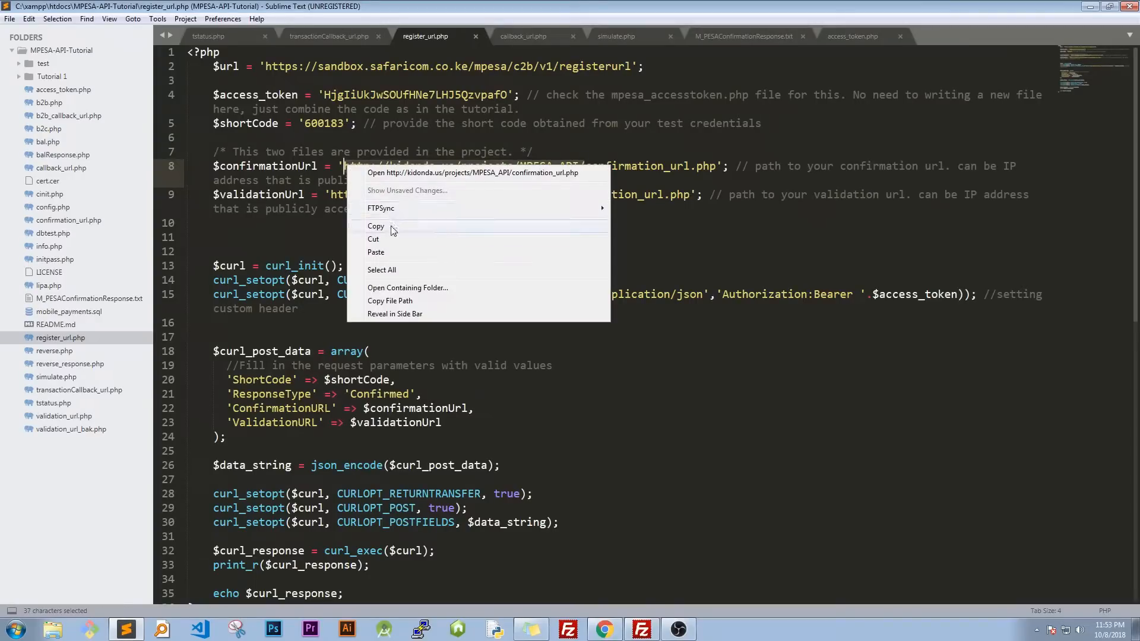
left_click(219, 36)
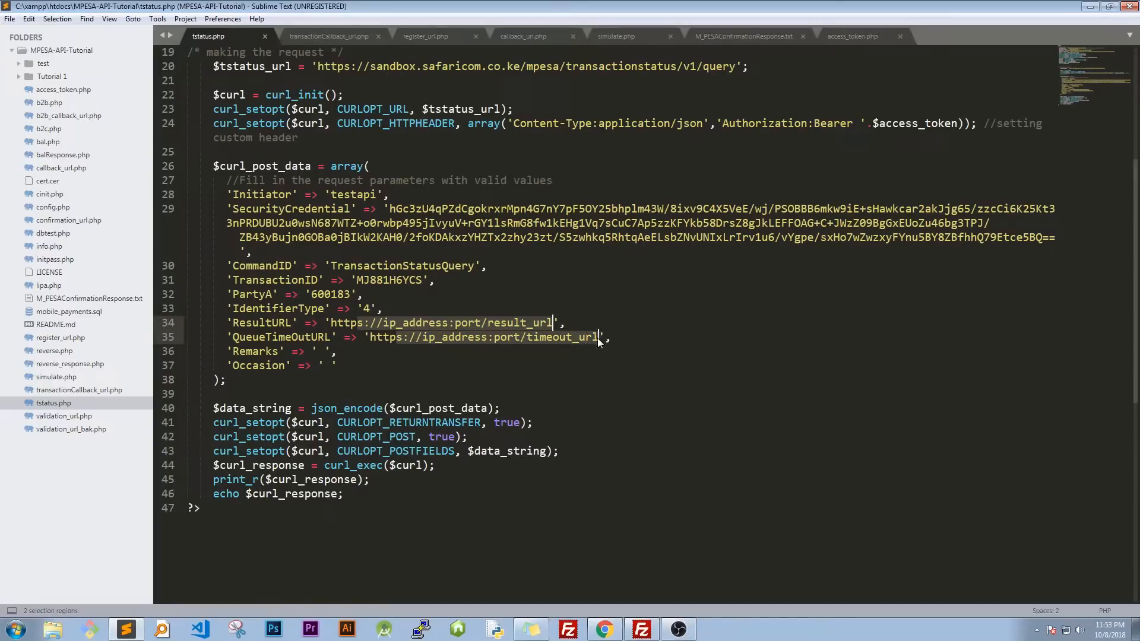
type("httphttp://kidonda.us/projects/MPESA_API/")
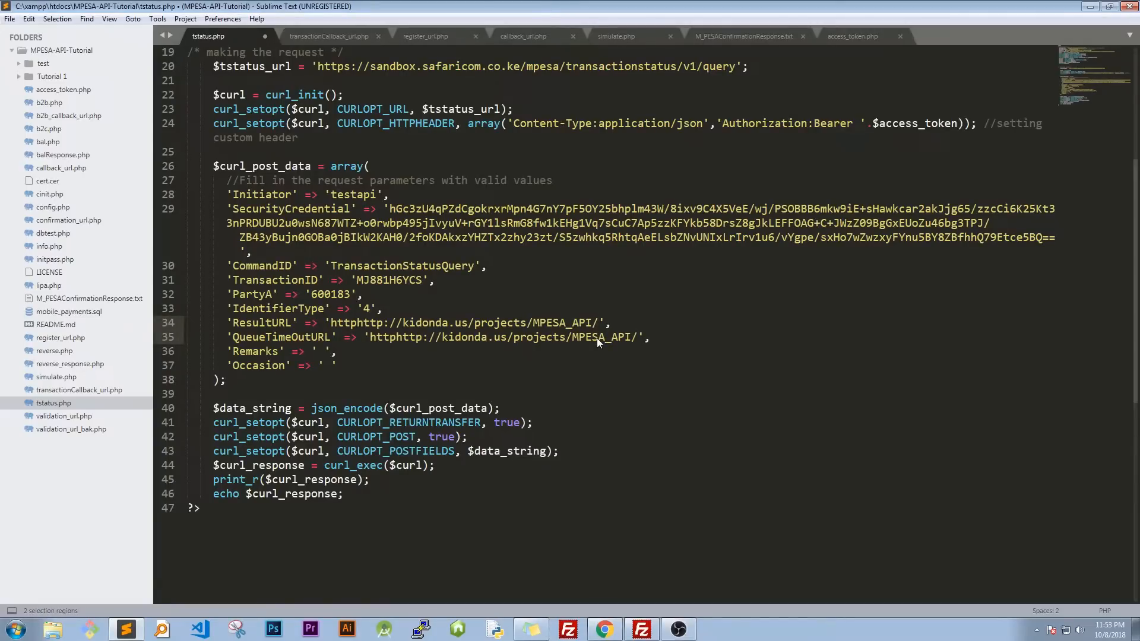
type("tr")
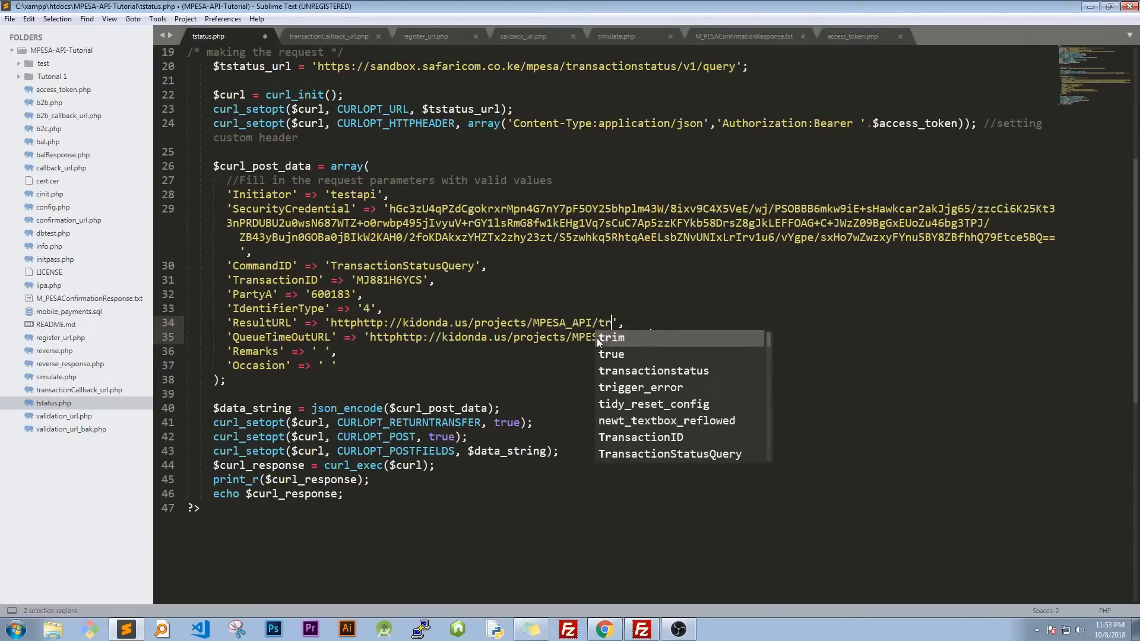
type("ansact")
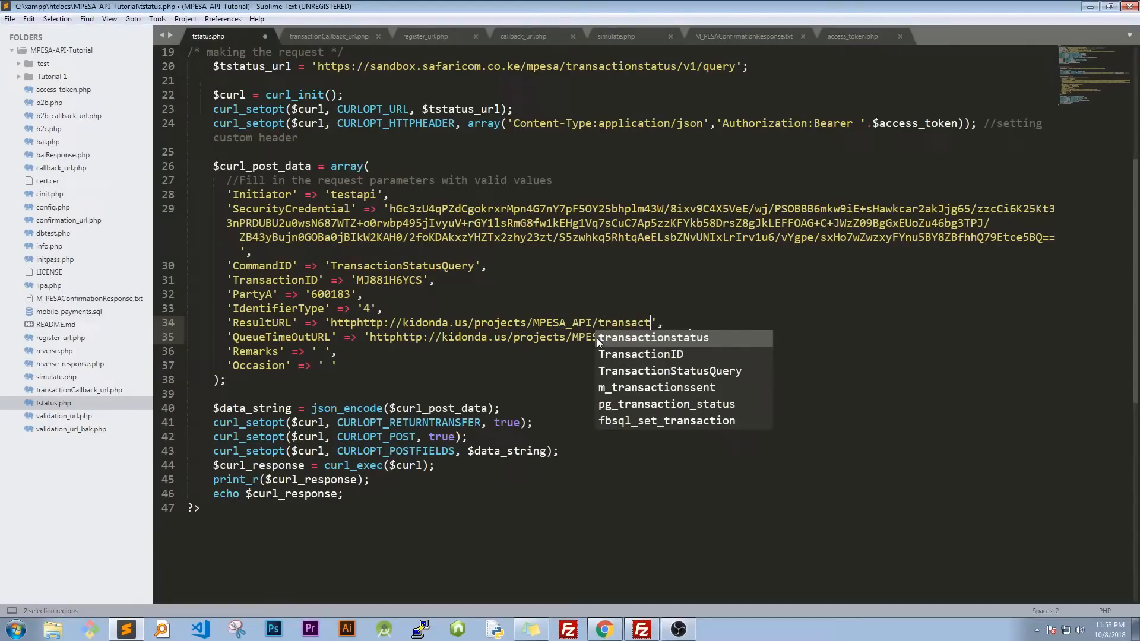
type("ion")
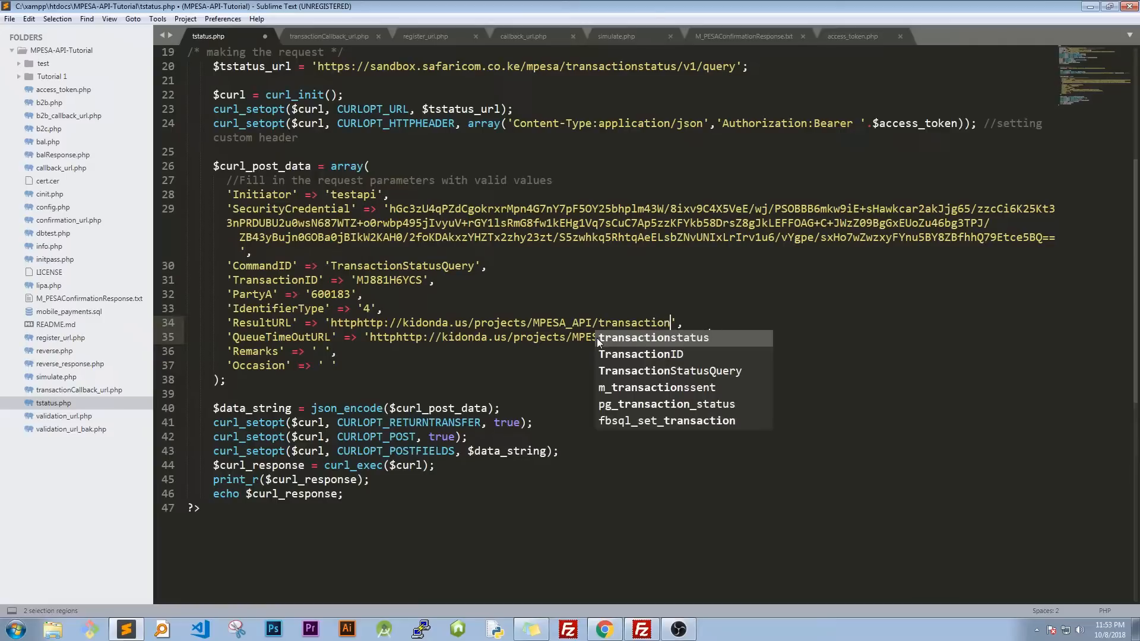
type("Callback")
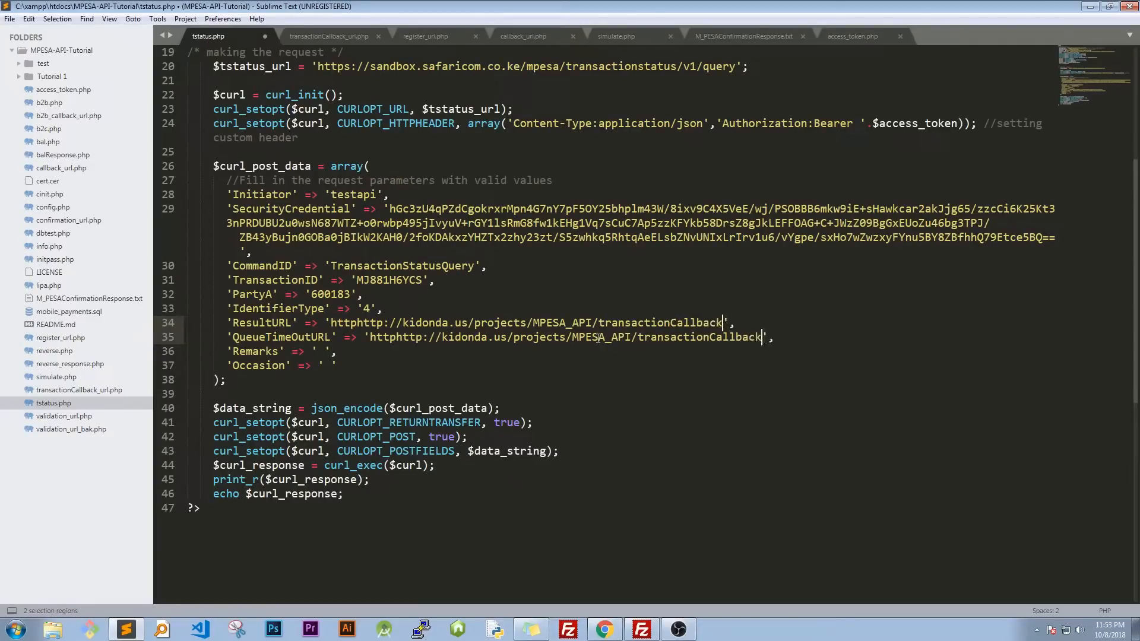
type("_url")
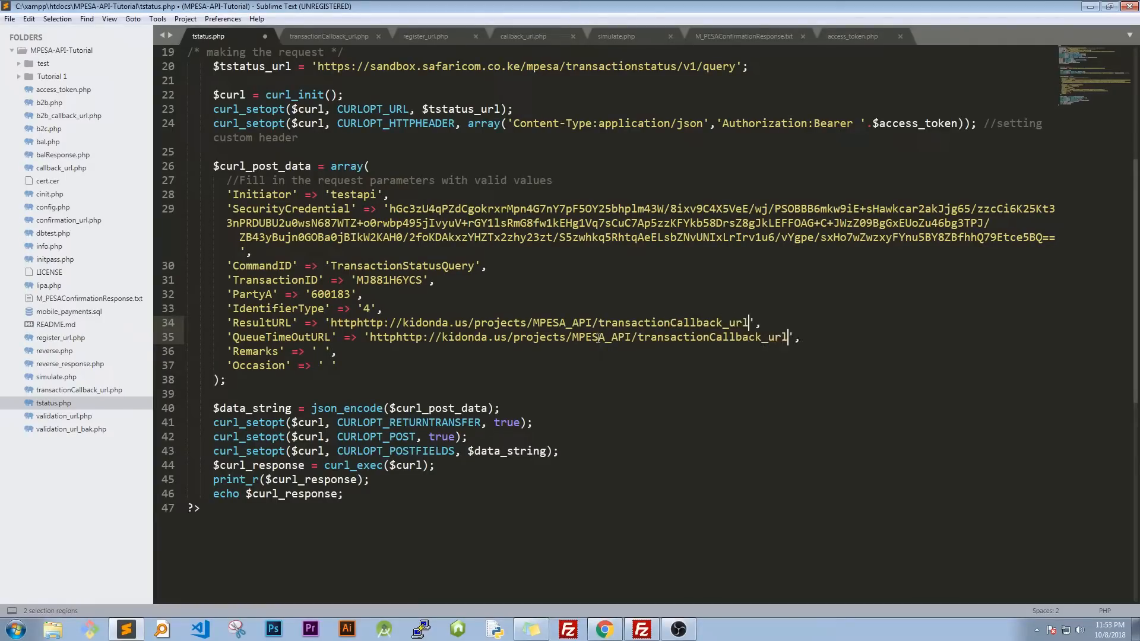
type(".php")
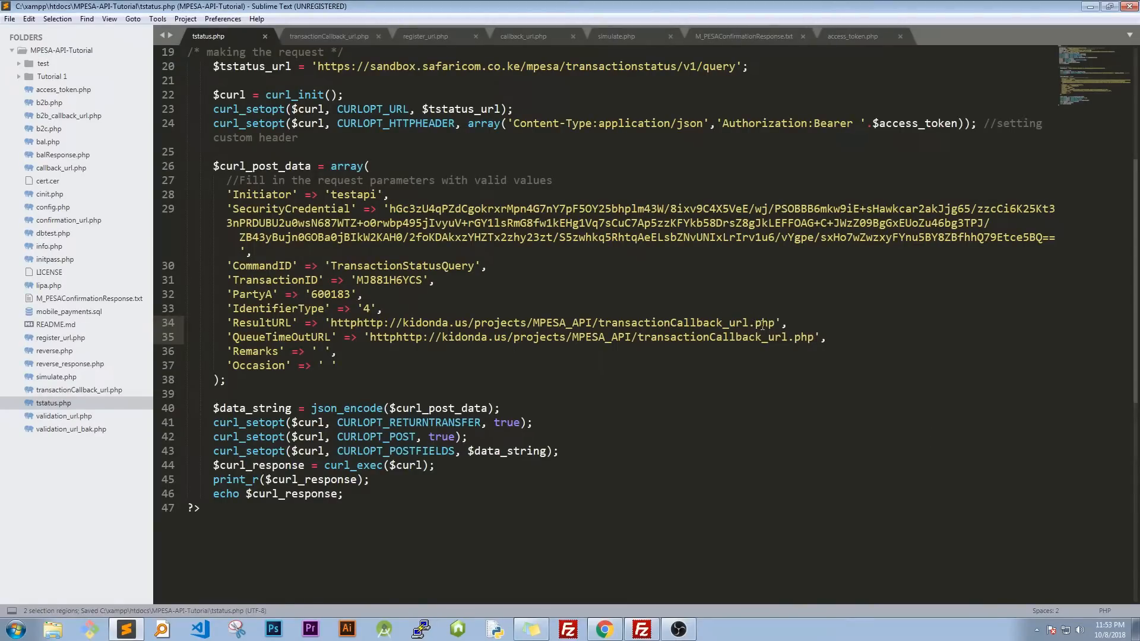
- Delete the duplicated 'http' and copy the full ResultURL
left_click(773, 323)
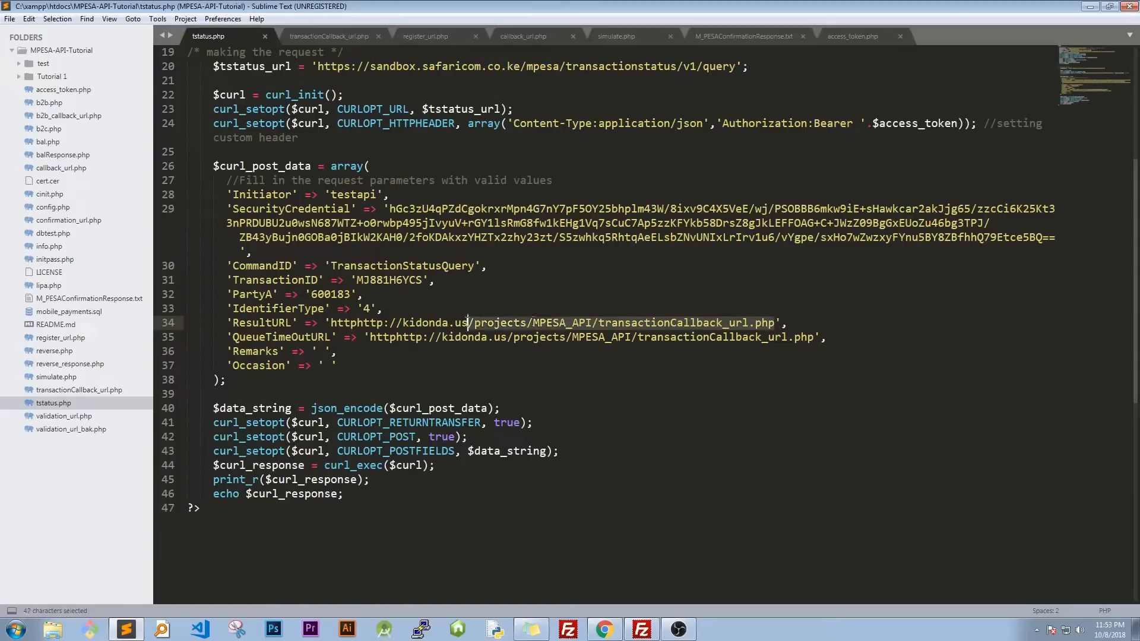
left_click(357, 323)
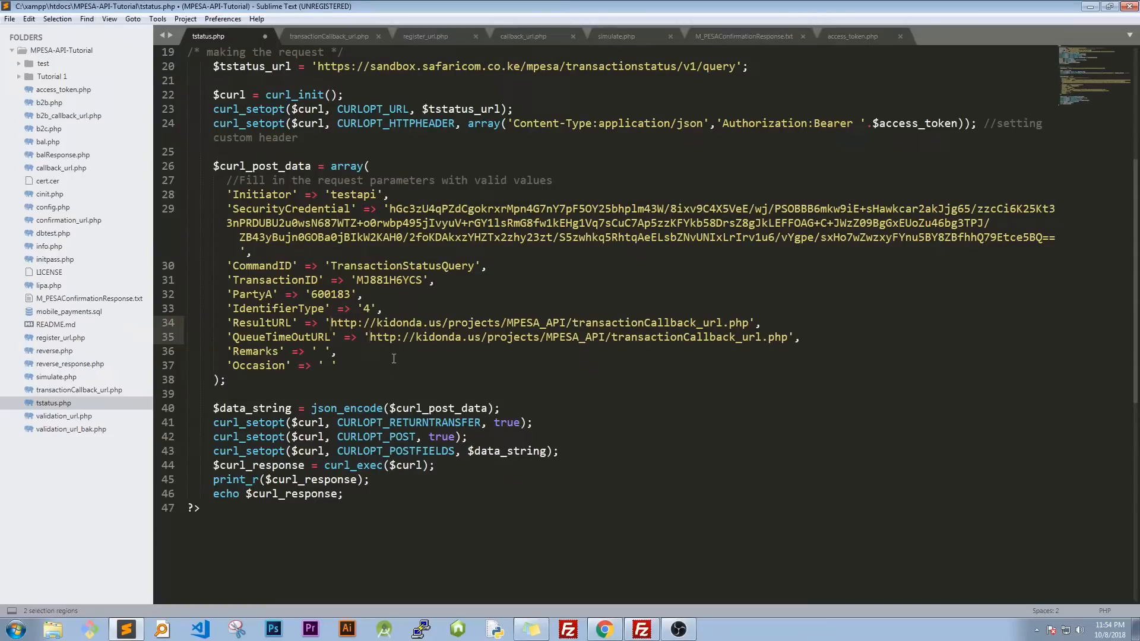
left_click(342, 322)
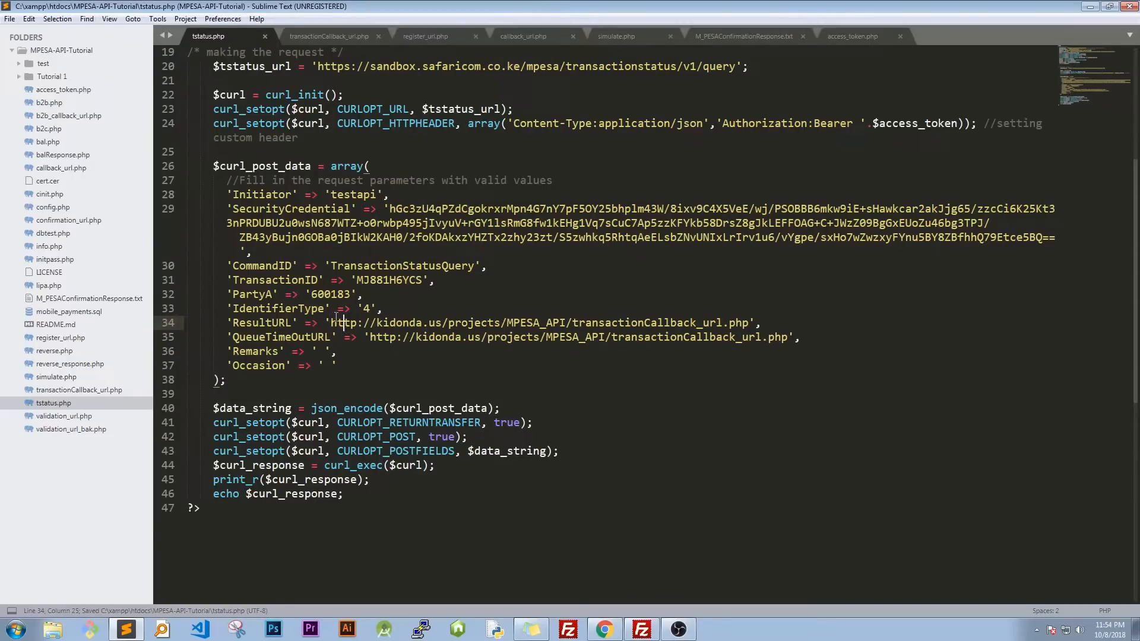
left_click_drag(334, 323, 745, 323)
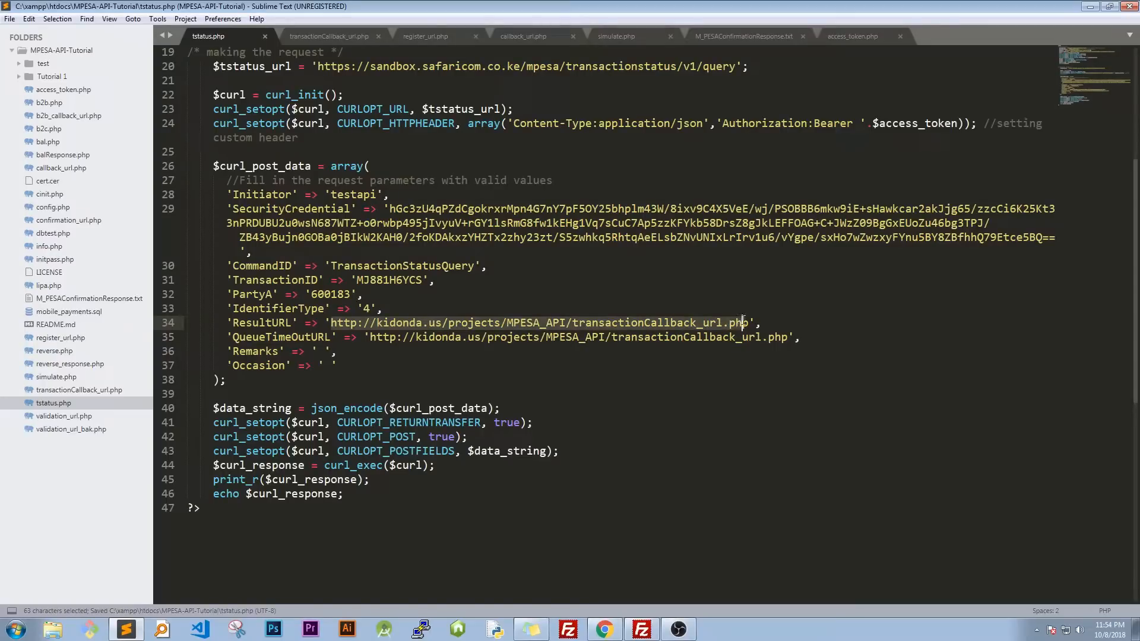
right_click(748, 322)
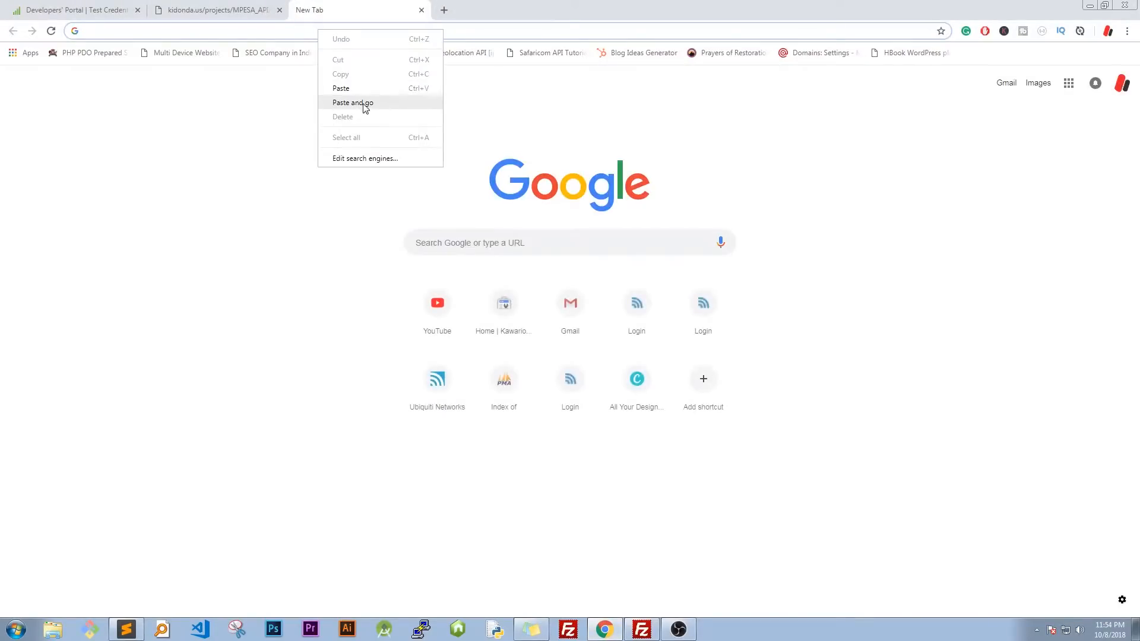
- Load the callback URL in Chrome (404 Not Found), then refresh FileZilla's local listing
left_click(352, 102)
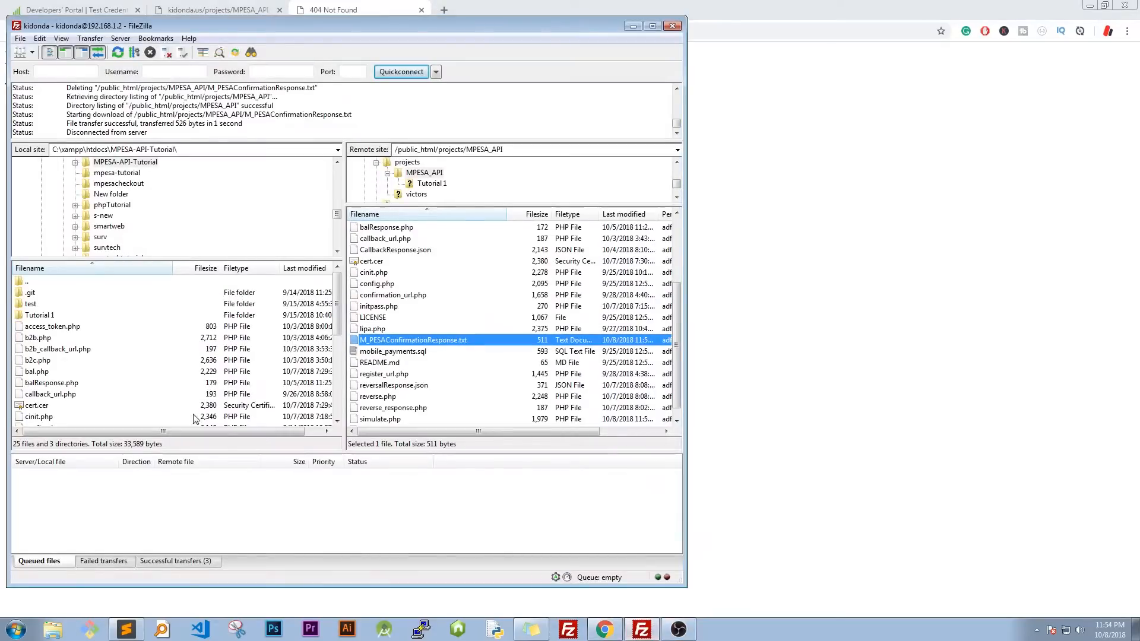
right_click(57, 349)
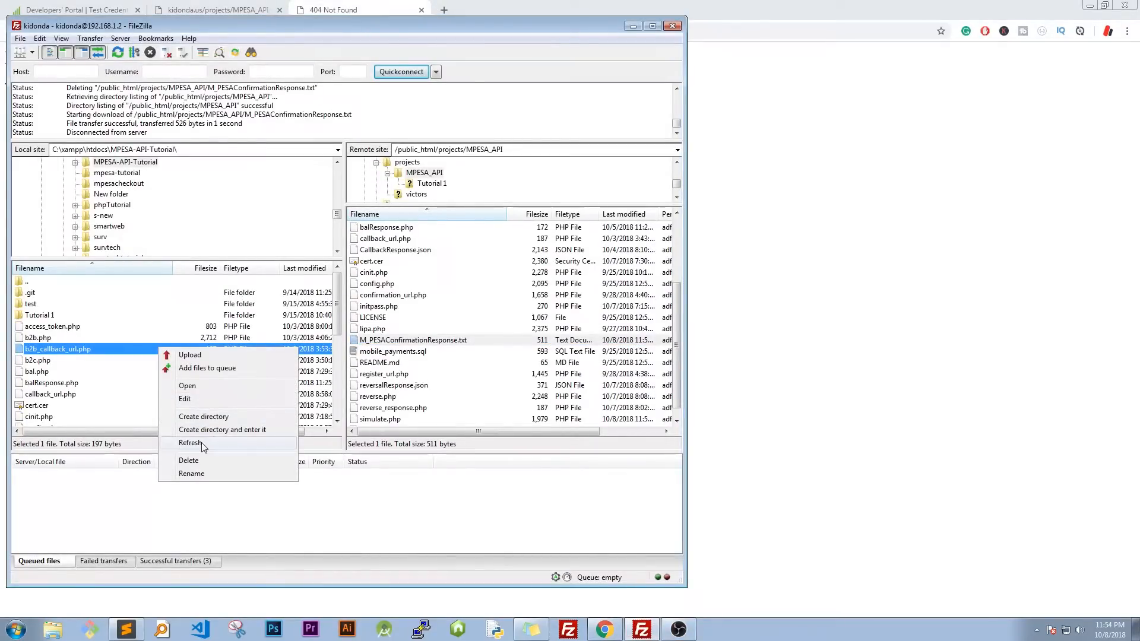
left_click(190, 443)
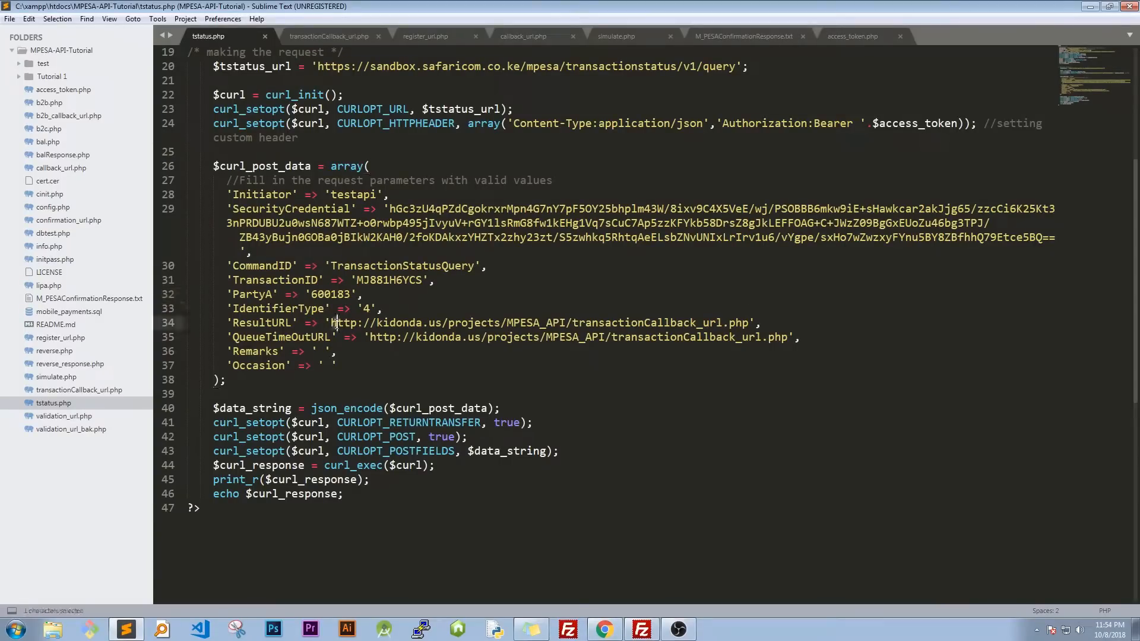
- Copy BillRefNumber inv092 from M_PESAConfirmationResponse.txt into Remarks in tstatus.php
left_click(416, 266)
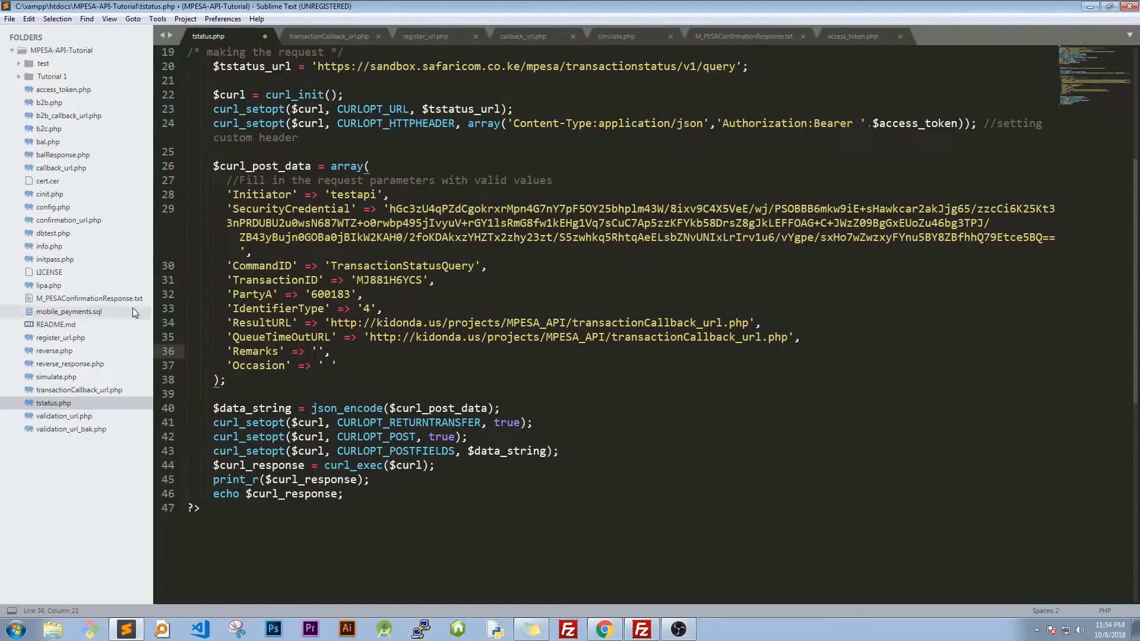
left_click(748, 37)
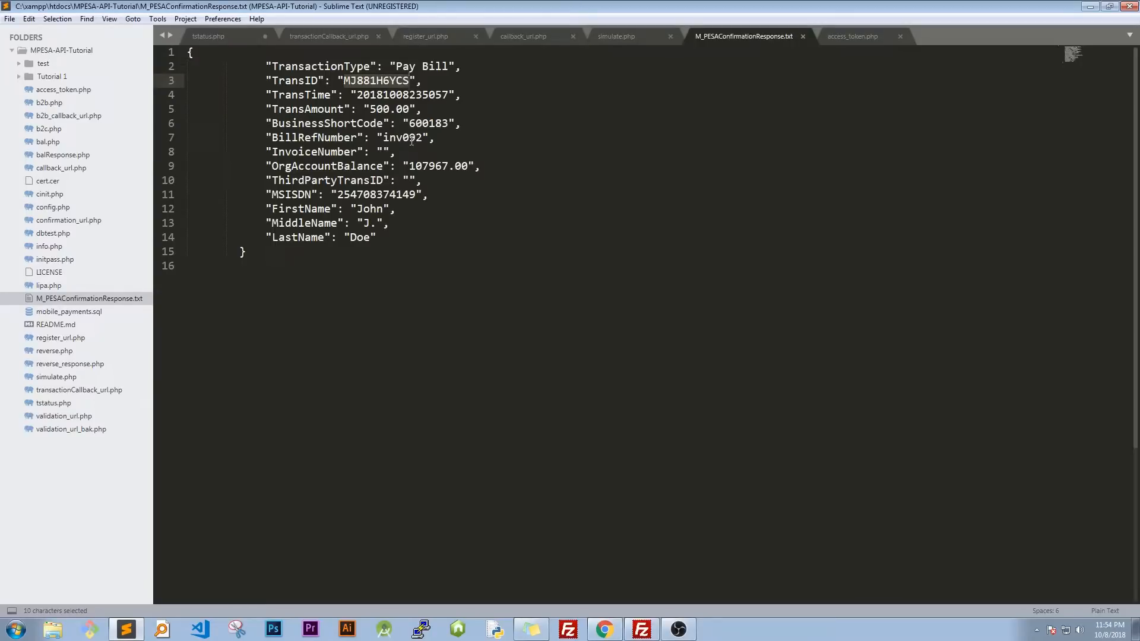
left_click(421, 137)
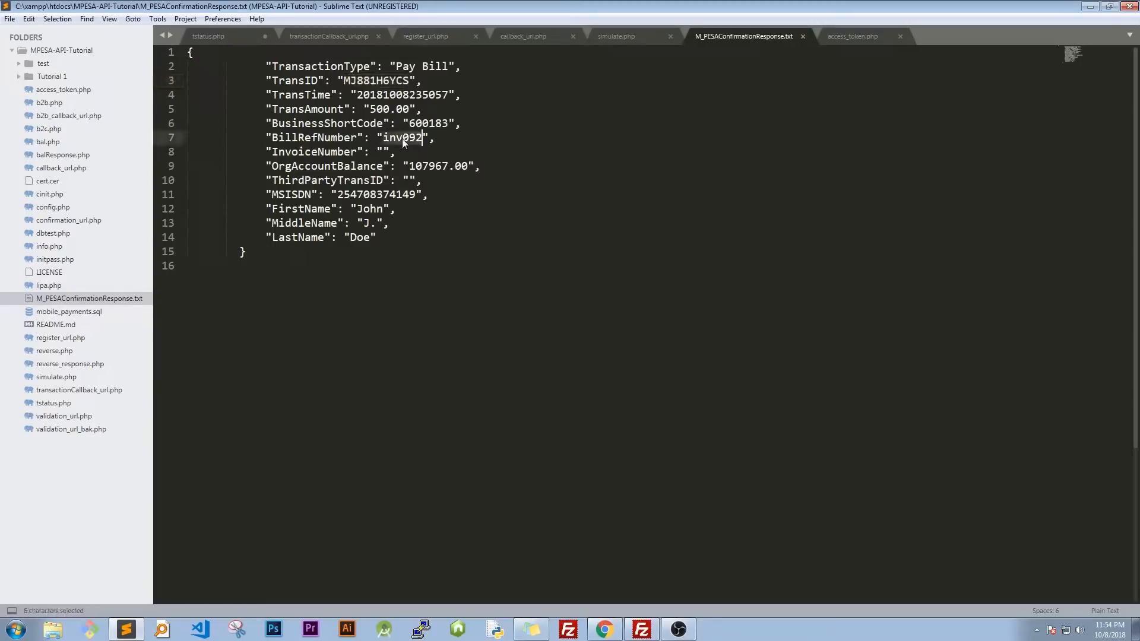
double_click(401, 137)
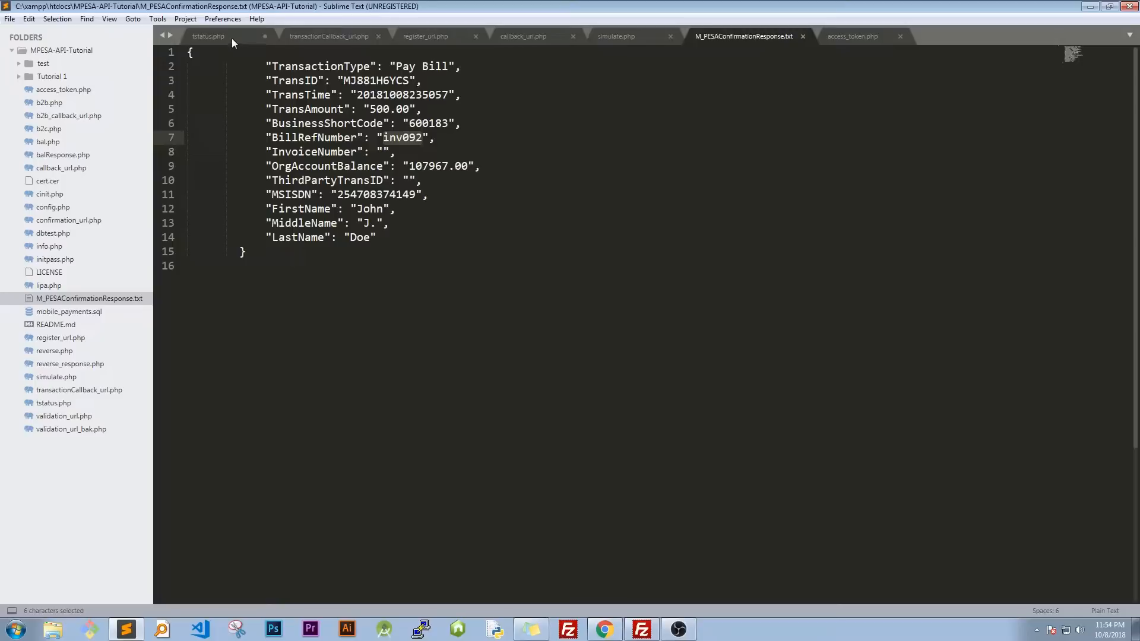
left_click(214, 37)
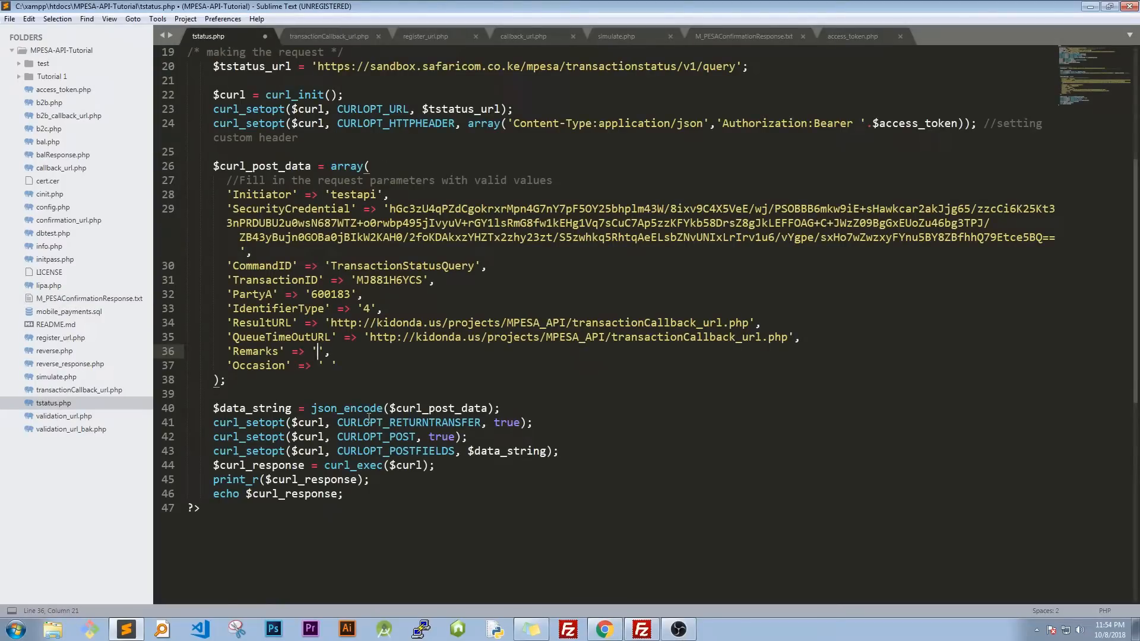
type("inv0")
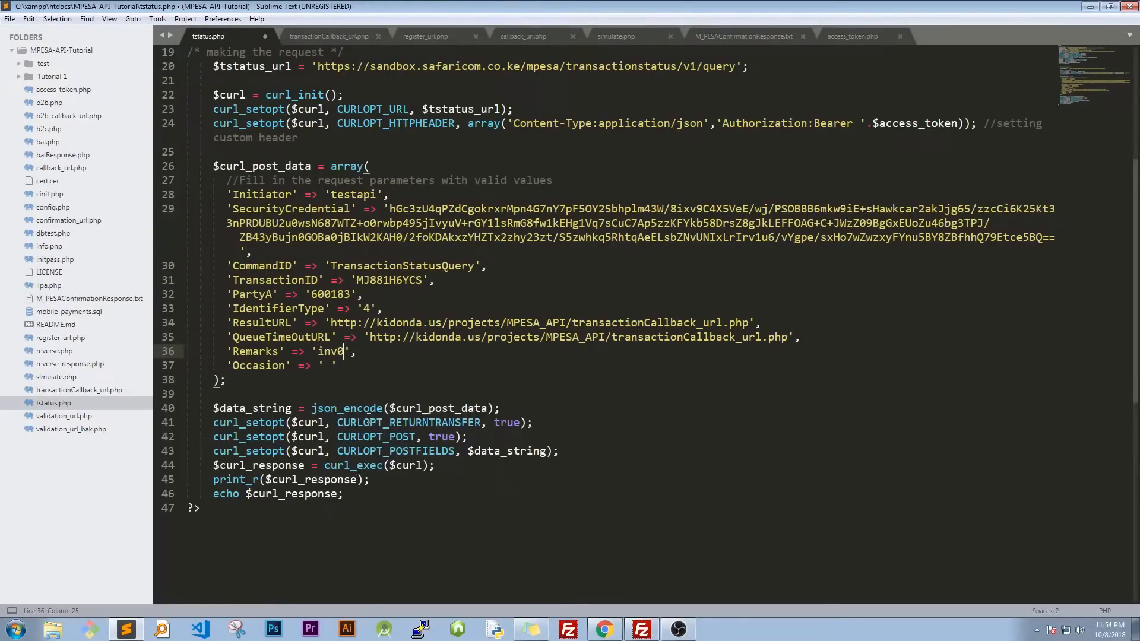
type("92")
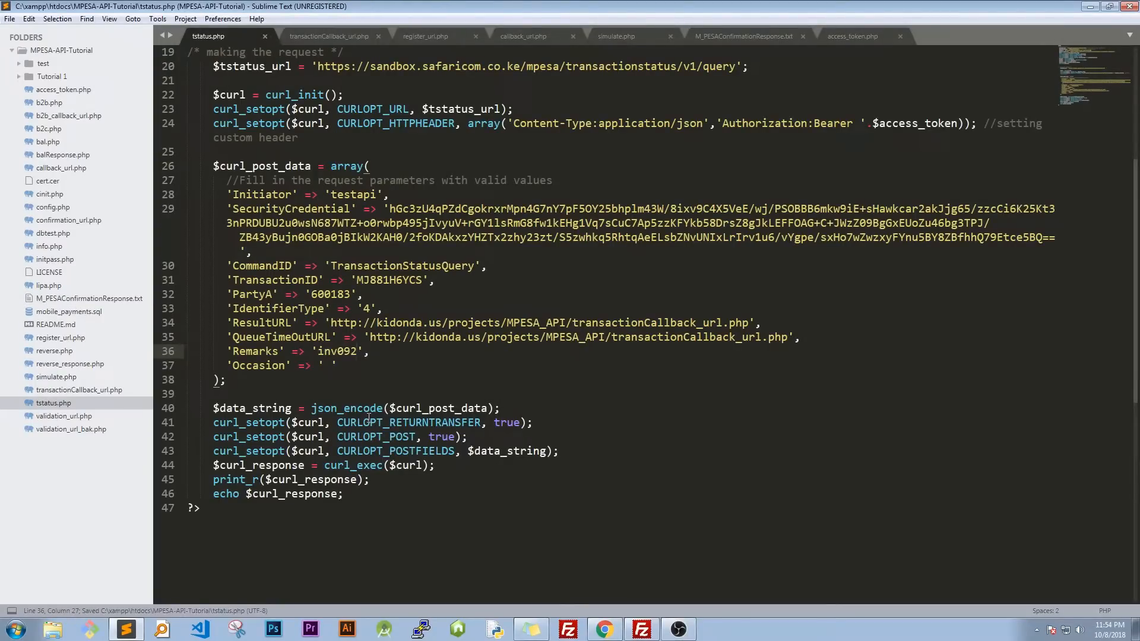
- Set the Occasion value to SURVTECH
left_click(331, 365)
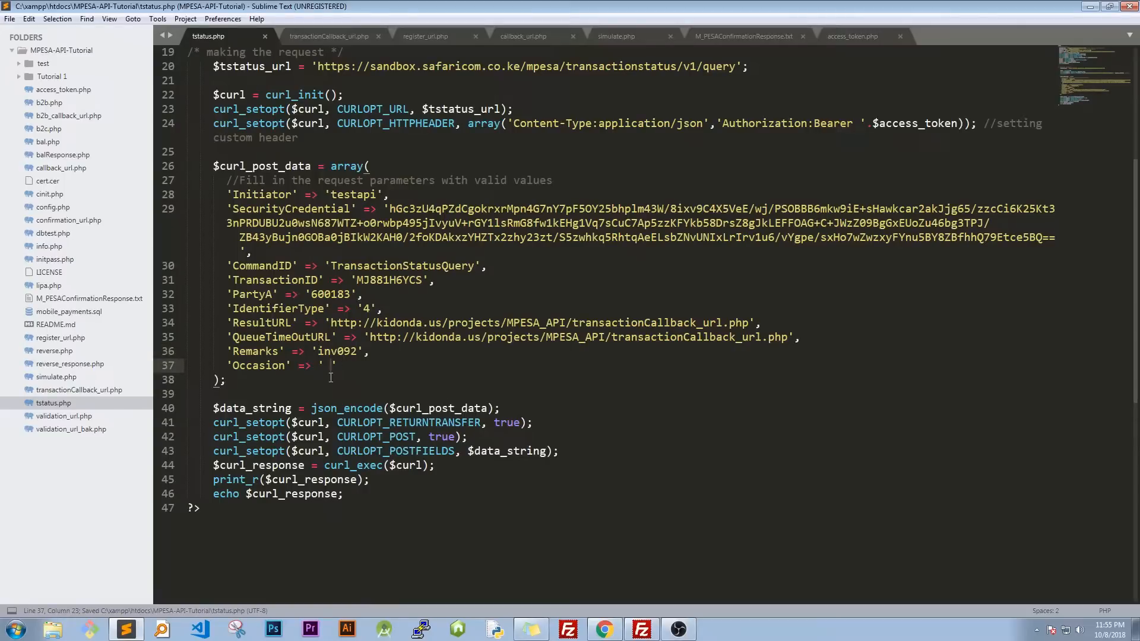
key("Backspace")
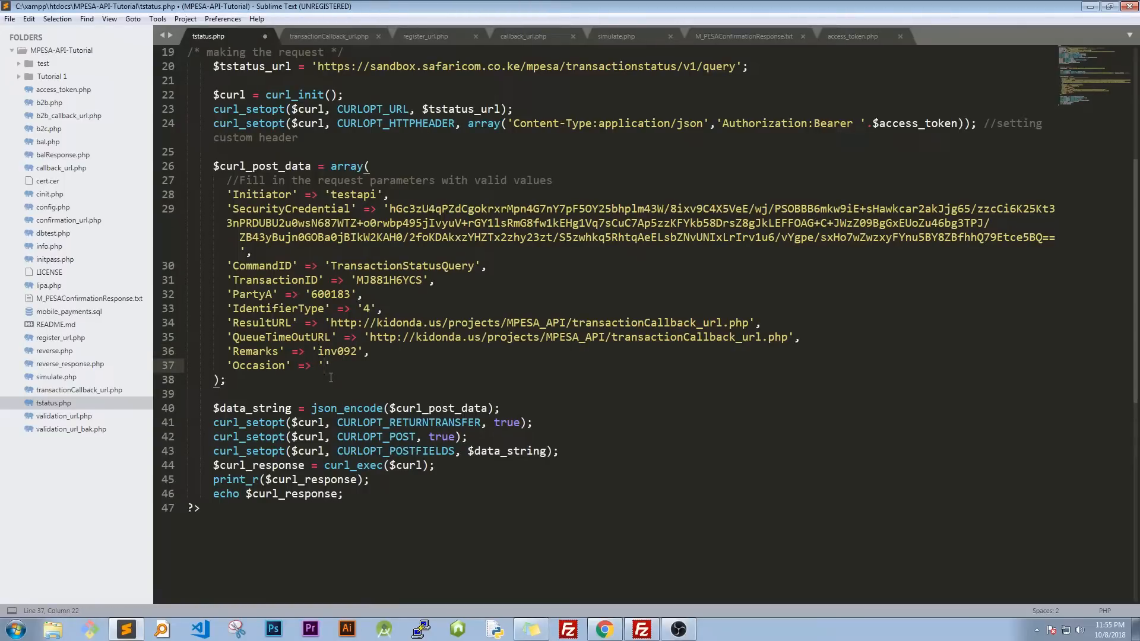
type("S")
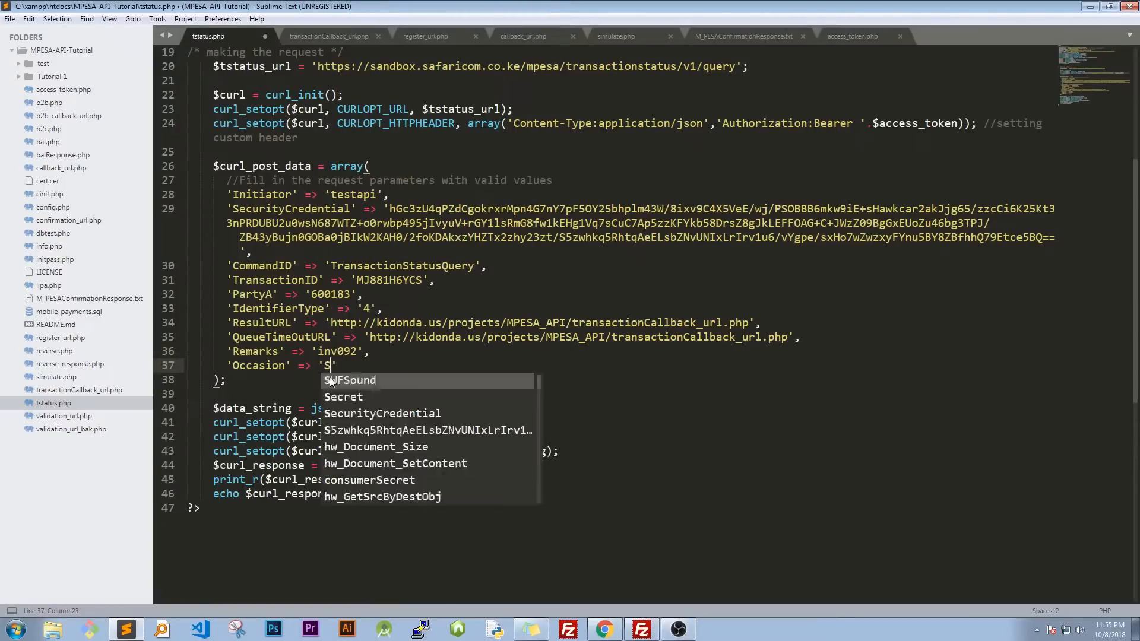
type("URVTECH")
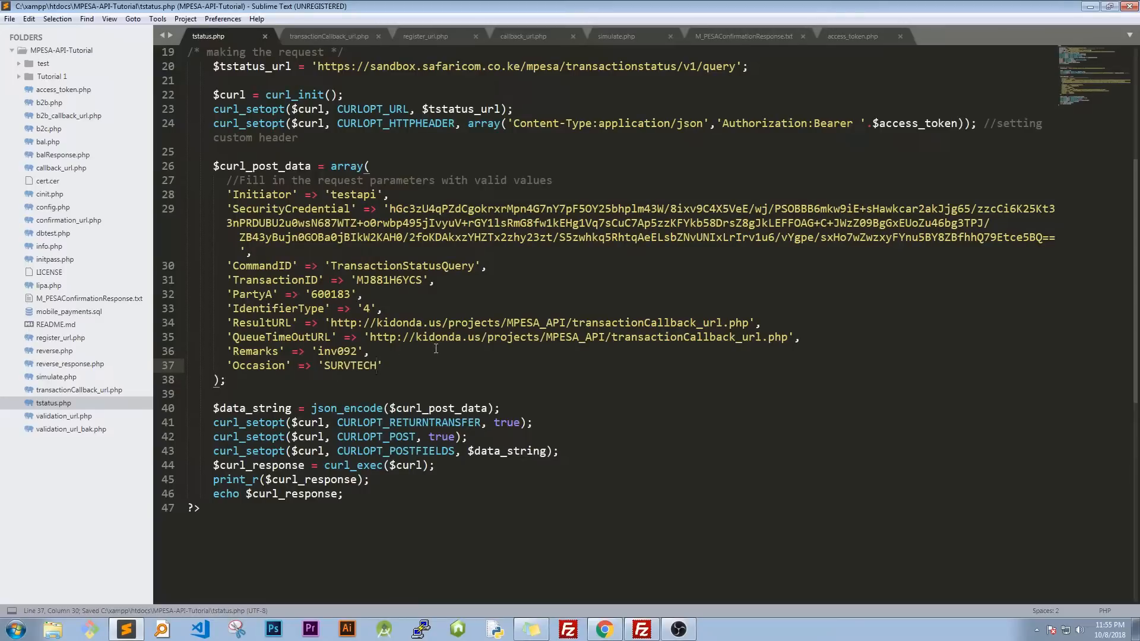
mouse_move(421, 360)
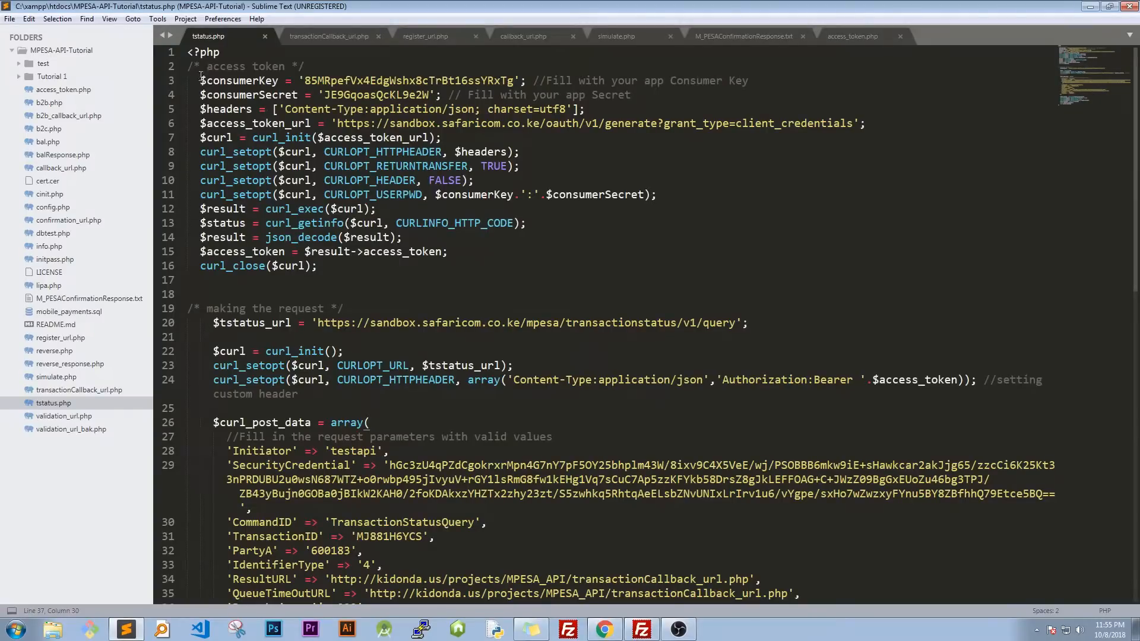
left_click_drag(200, 80, 316, 266)
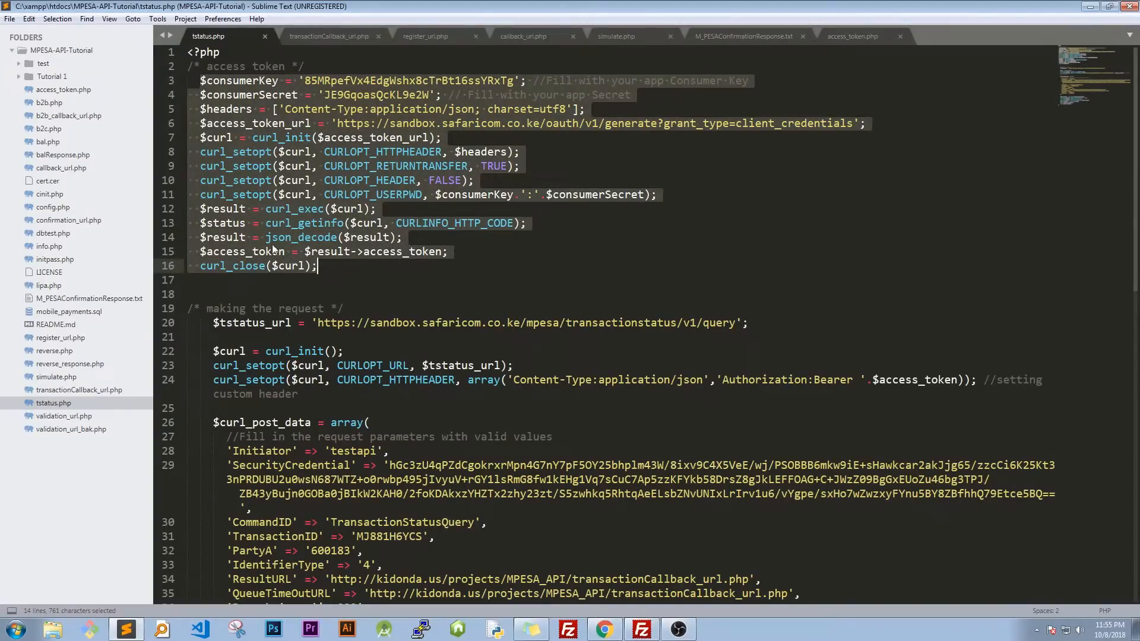
left_click(906, 380)
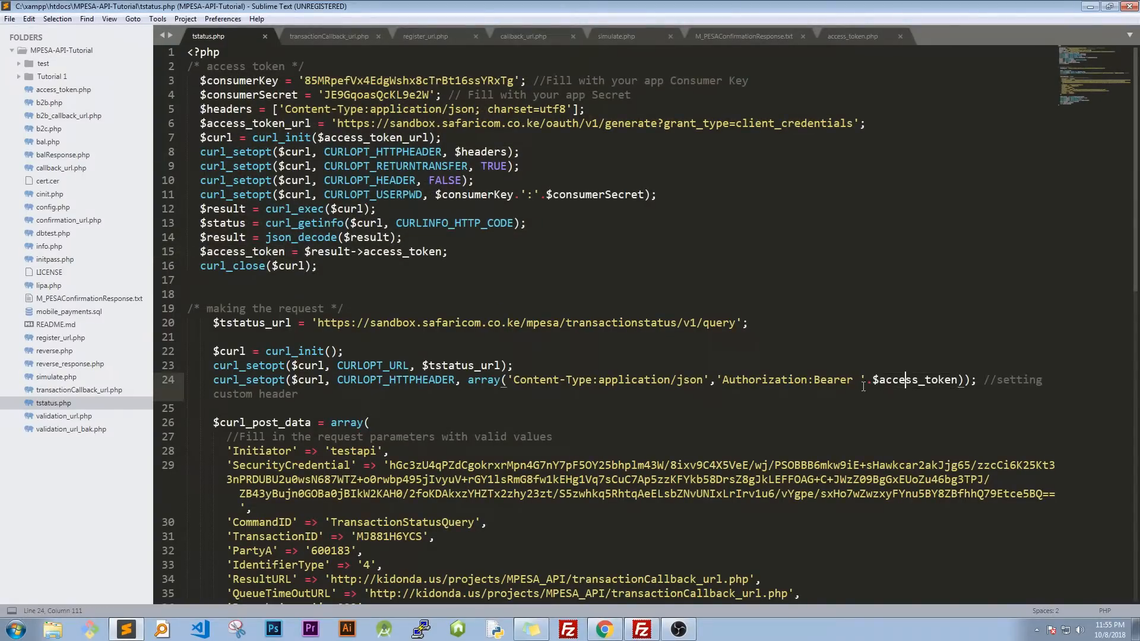
scroll("down", 3)
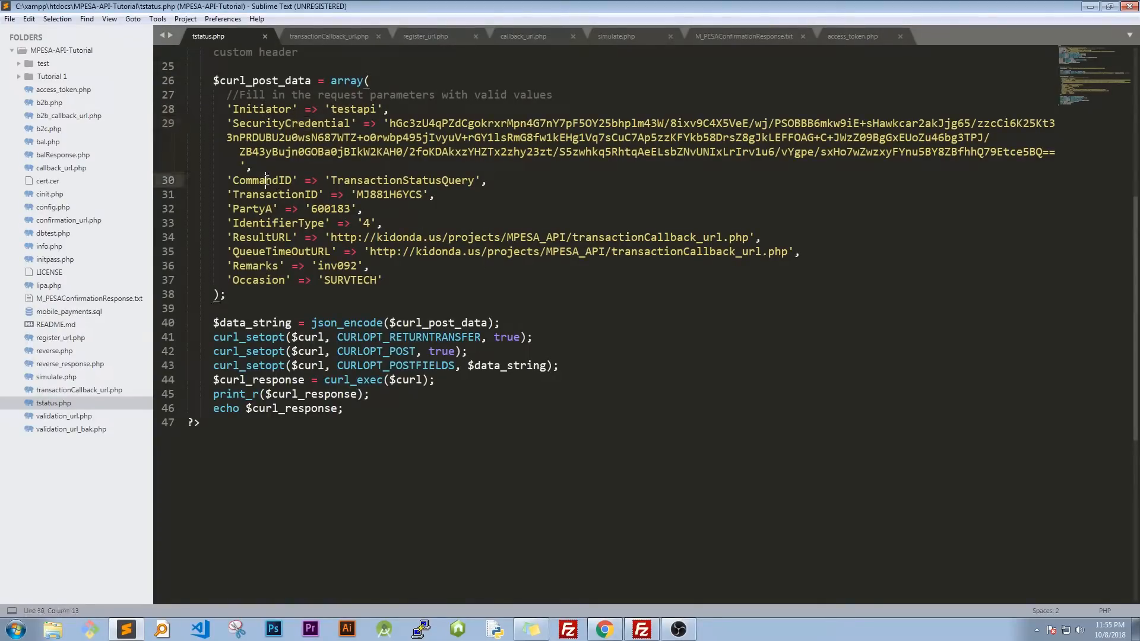
double_click(389, 194)
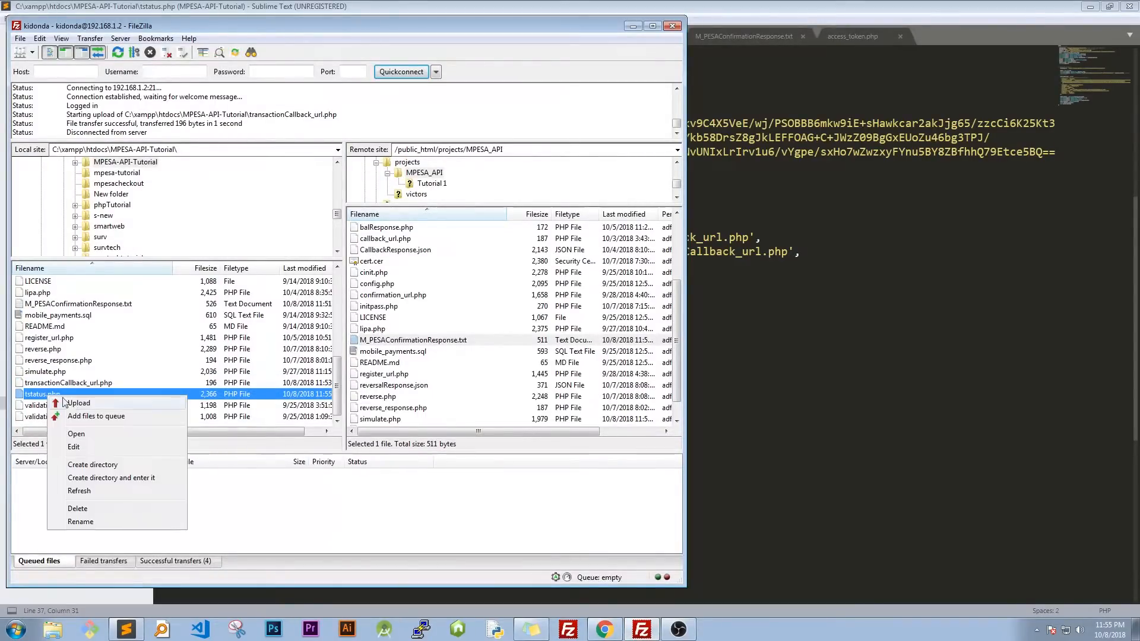
- Upload tstatus.php to the MPESA_API server folder and enter the tstatus URL in Chrome
left_click(78, 402)
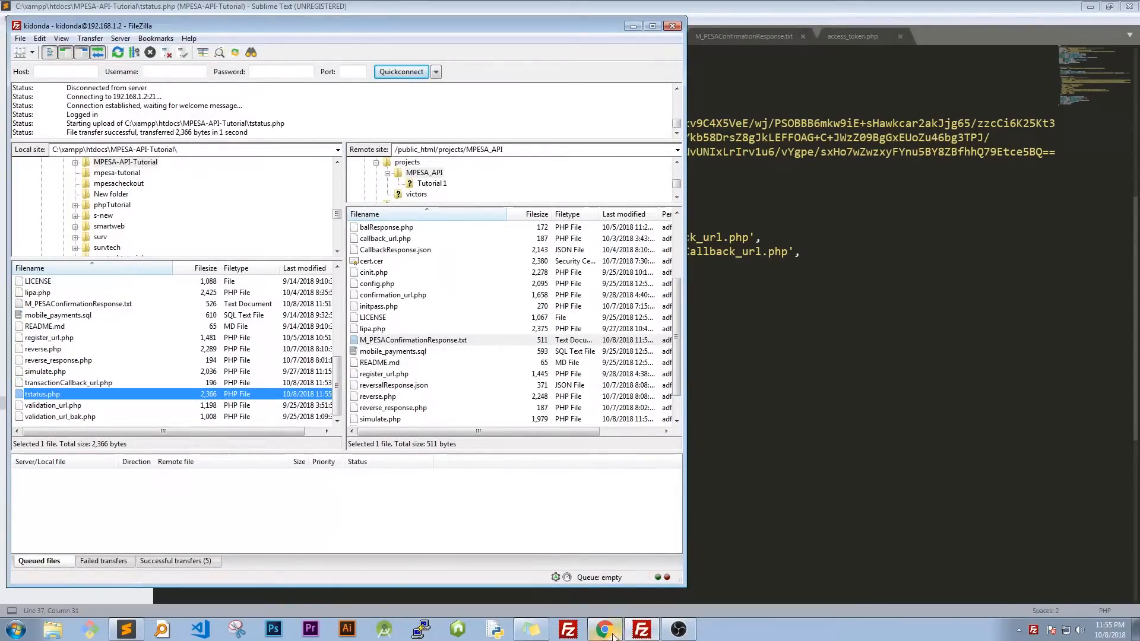
left_click(604, 629)
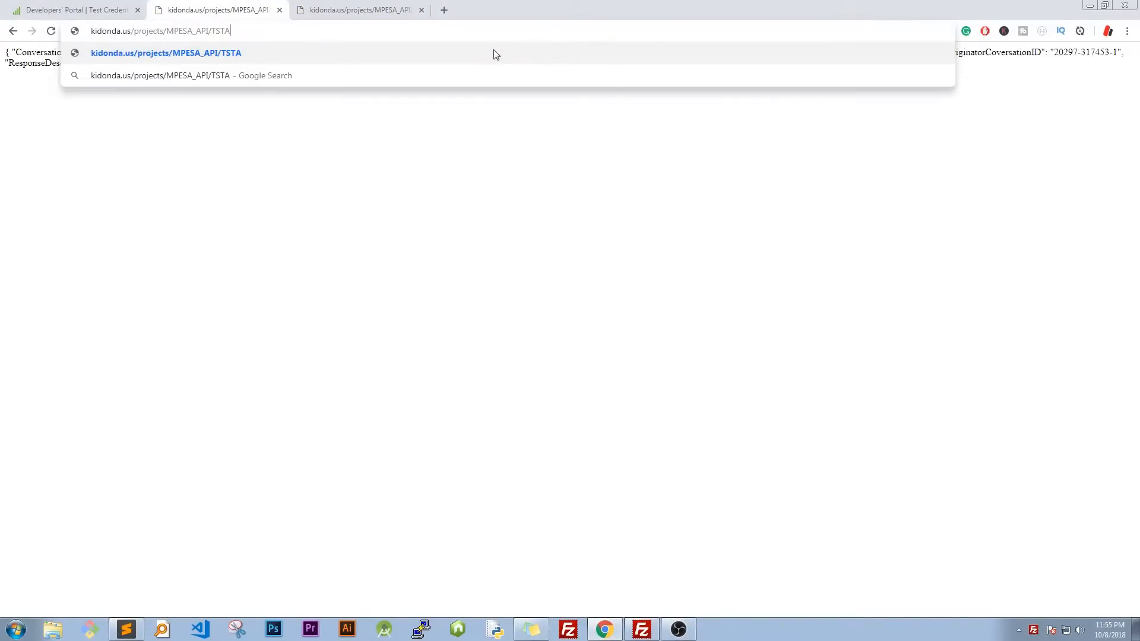
key("Backspace")
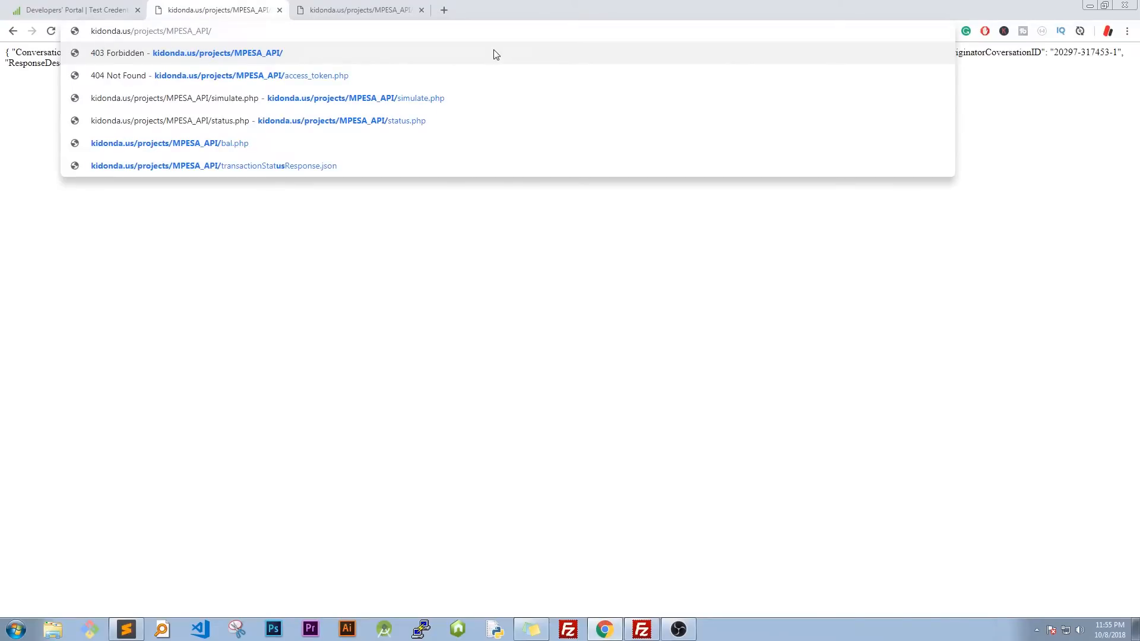
type("tstaus")
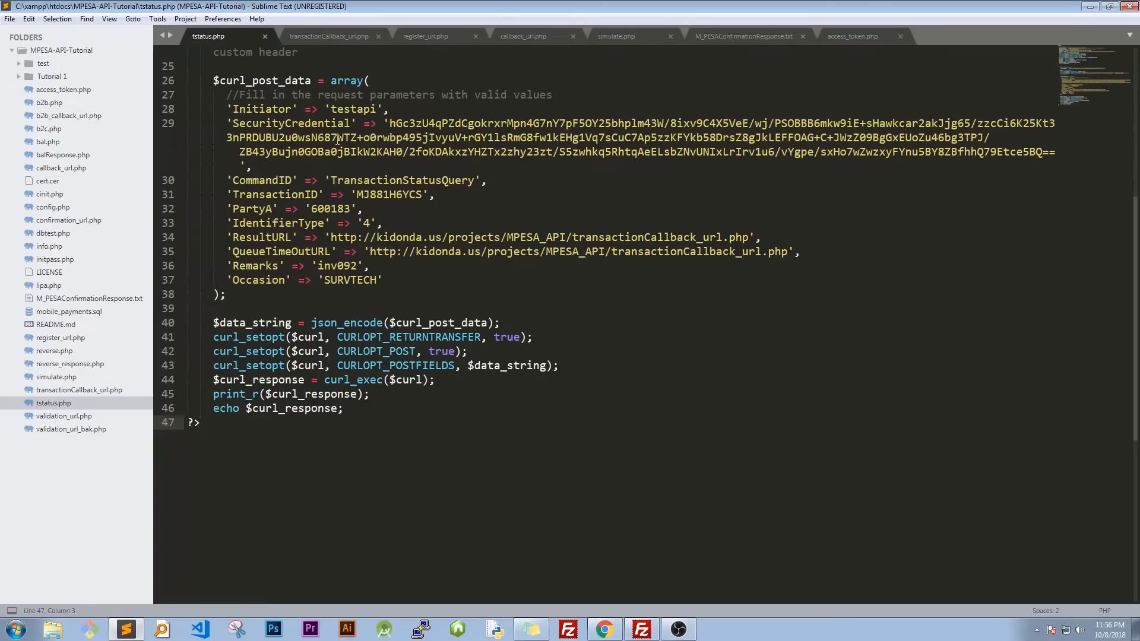
- Confirm the log name transaction_status.json, refresh the server folder, and select that log
left_click(329, 36)
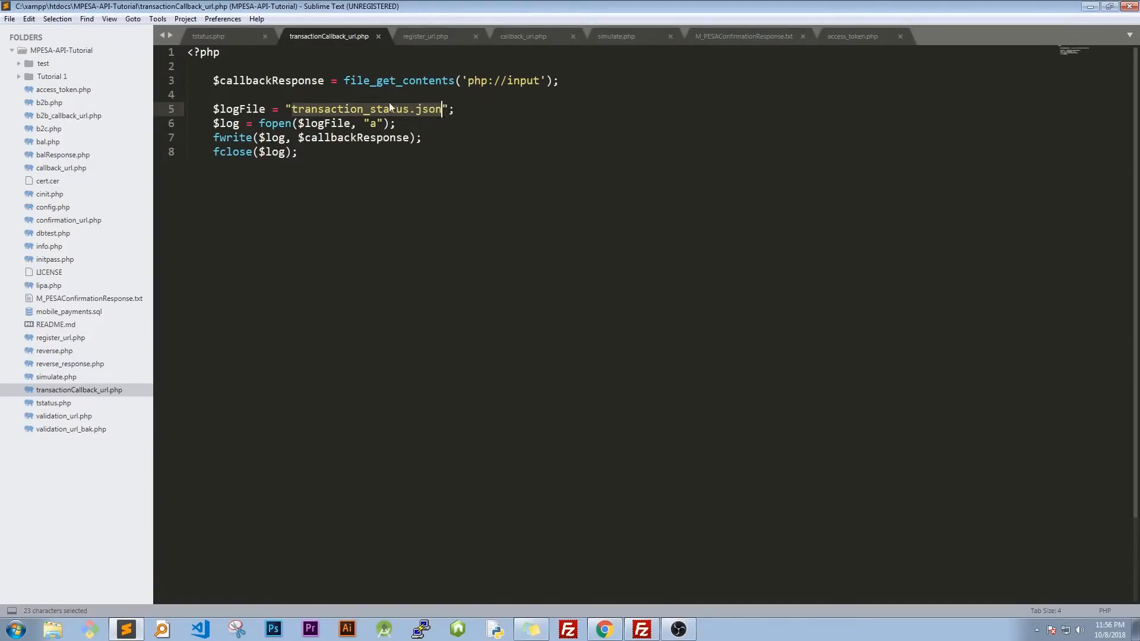
right_click(392, 108)
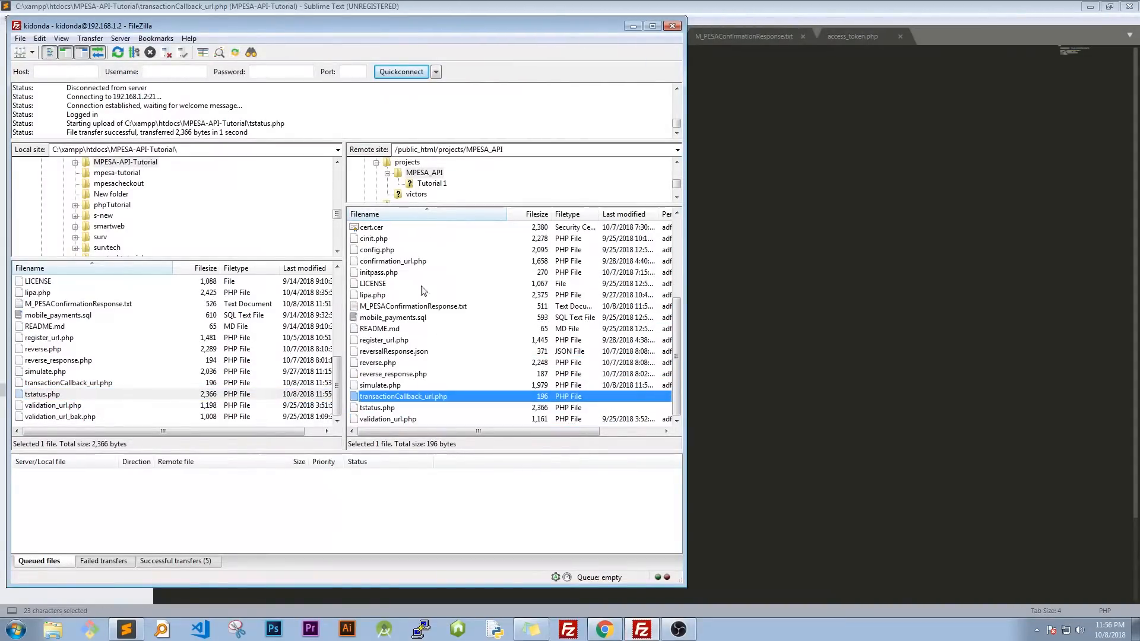
right_click(384, 339)
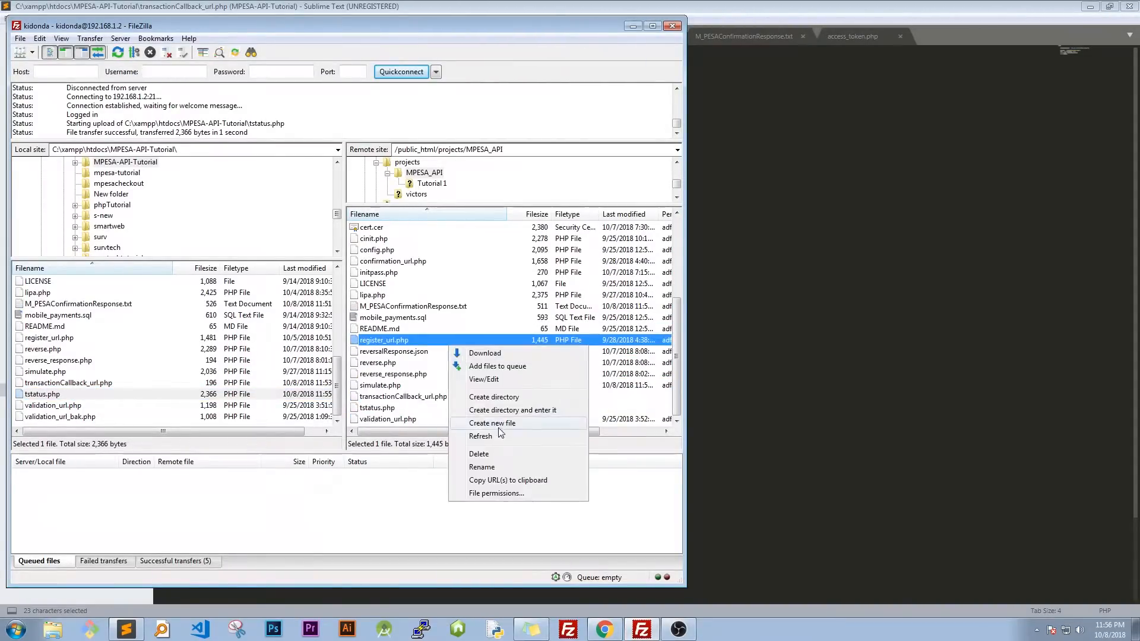
left_click(480, 436)
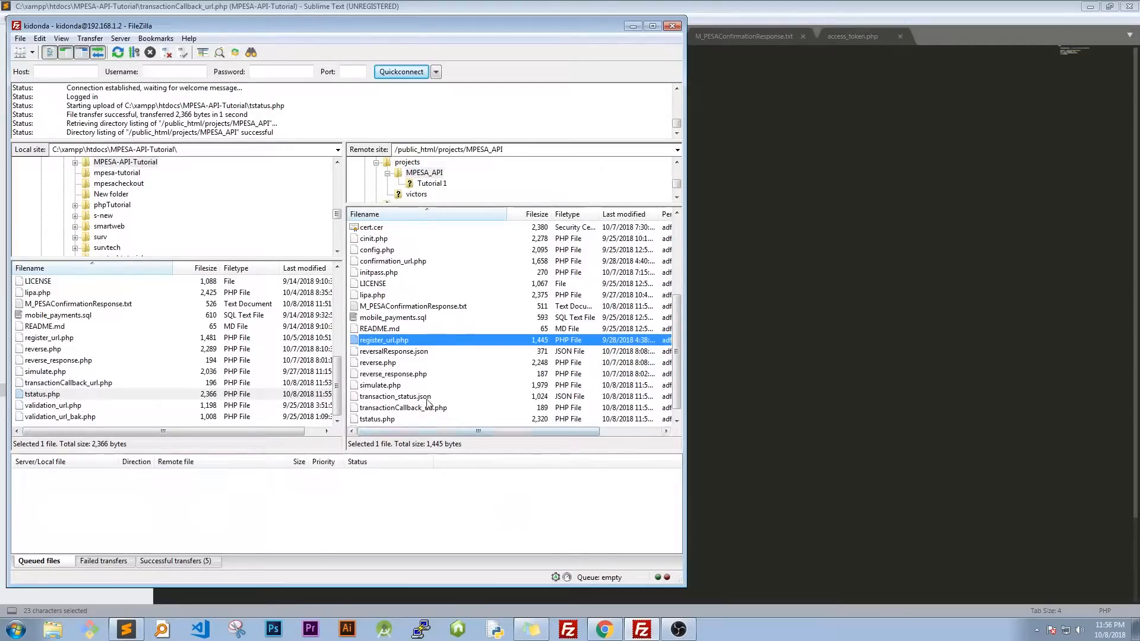
left_click(396, 396)
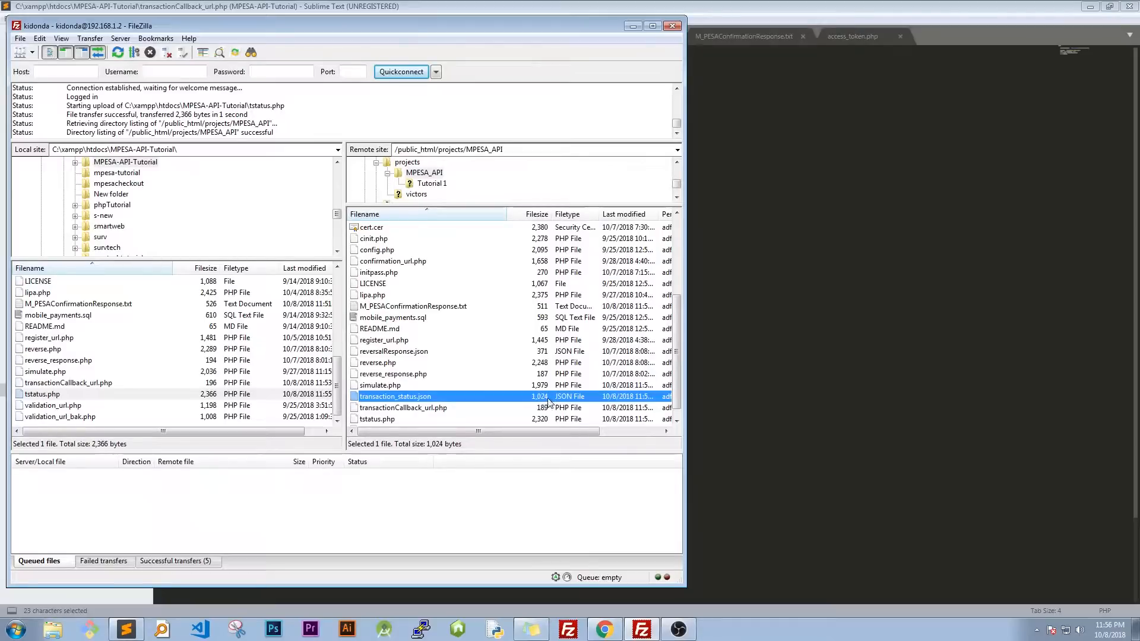
mouse_move(706, 338)
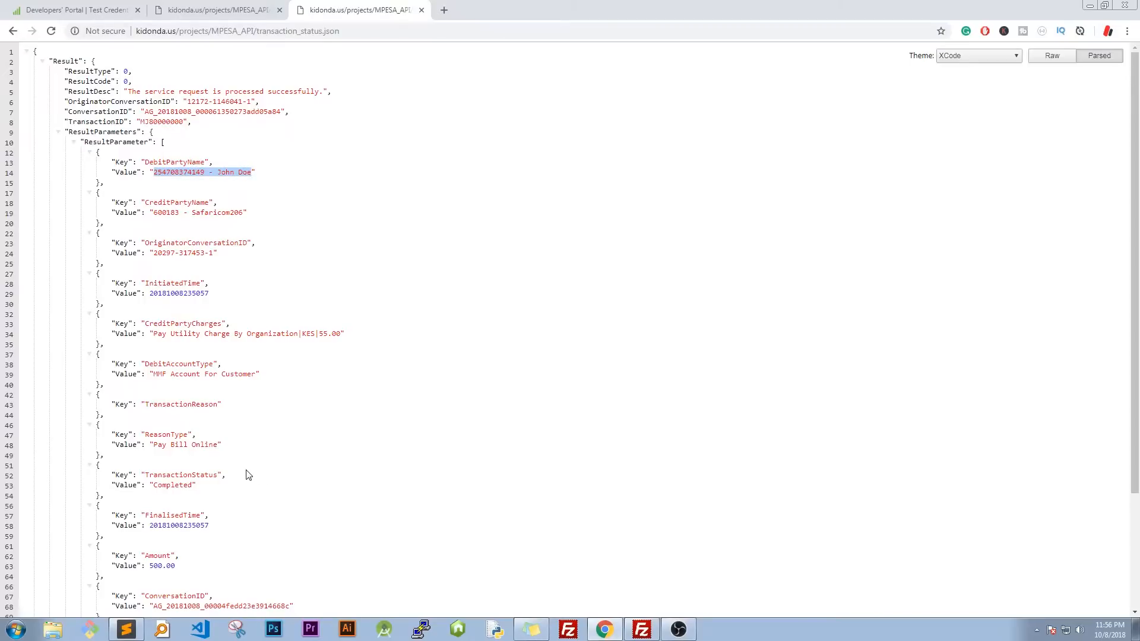
- Place the transaction_status.json result beside M_PESAConfirmationResponse.txt
left_click(119, 628)
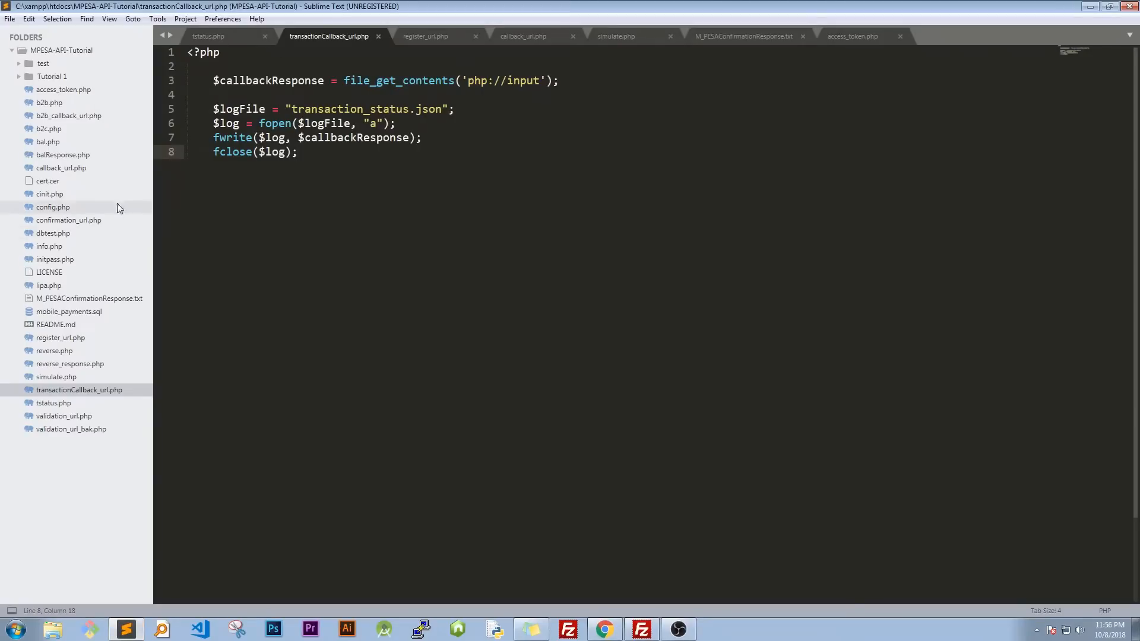
left_click(743, 36)
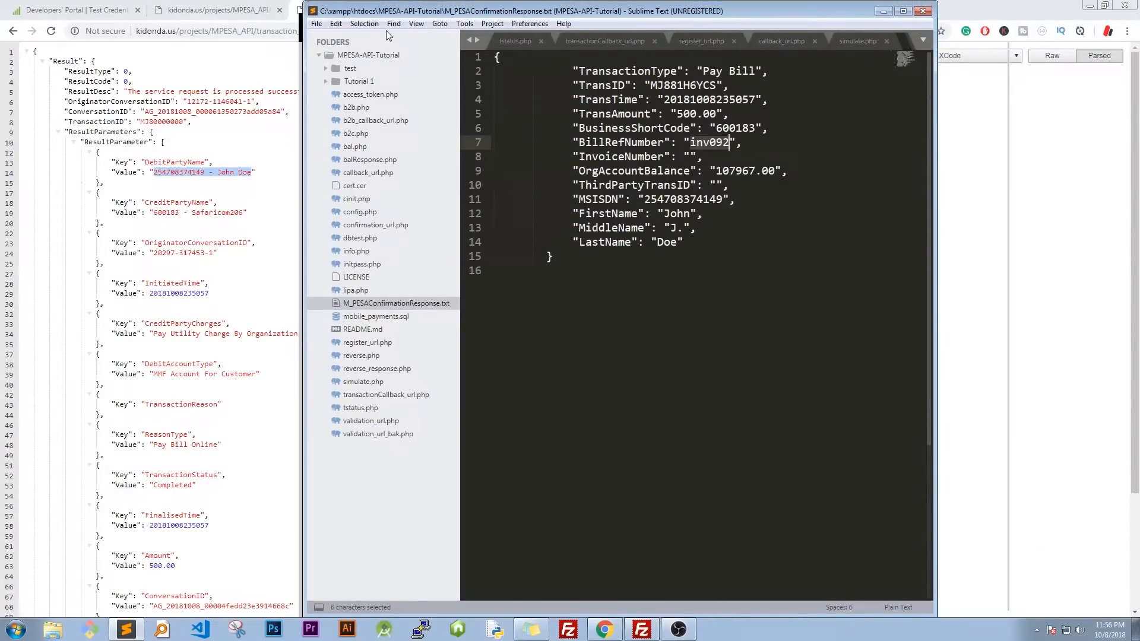
left_click(416, 23)
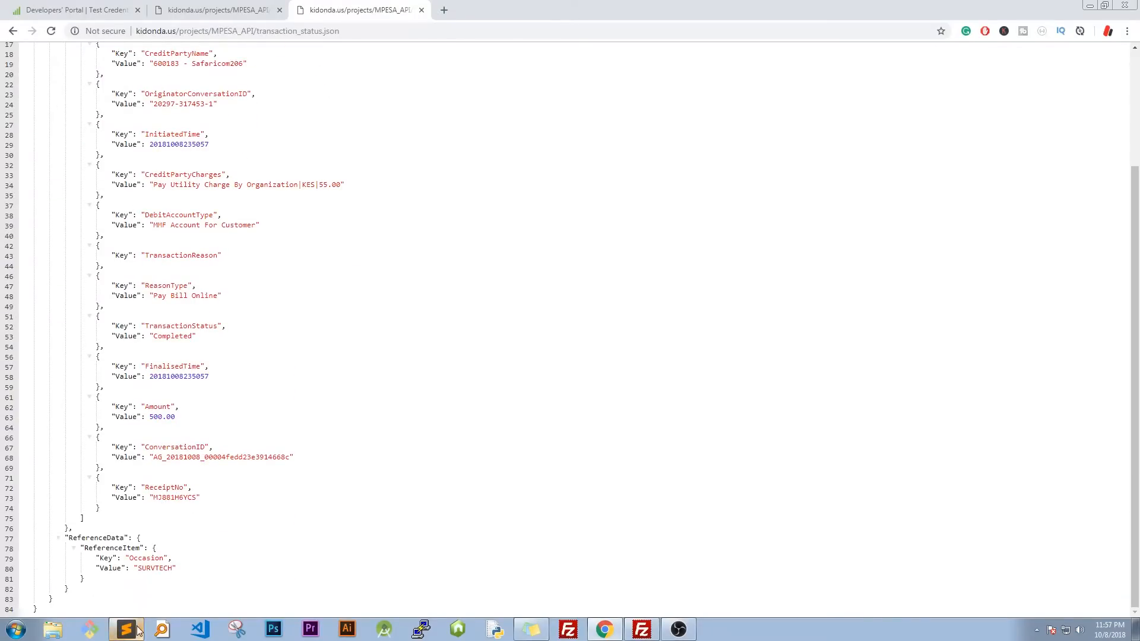
left_click(126, 629)
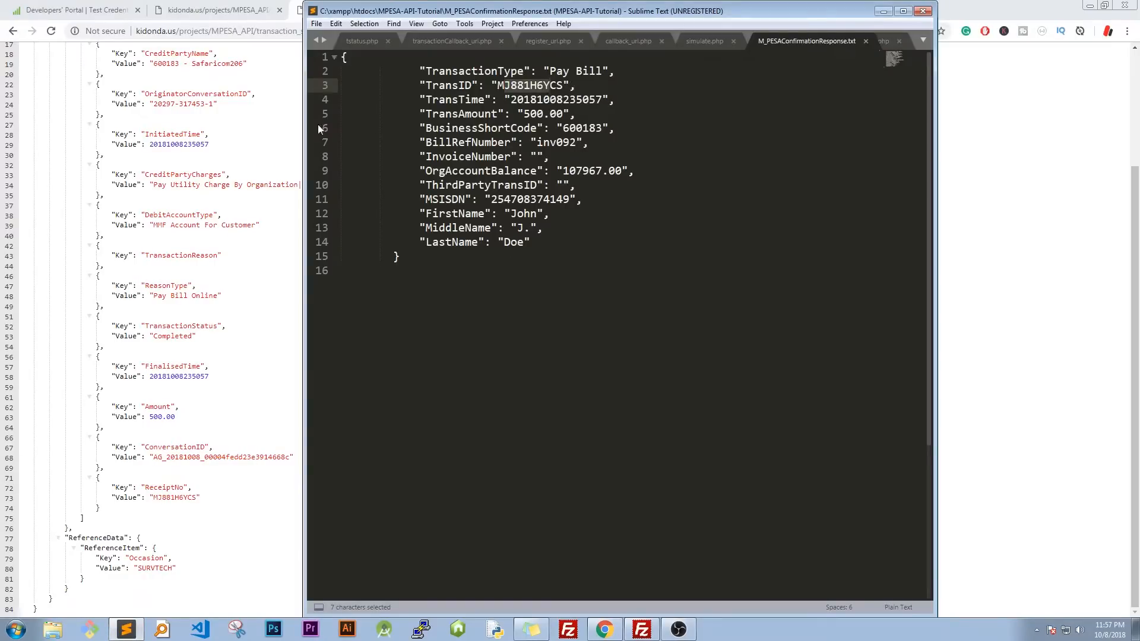
mouse_move(1050, 5)
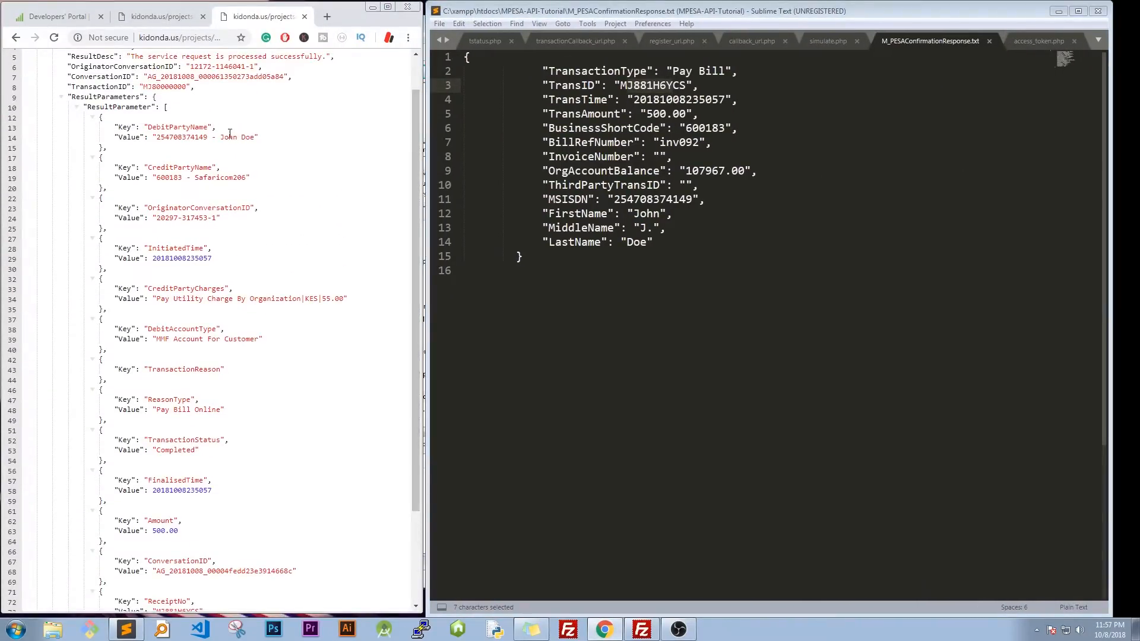
- Match phone number, customer name, amount 500.00 and Completed status between both files
double_click(181, 137)
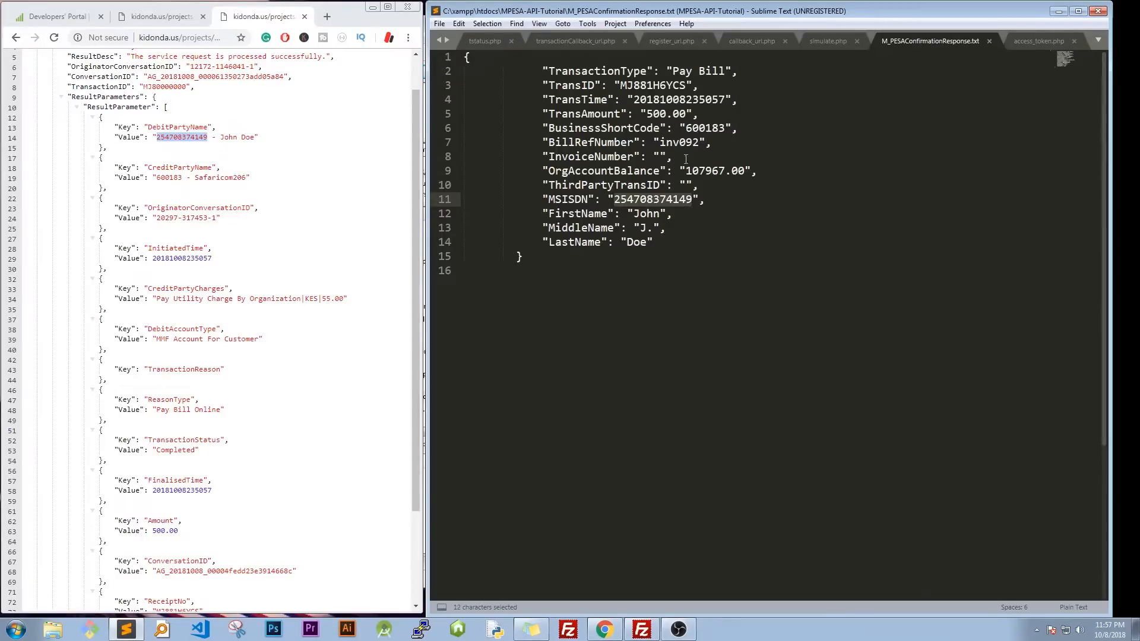
mouse_move(543, 213)
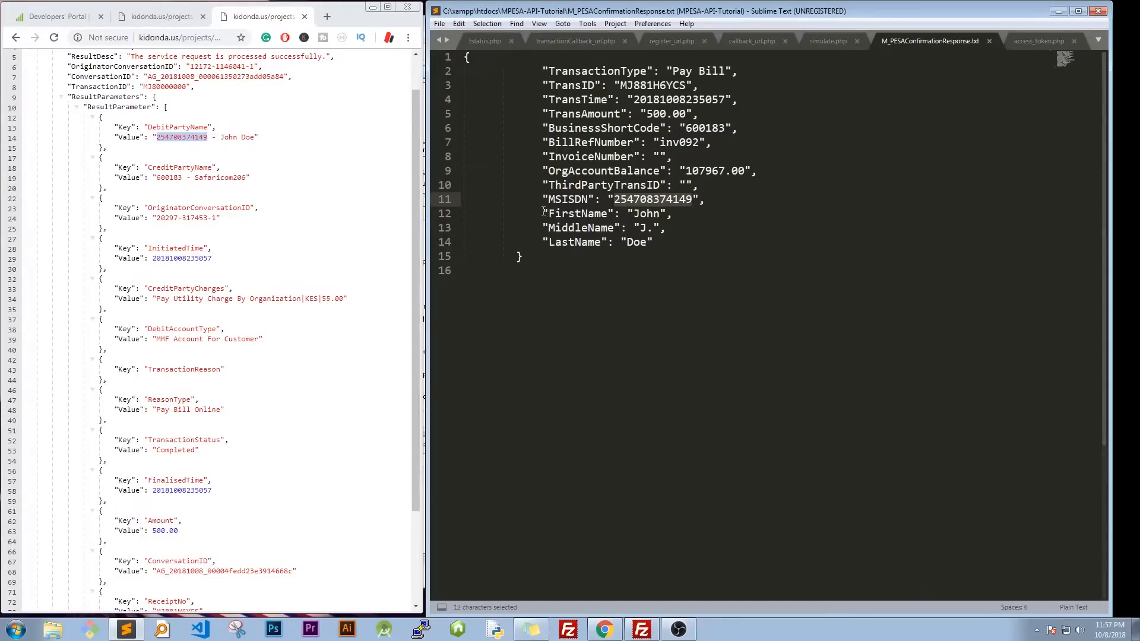
left_click_drag(543, 213, 652, 242)
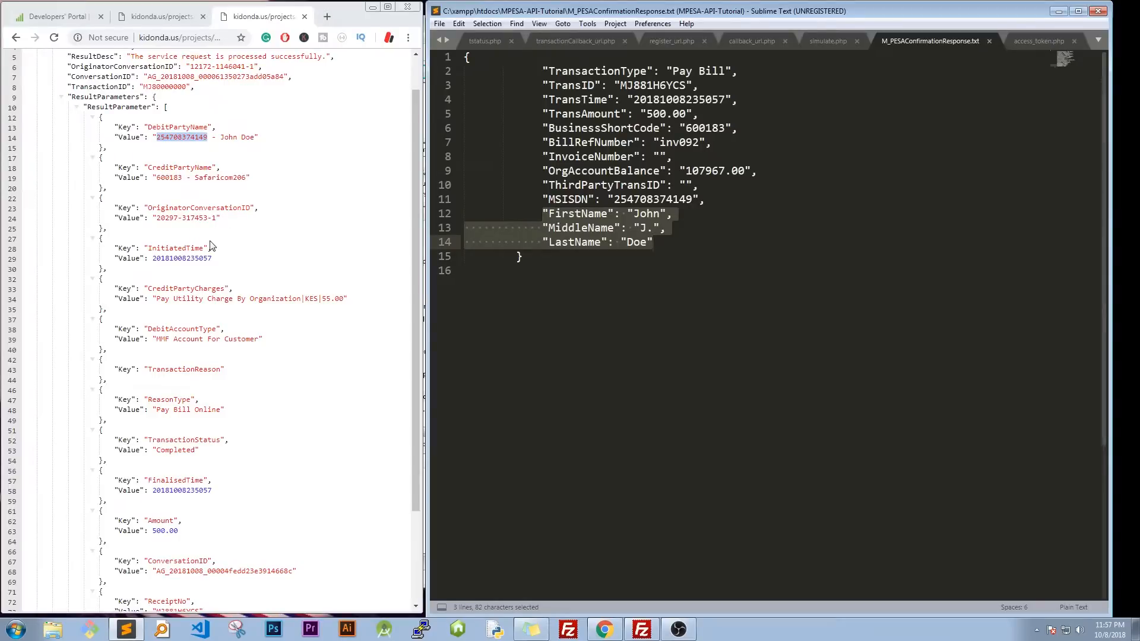
scroll("down", 3)
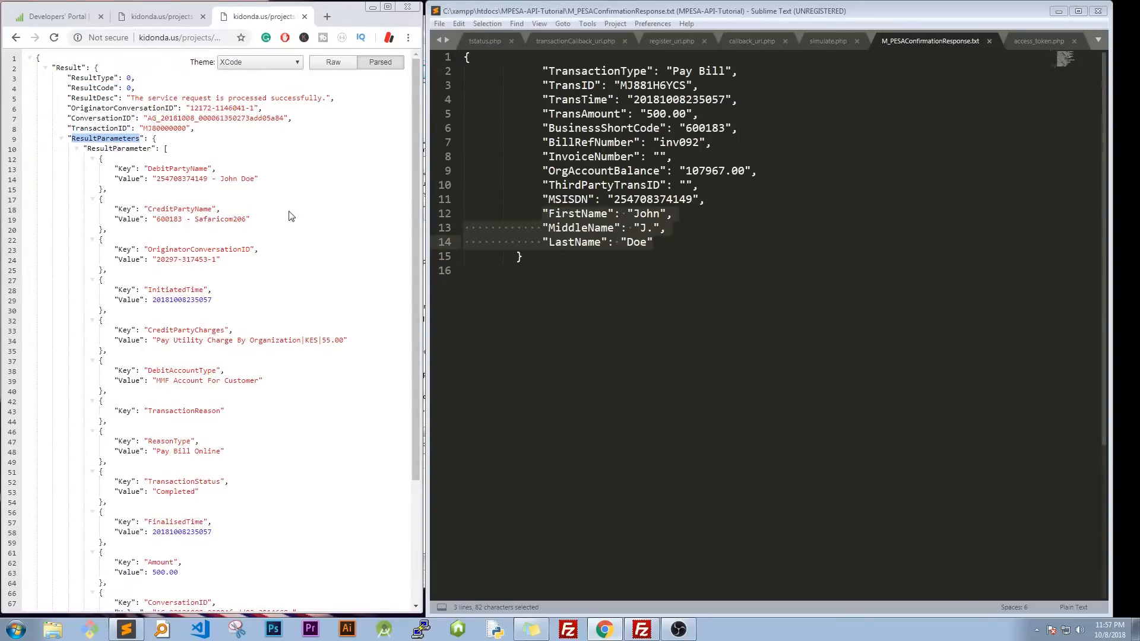
scroll("down", 3)
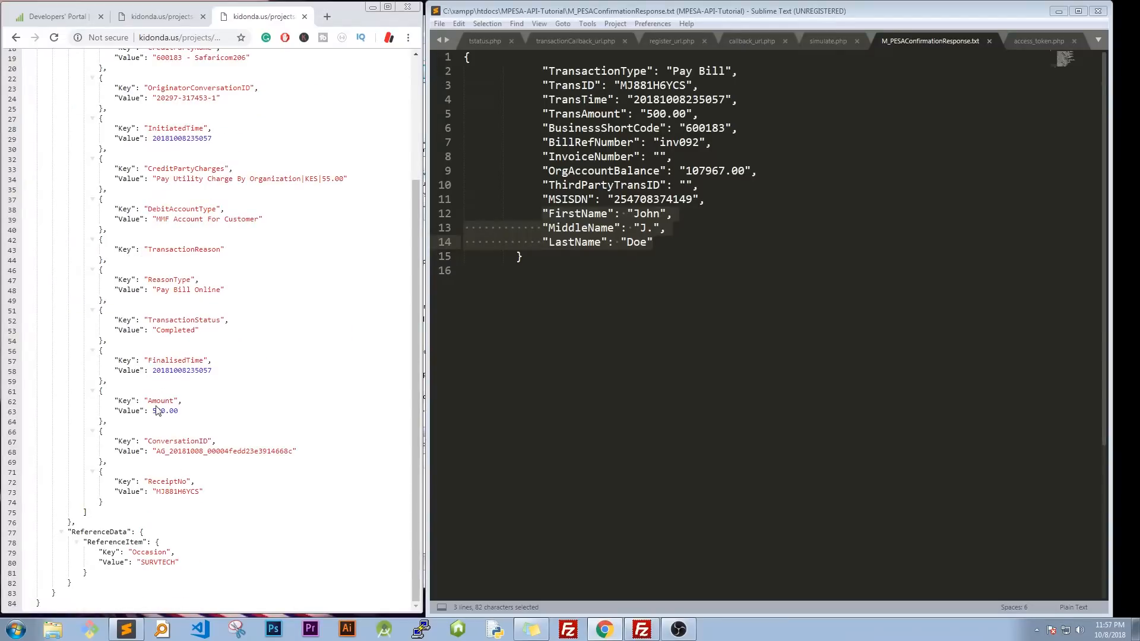
double_click(164, 410)
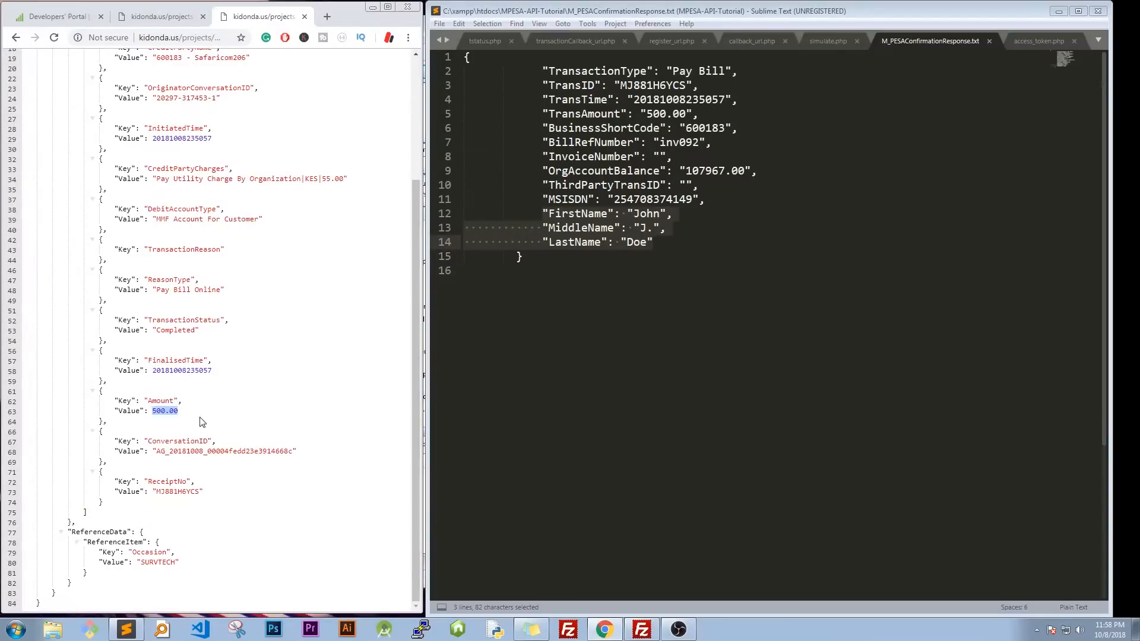
mouse_move(173, 411)
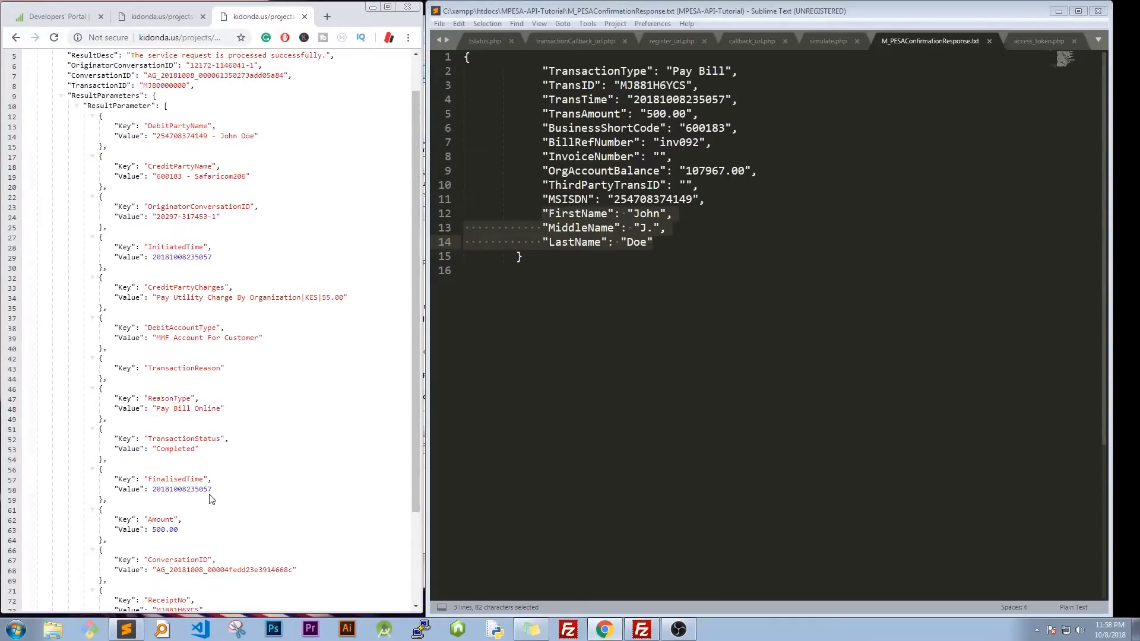
double_click(176, 449)
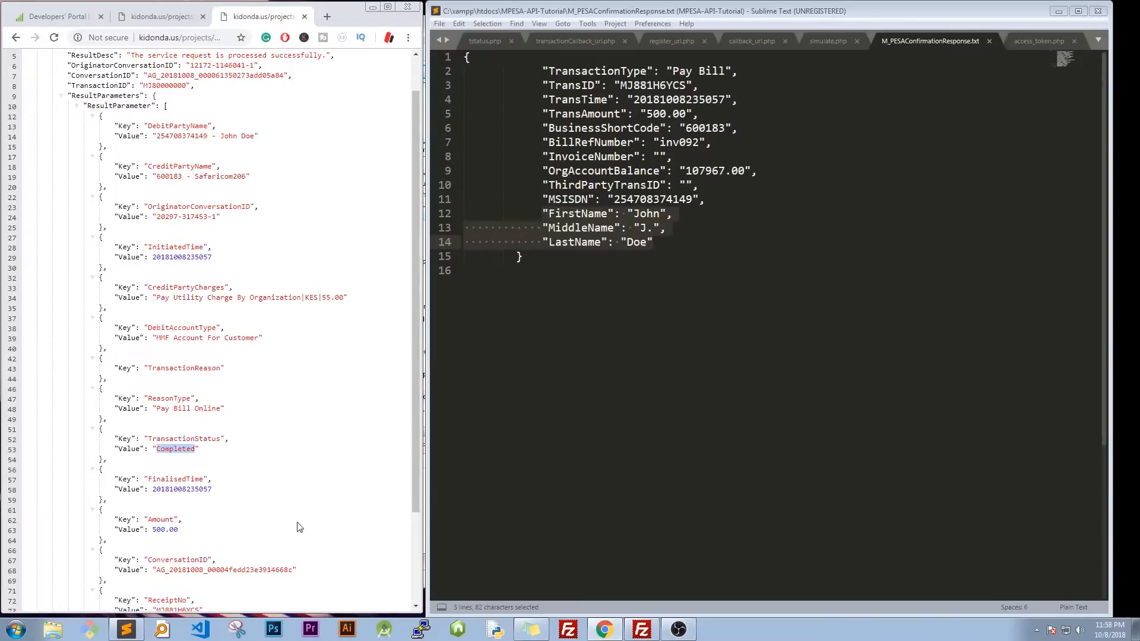
mouse_move(326, 533)
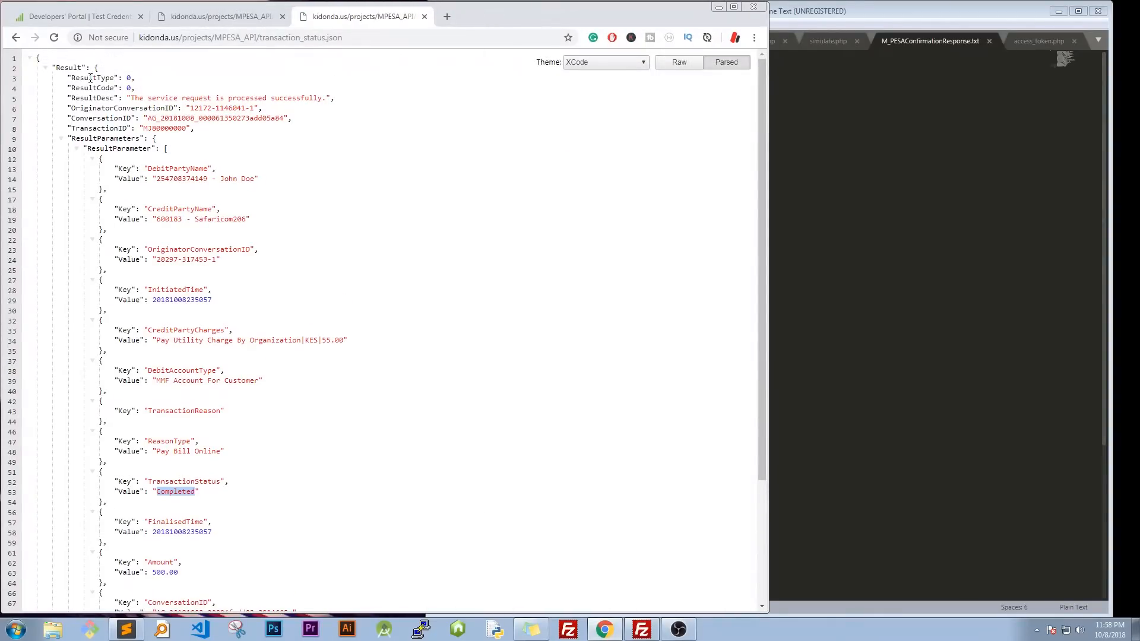
- Highlight the Completed status and amount, then re-upload the edited tstatus.php
scroll("down", 3)
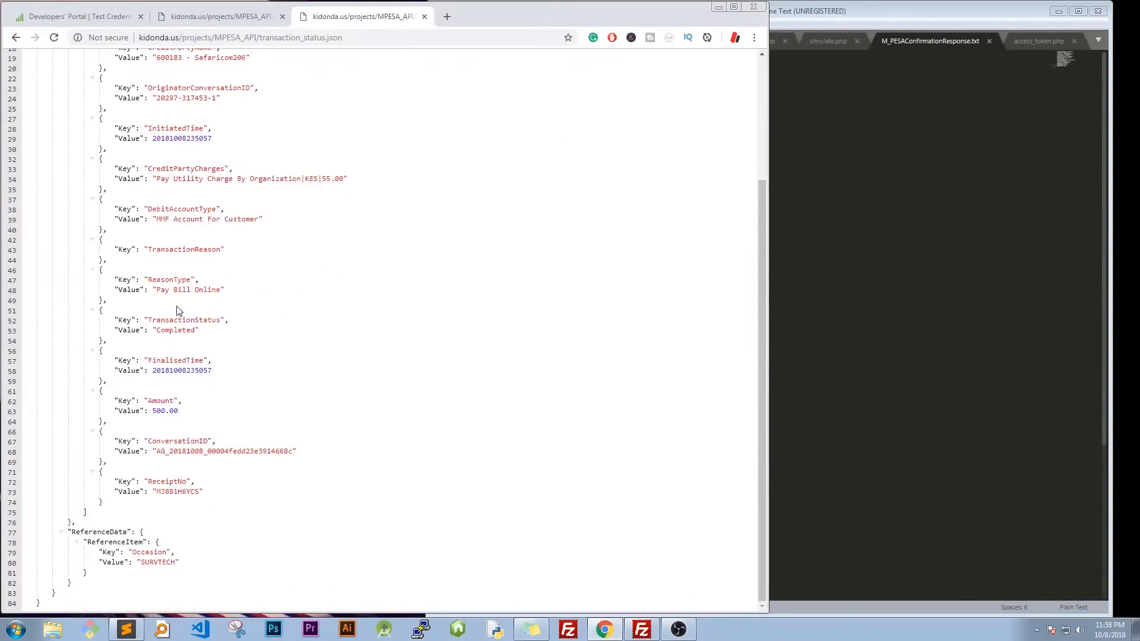
double_click(175, 330)
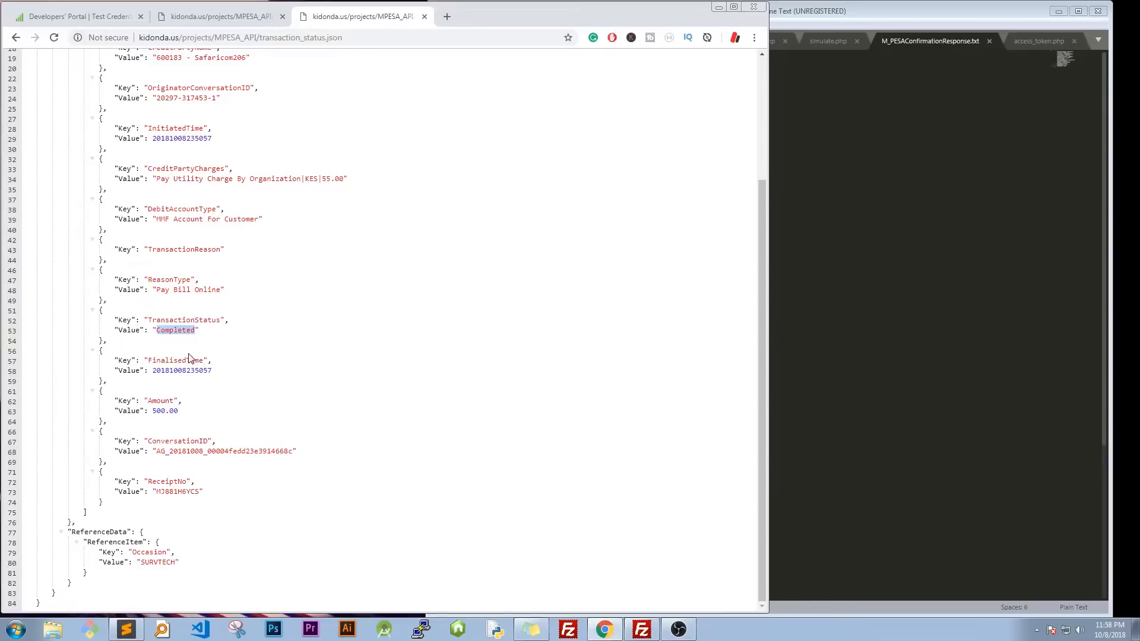
double_click(164, 411)
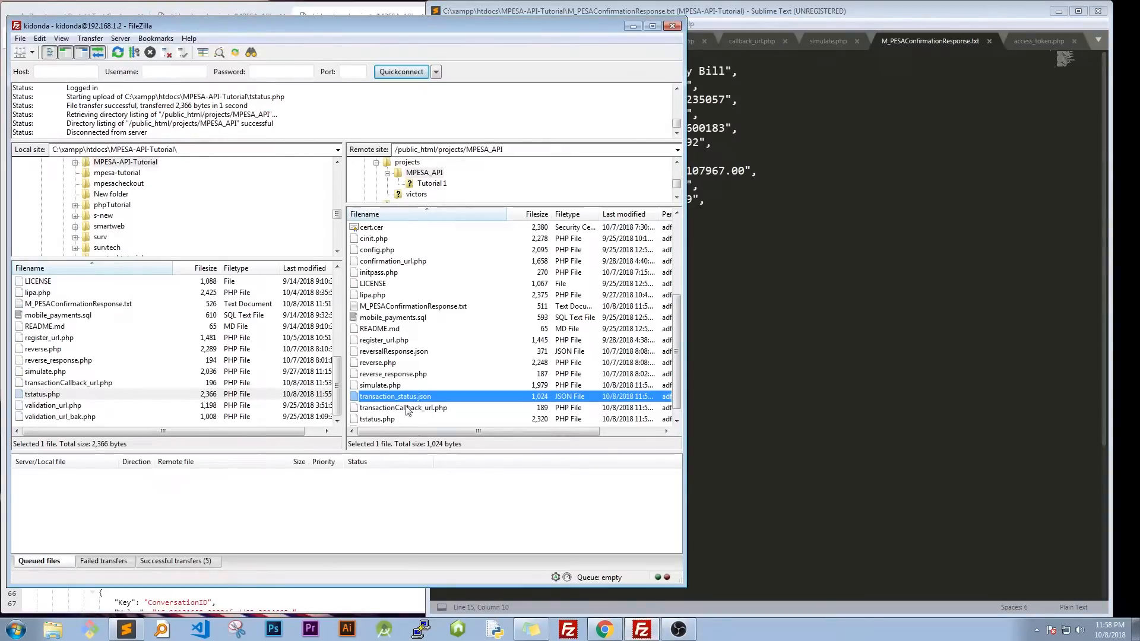
left_click(375, 418)
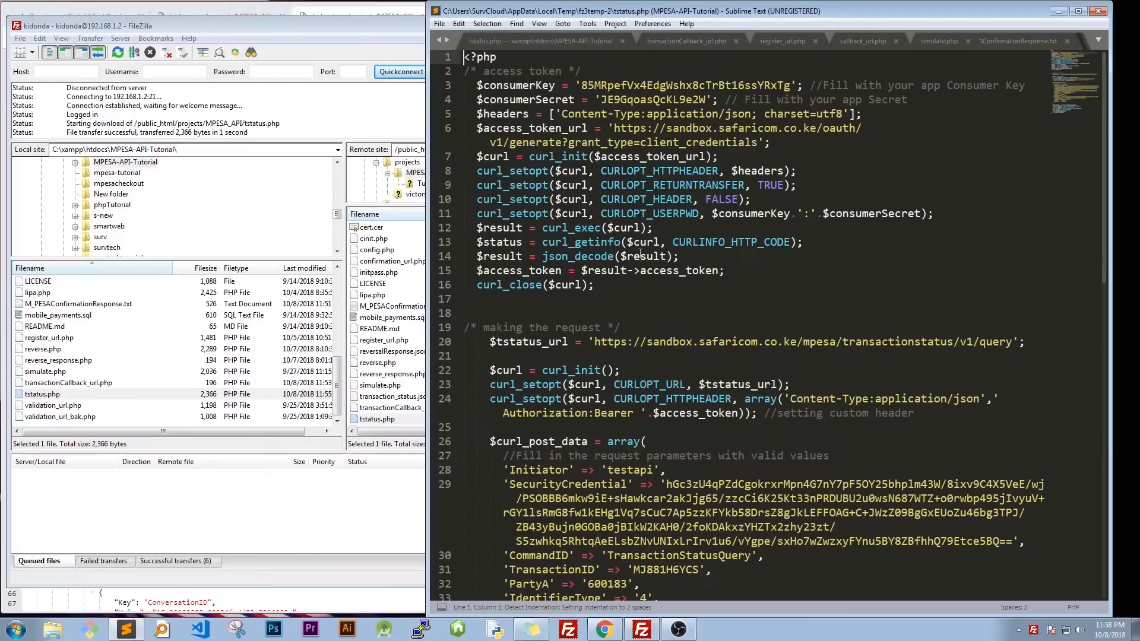
scroll("down", 3)
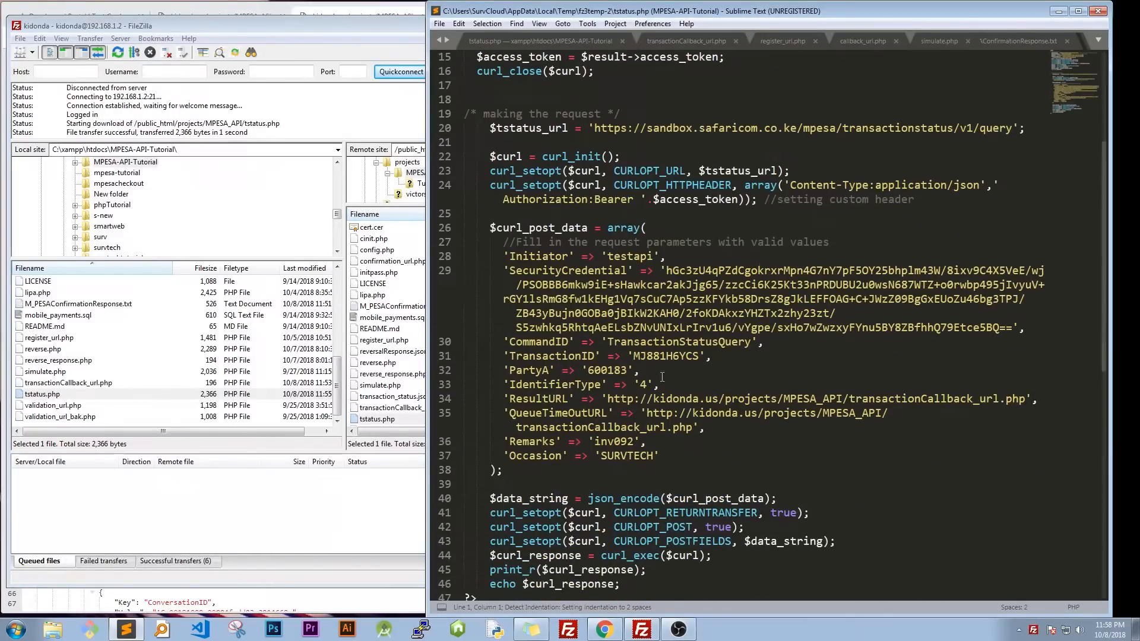
left_click(657, 356)
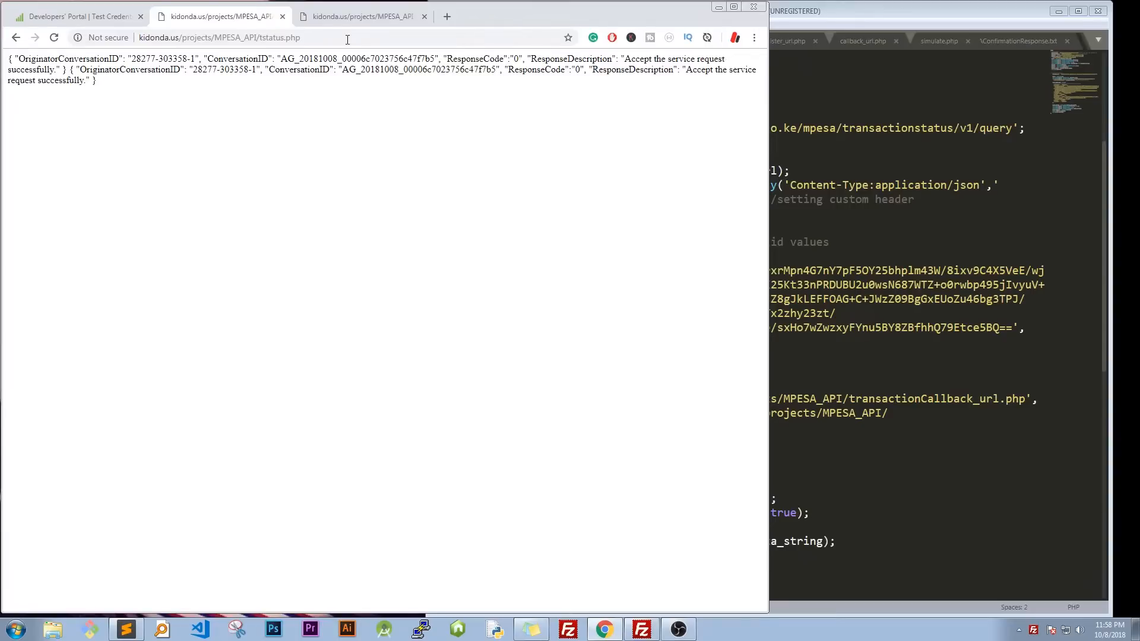
- Read the second result, code 2032 'receipt number does not exist', then return to FileZilla
left_click(361, 16)
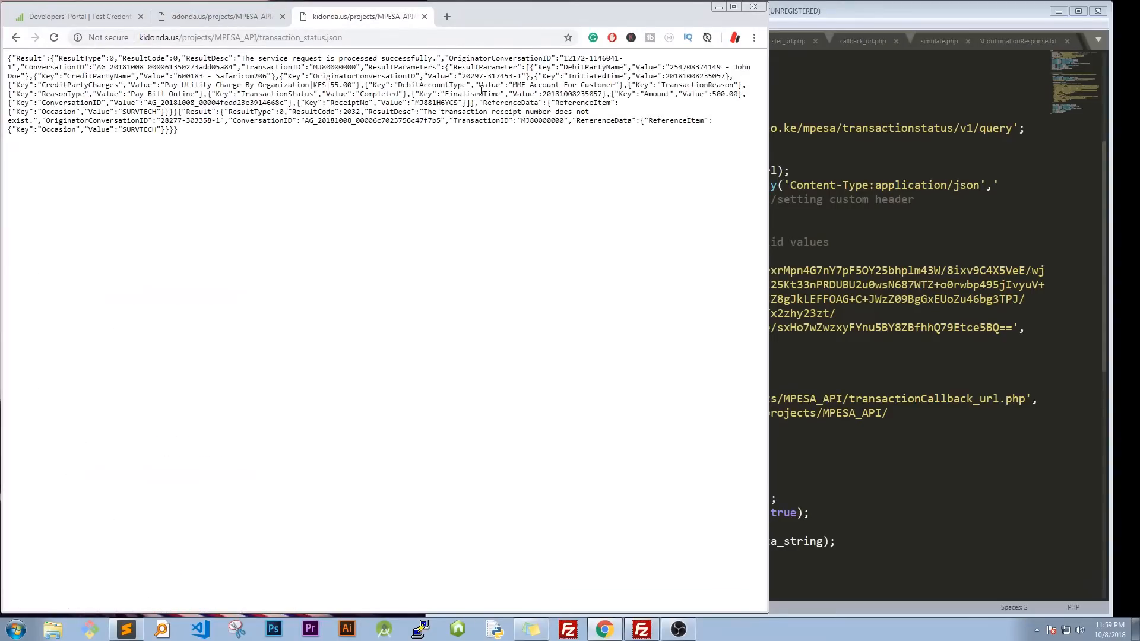
mouse_move(450, 156)
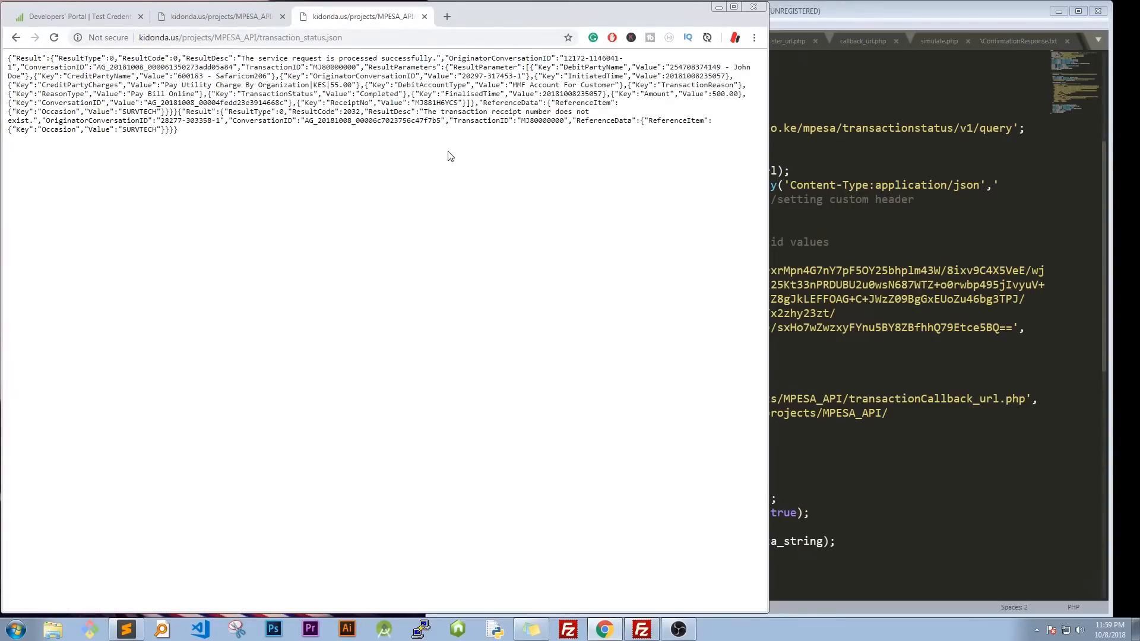
left_click_drag(420, 111, 514, 111)
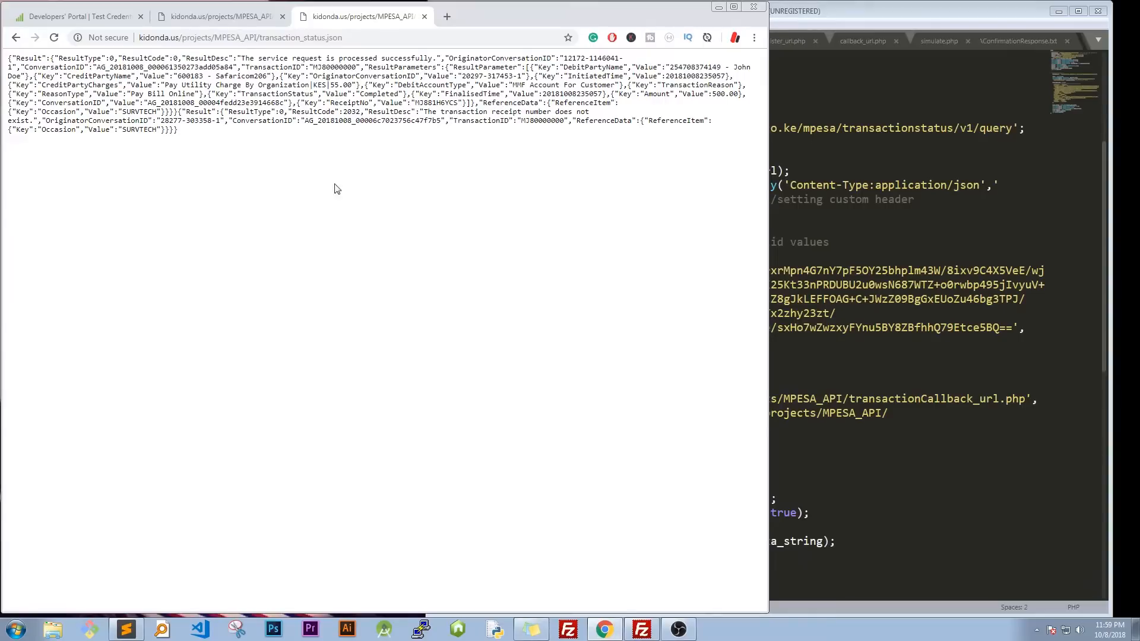
mouse_move(390, 131)
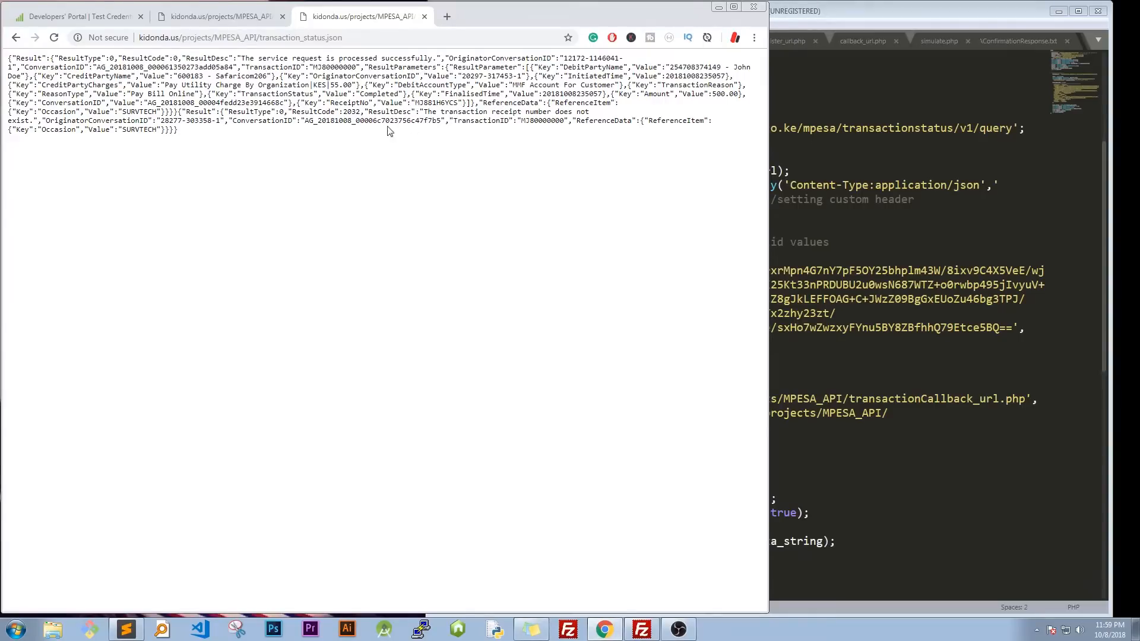
mouse_move(637, 605)
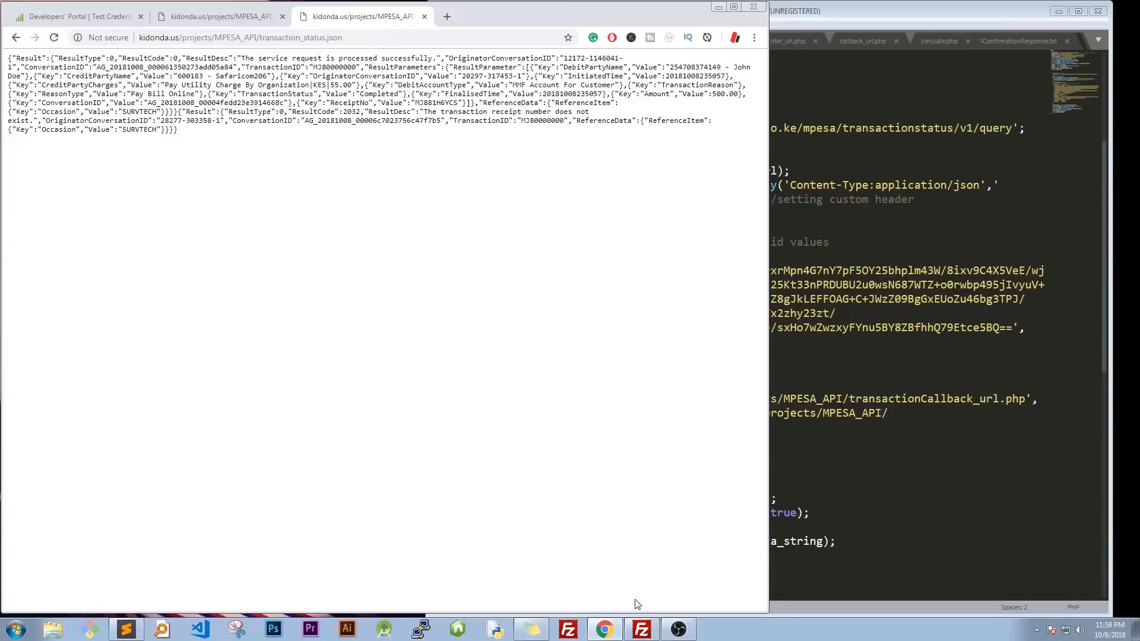
left_click(641, 629)
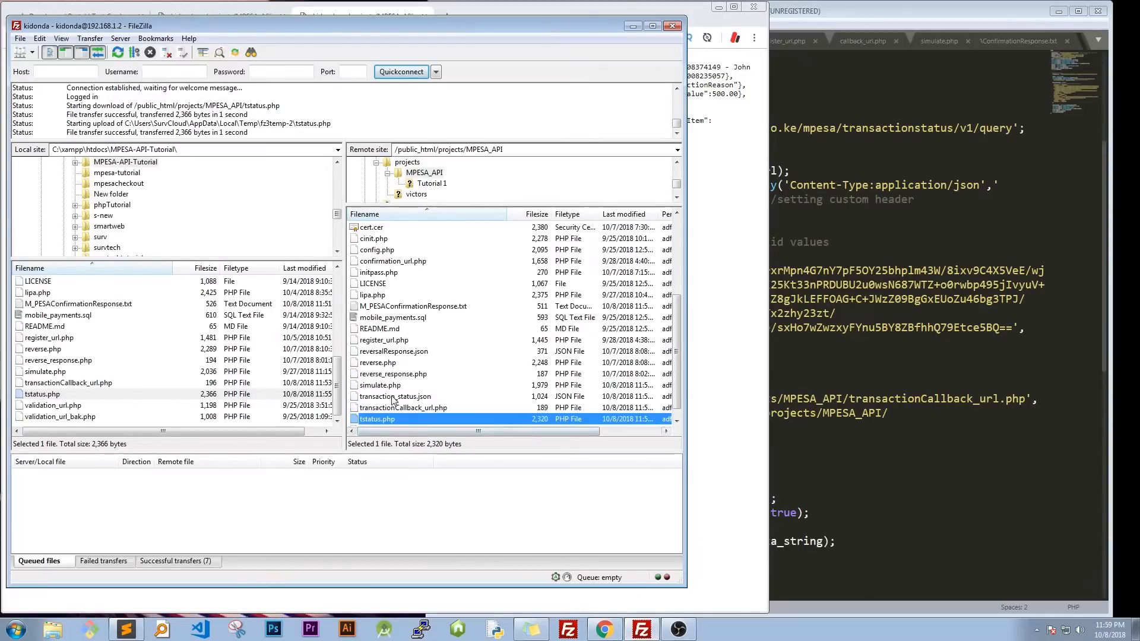
- Open the server's transaction_status.json via View/Edit, delete the completed result leaving code 2032, and save
right_click(395, 396)
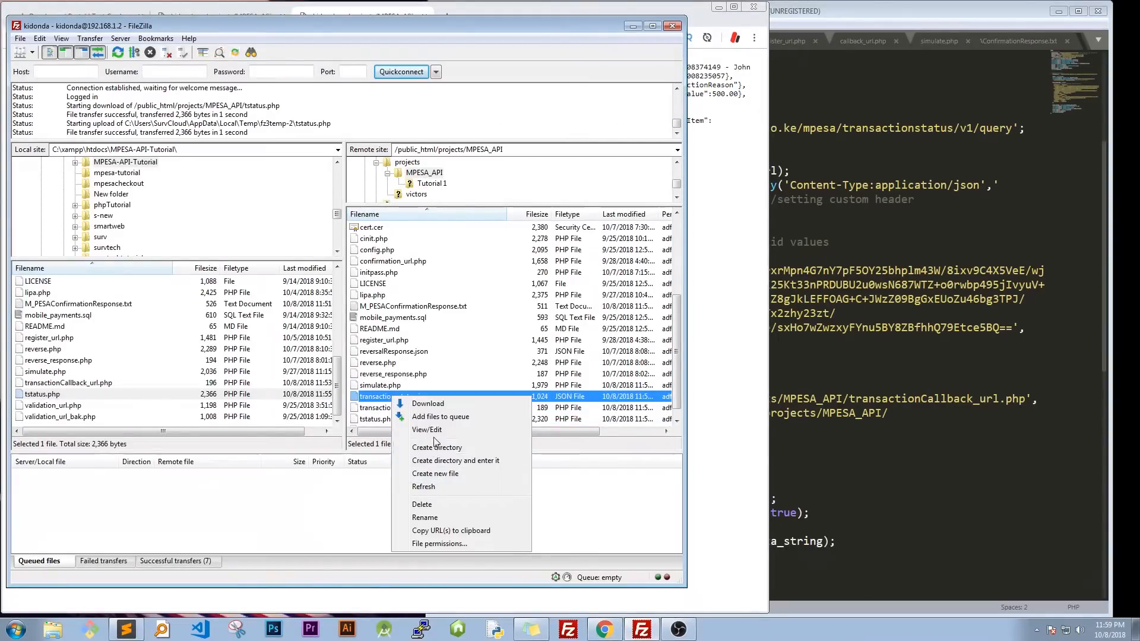
left_click(426, 430)
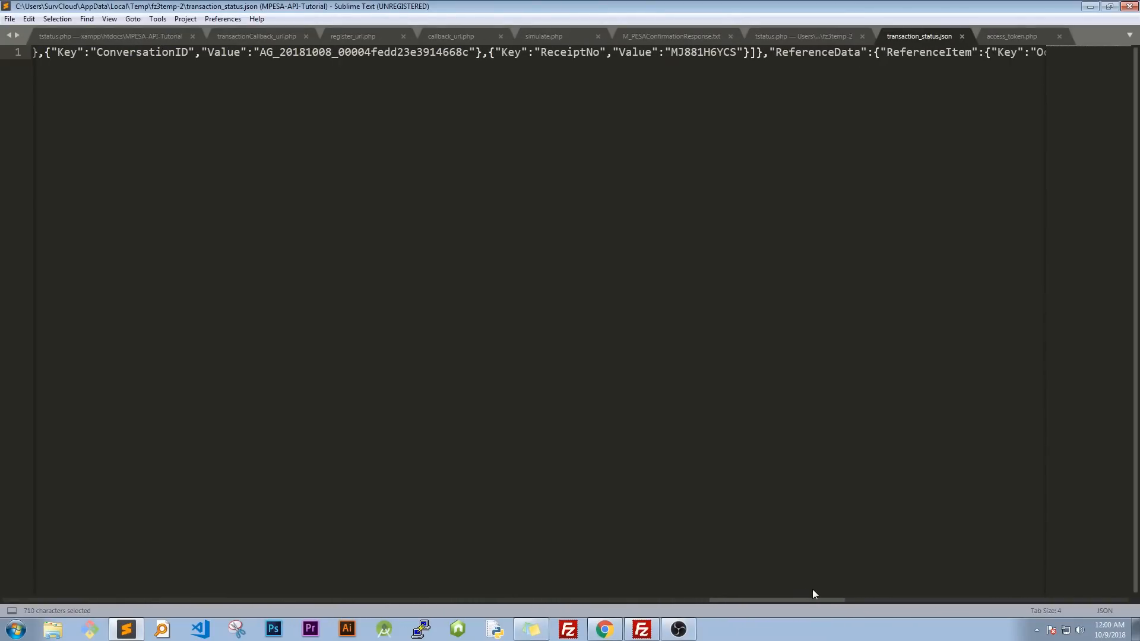
scroll("right", 3)
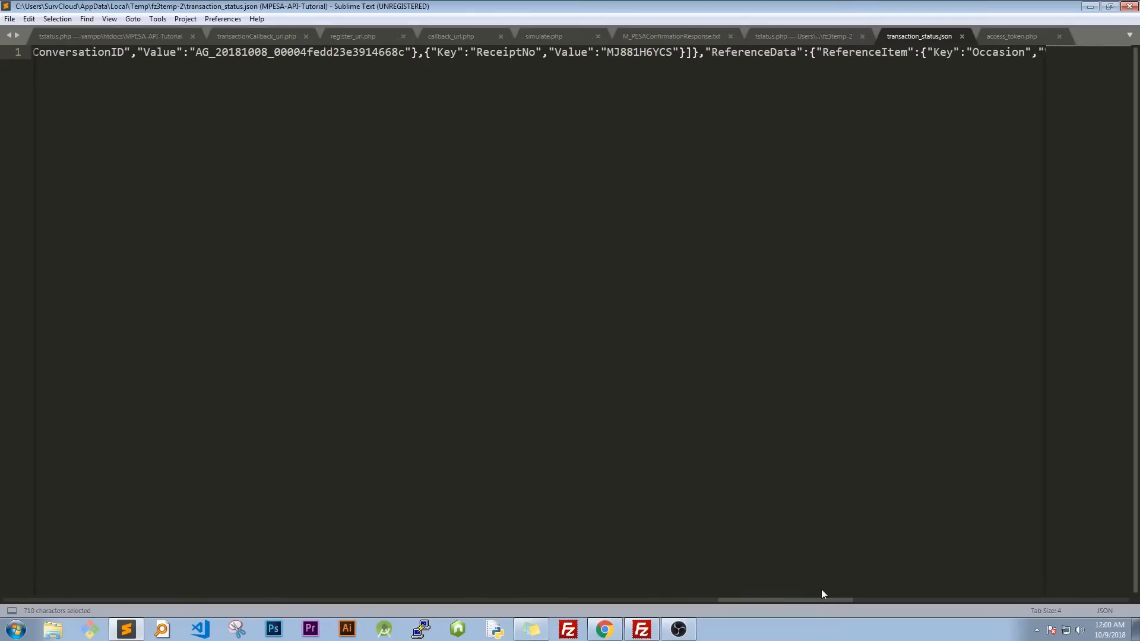
scroll("right", 3)
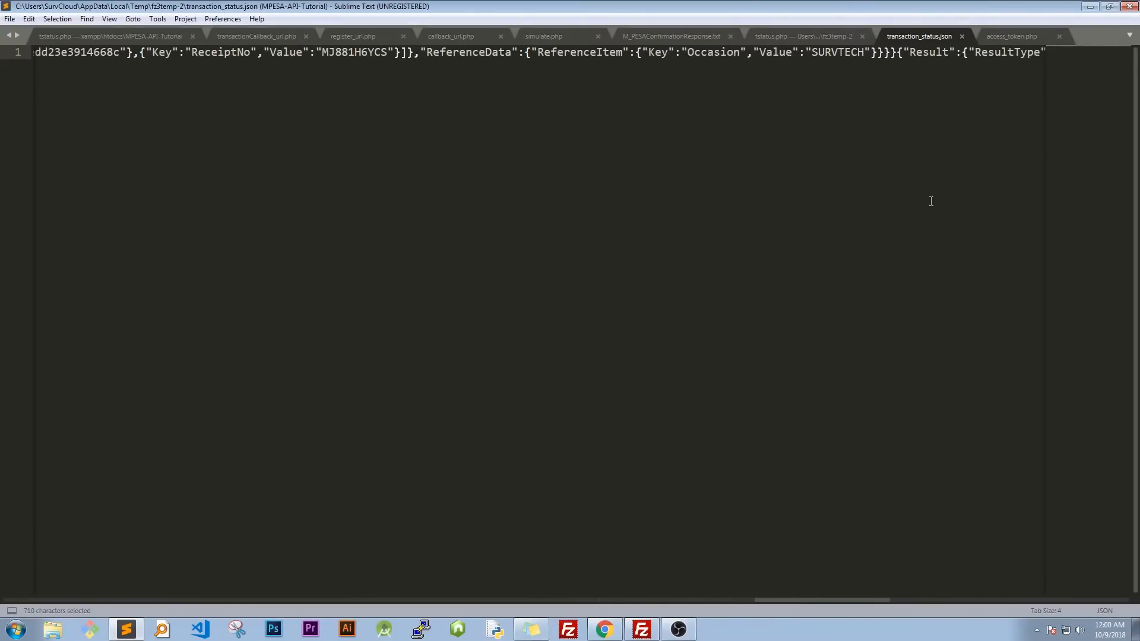
left_click(895, 53)
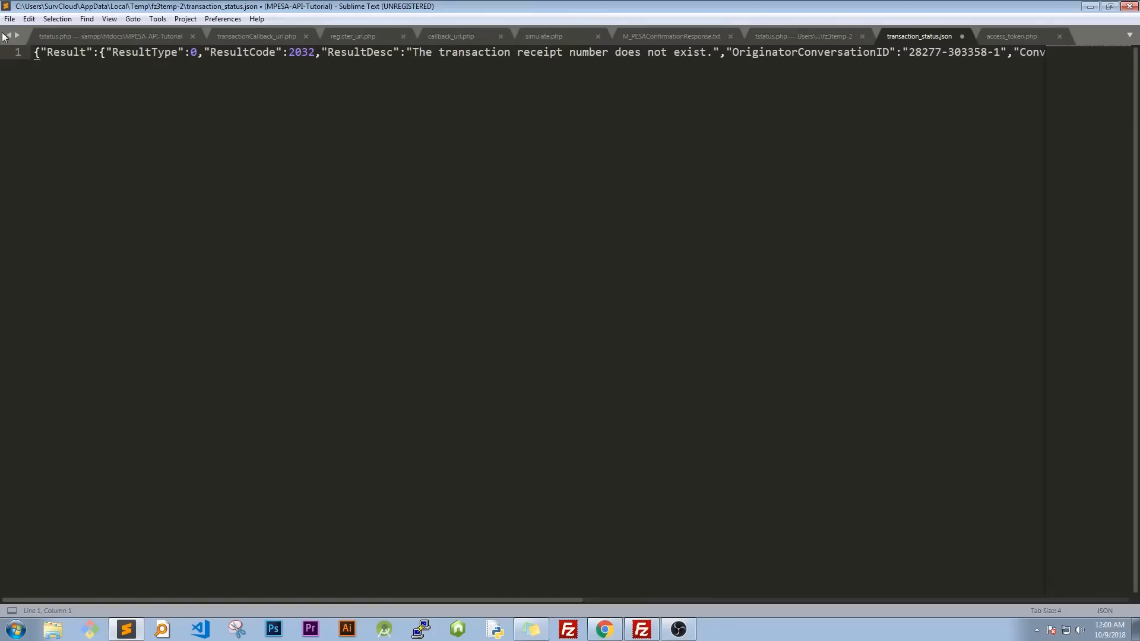
key("ctrl+s")
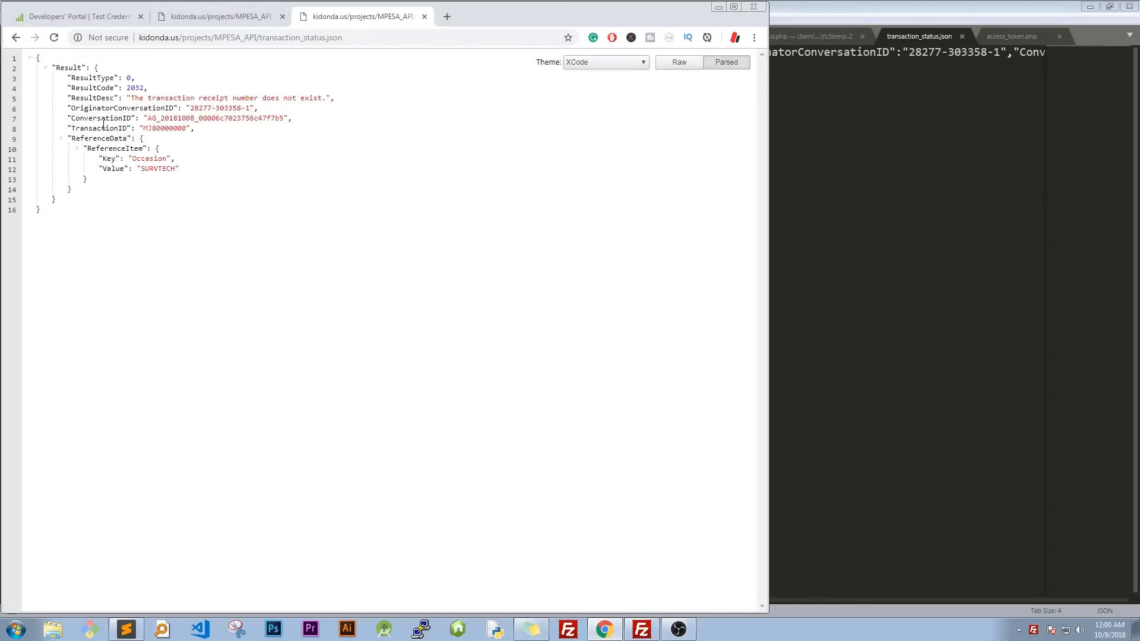
mouse_move(148, 148)
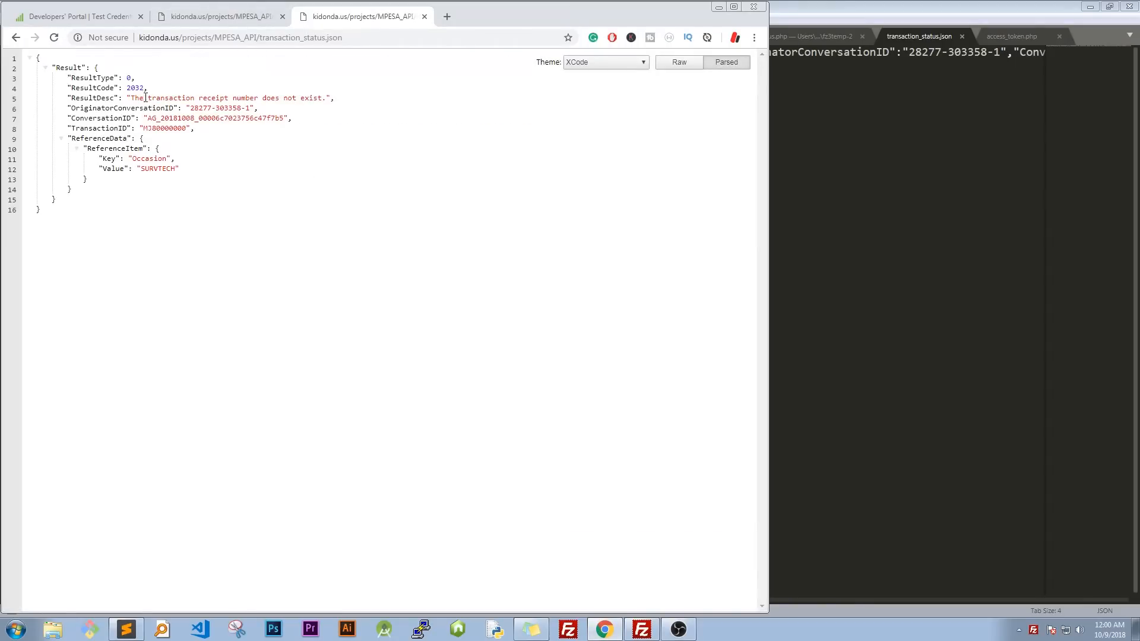
- Highlight the ResultDesc 'The transaction receipt number does not exist.' in Chrome's parsed view
left_click_drag(129, 97, 318, 97)
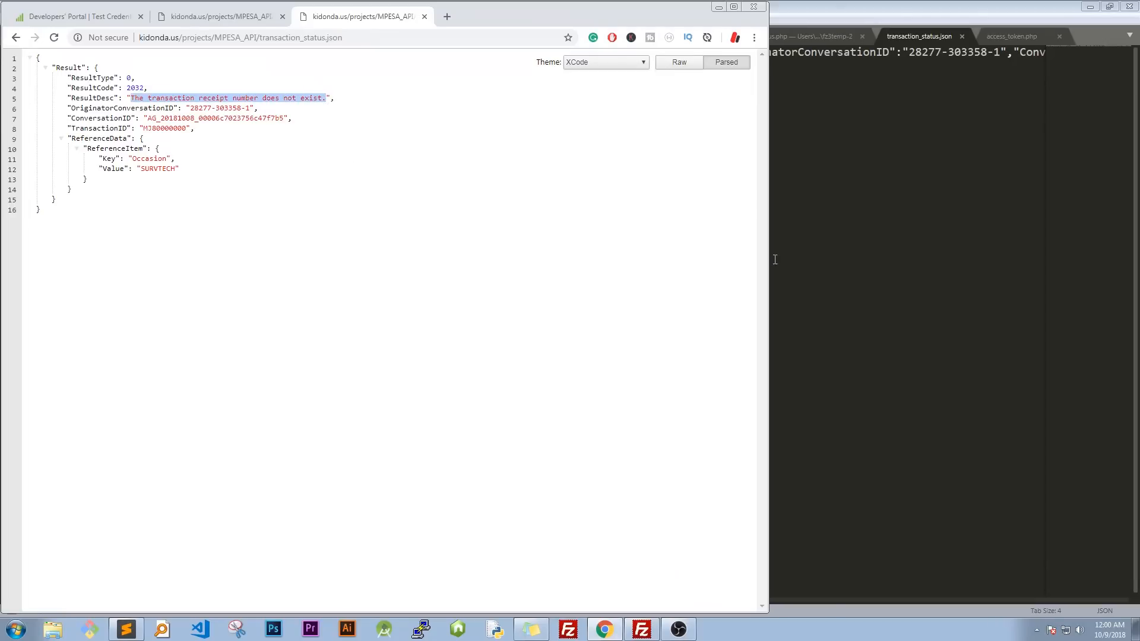
mouse_move(818, 218)
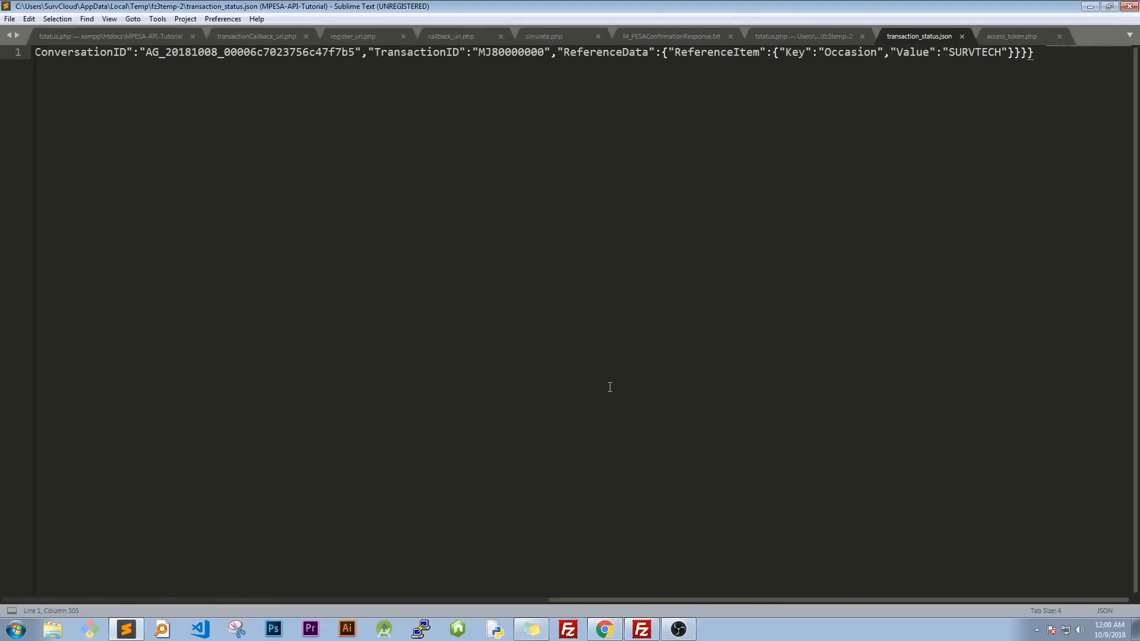
- Close register_url.php, callback_url.php, M_PESAConfirmationResponse.txt and transactionCallback_url.php, keeping tstatus.php open
left_click(89, 37)
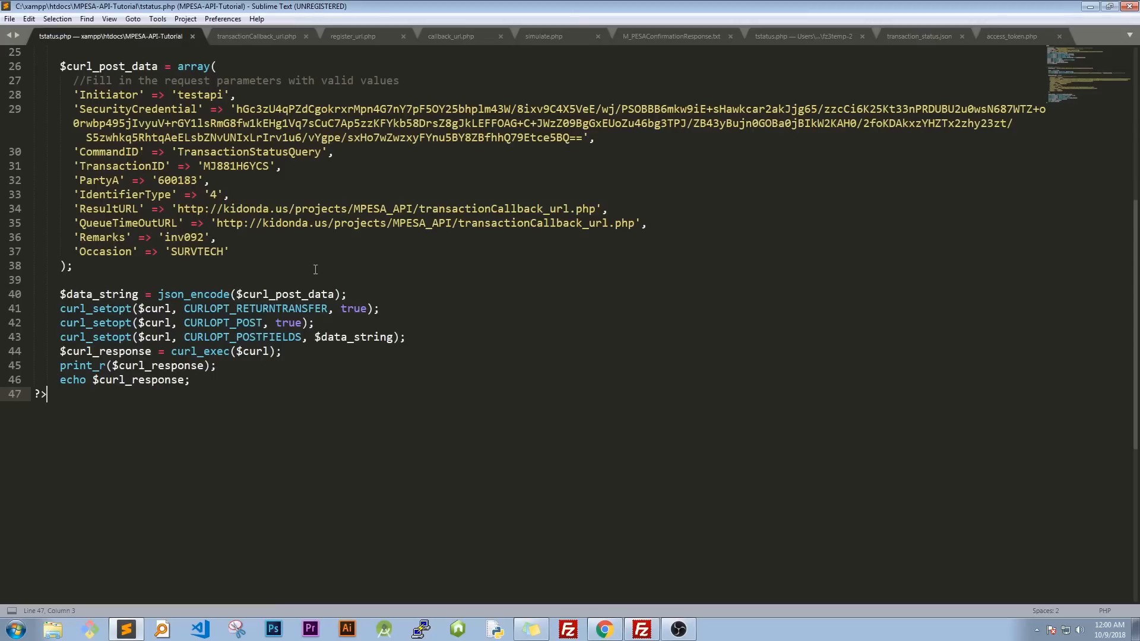
left_click(235, 166)
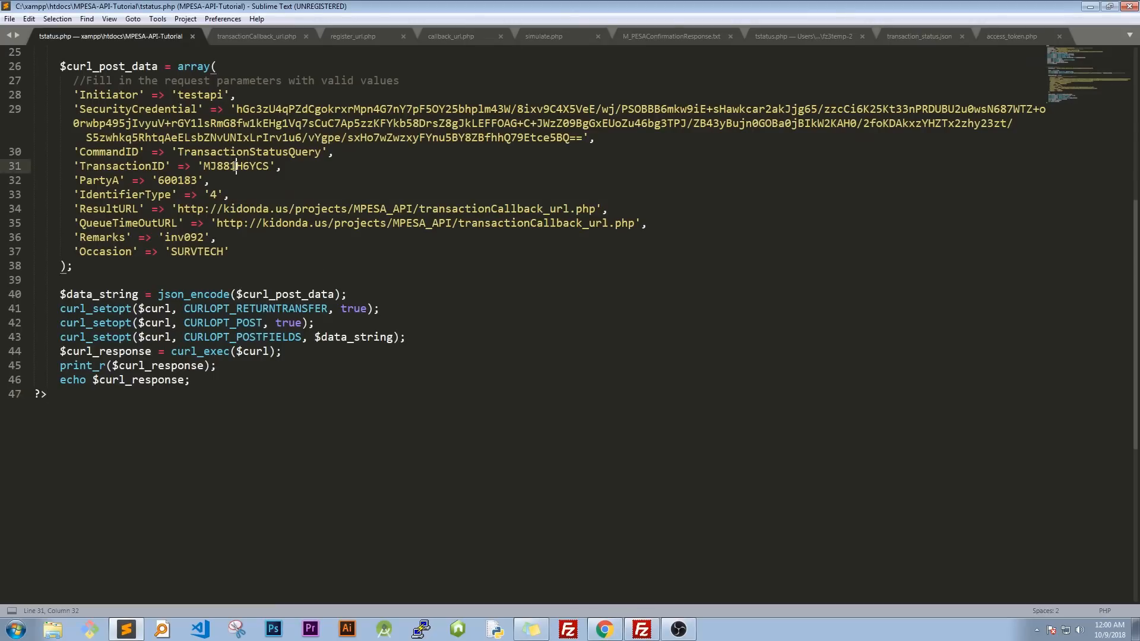
left_click(258, 36)
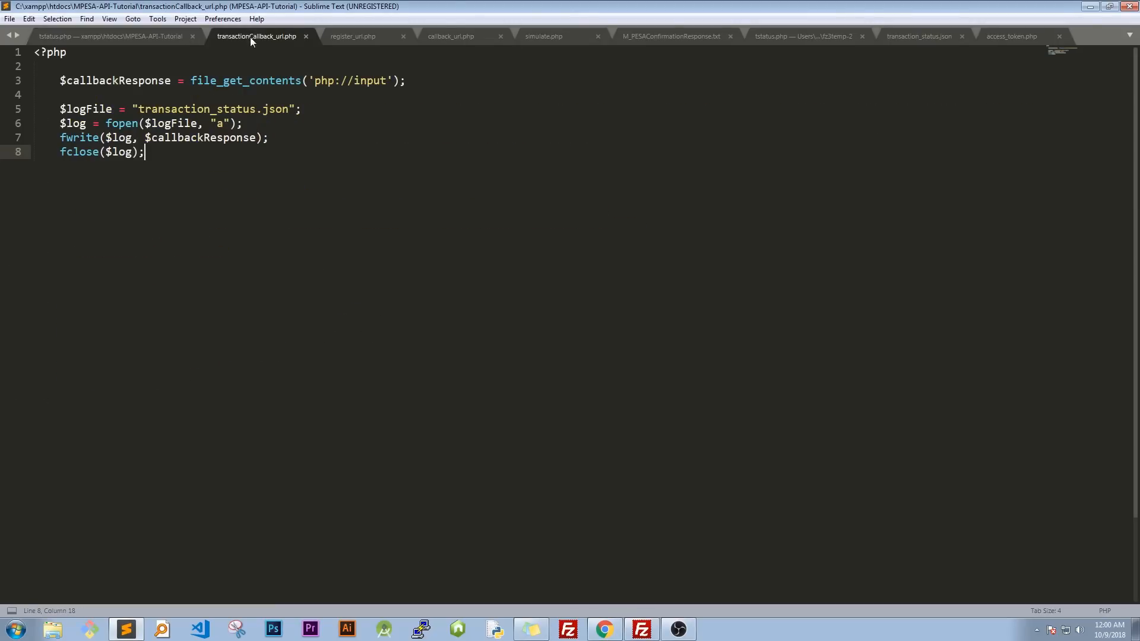
left_click(353, 37)
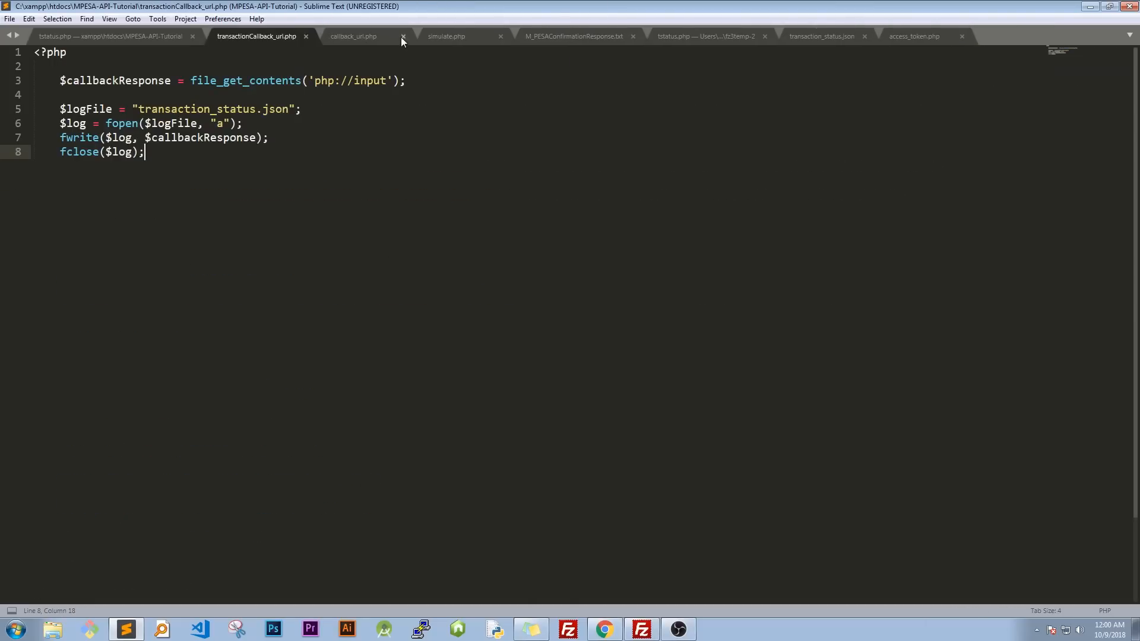
left_click(402, 36)
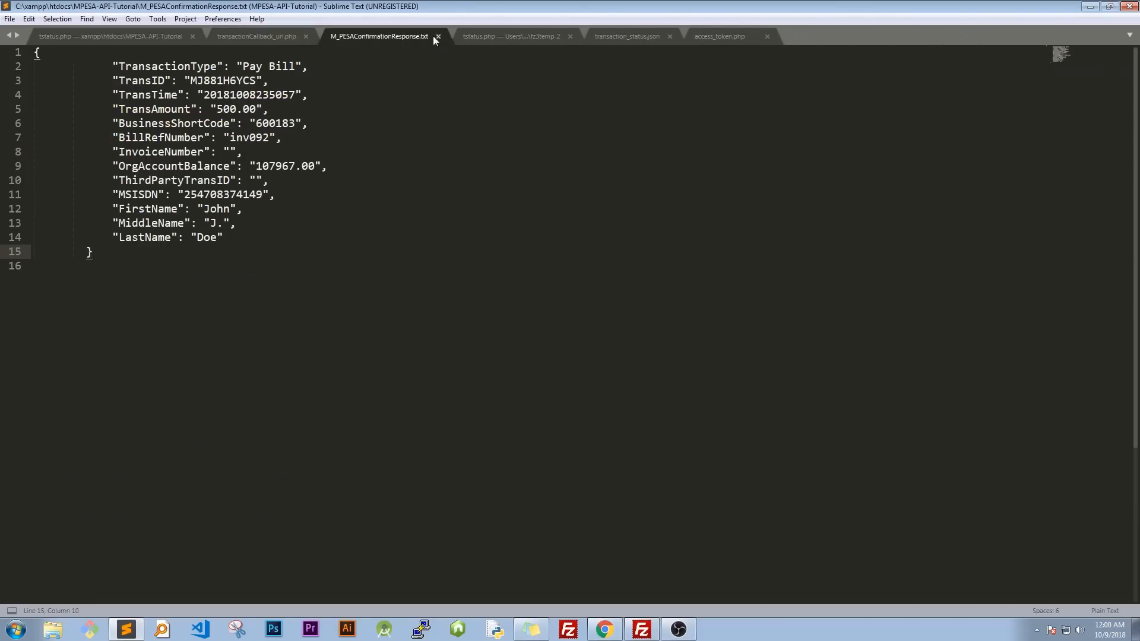
left_click(440, 36)
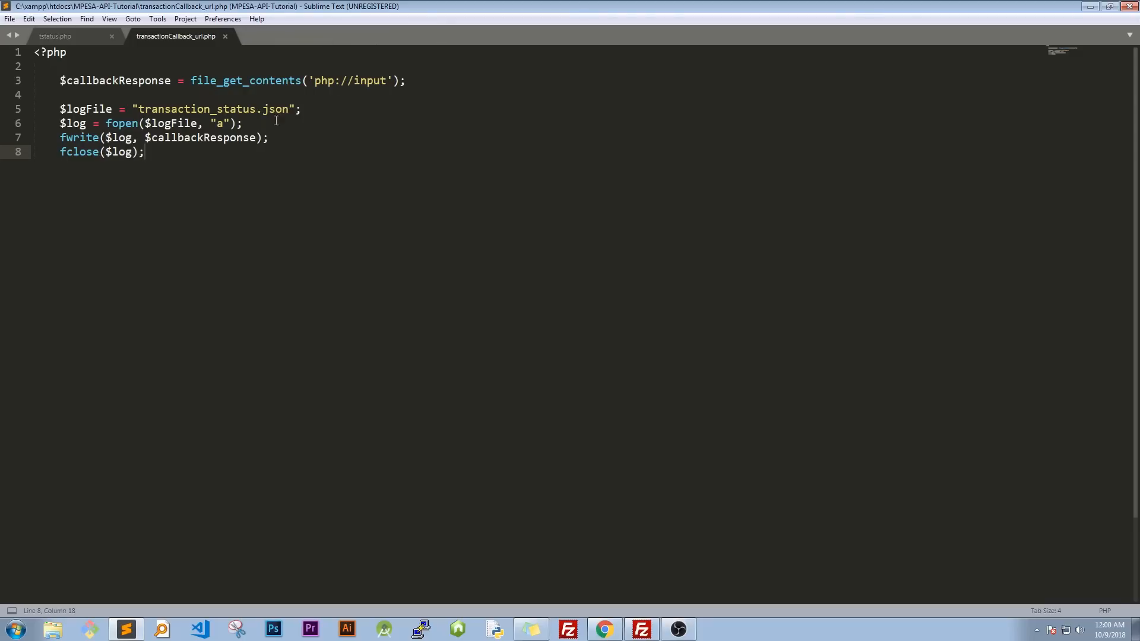
left_click(57, 37)
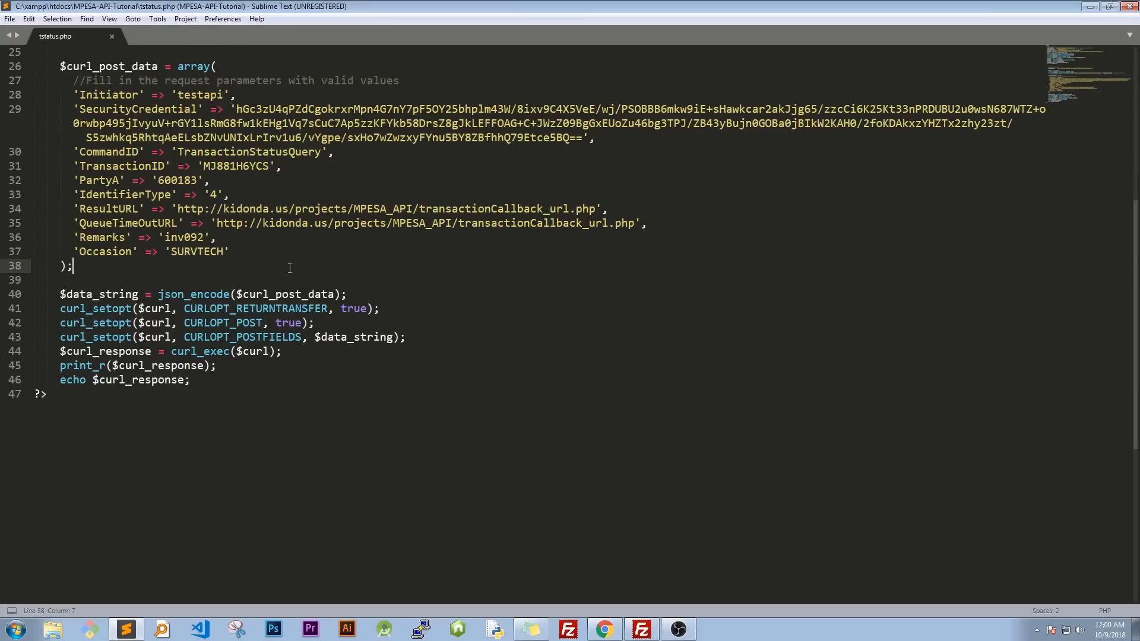
left_click(108, 19)
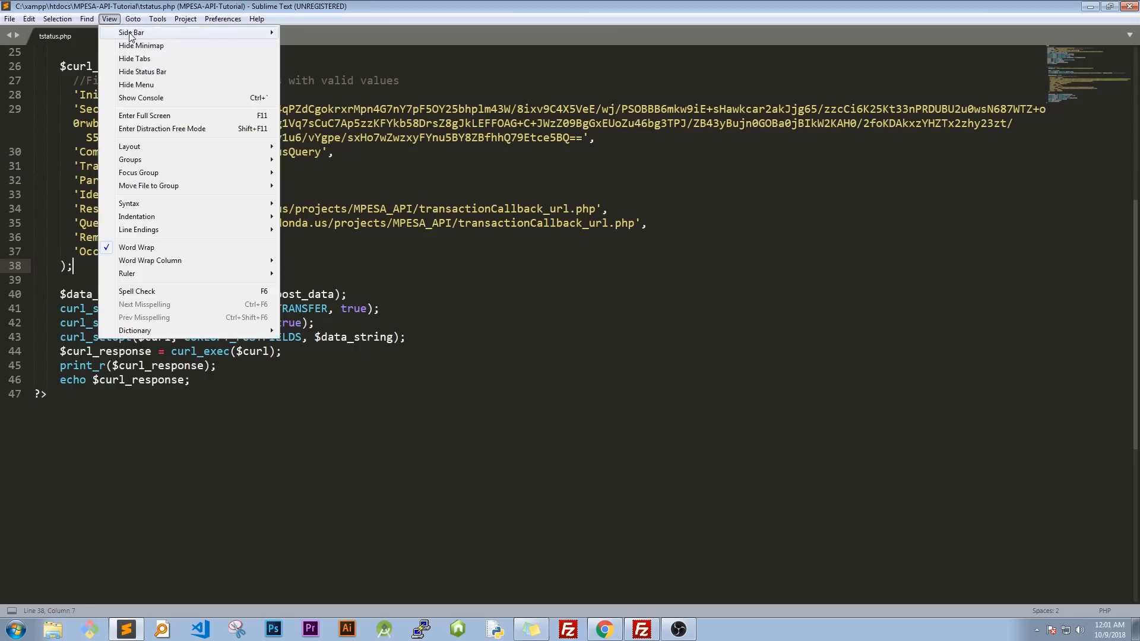